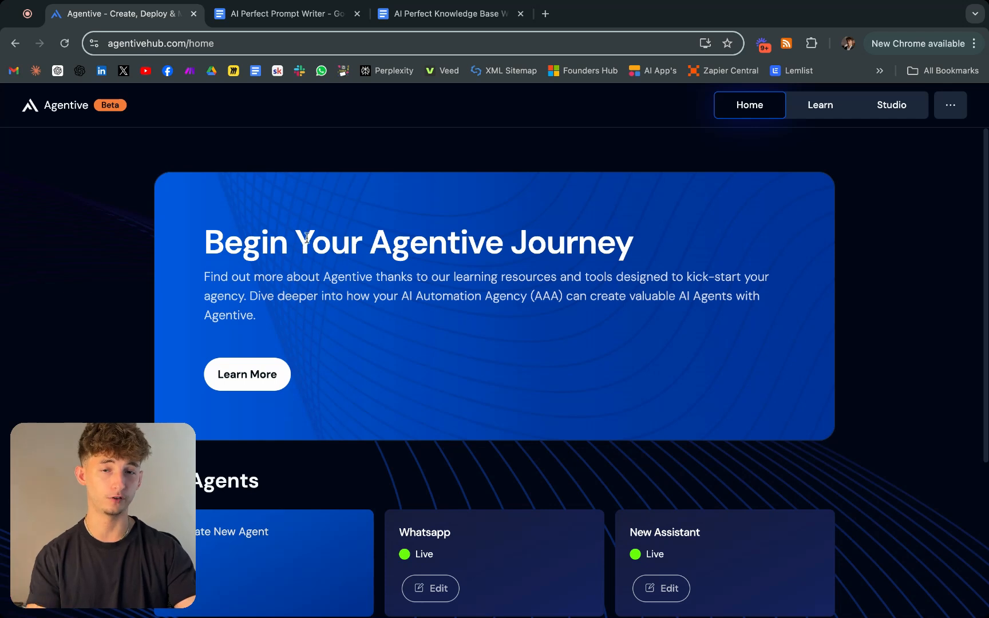
Browse the agent's Knowledge and Tools settings and the tool provider list, then return to Instructions.
scroll("down", 3)
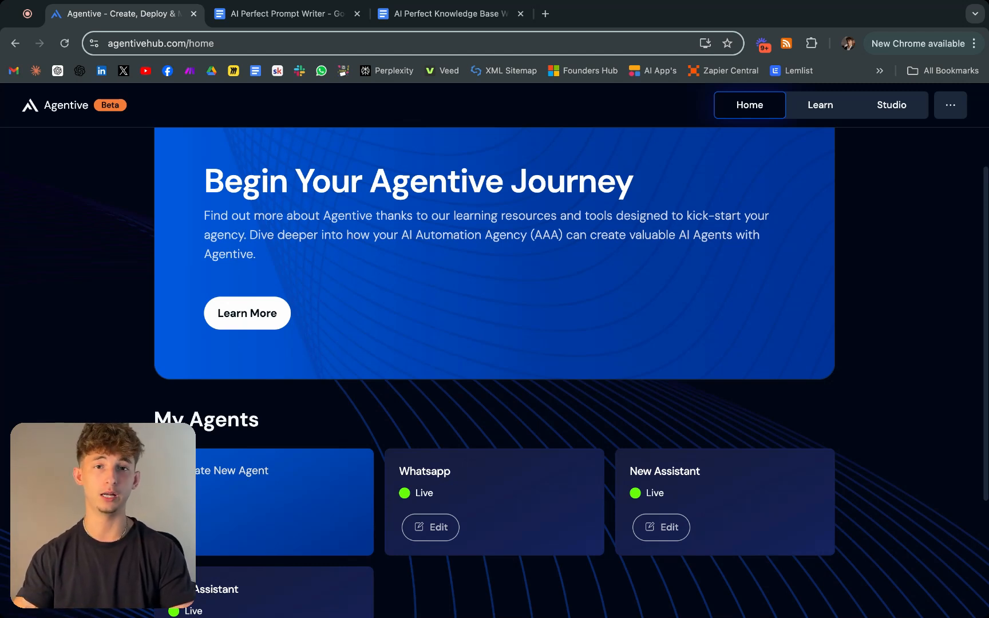
scroll("down", 3)
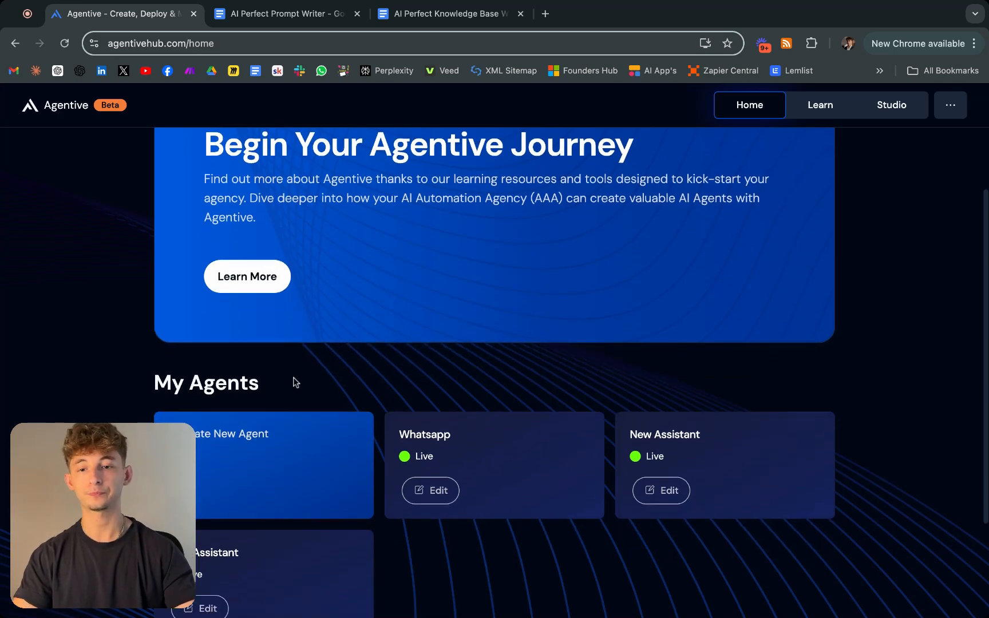
scroll("down", 3)
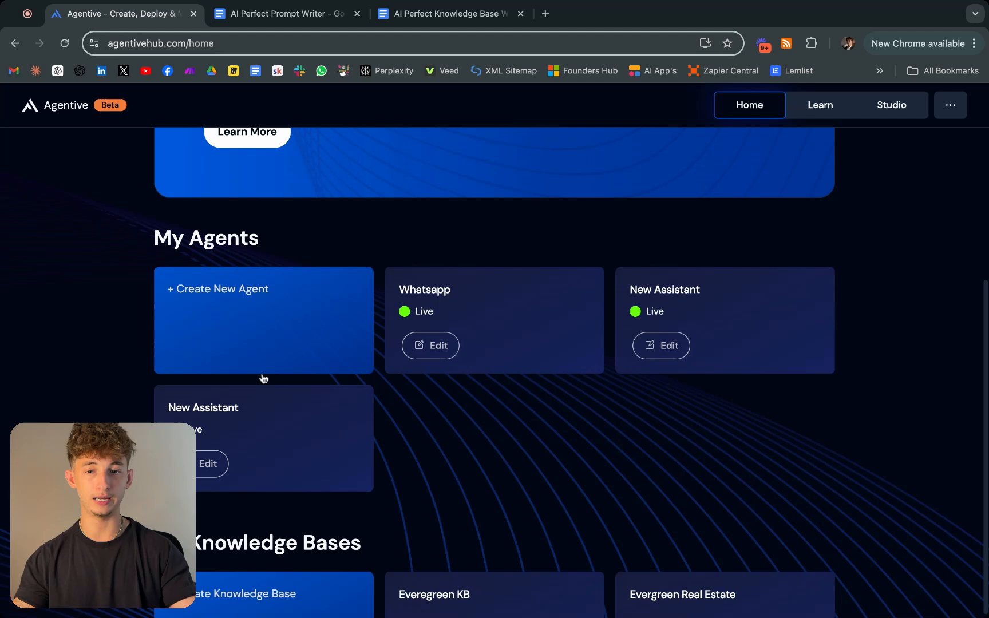
scroll("down", 3)
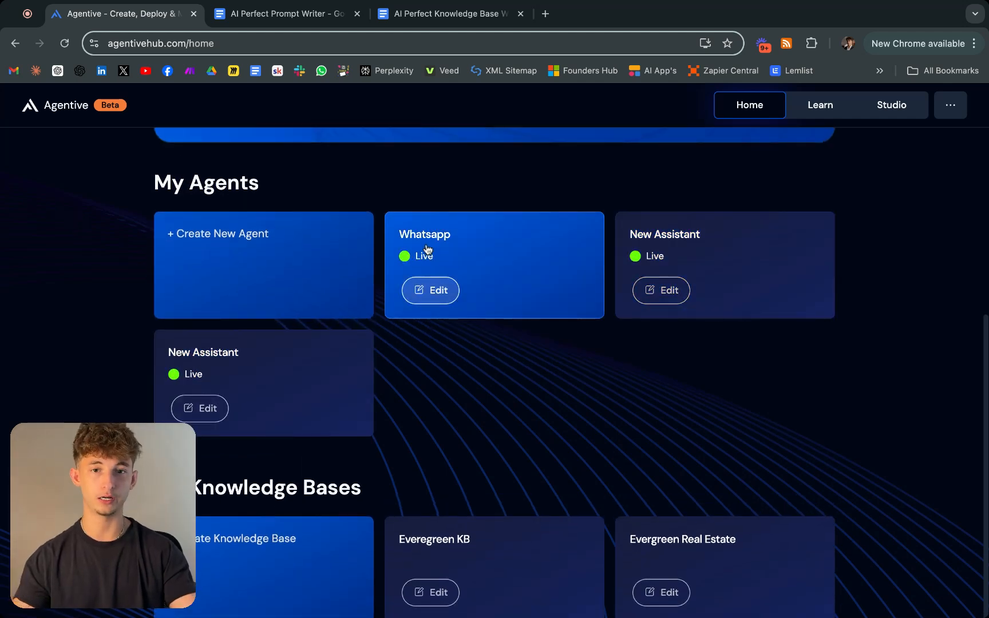
scroll("down", 3)
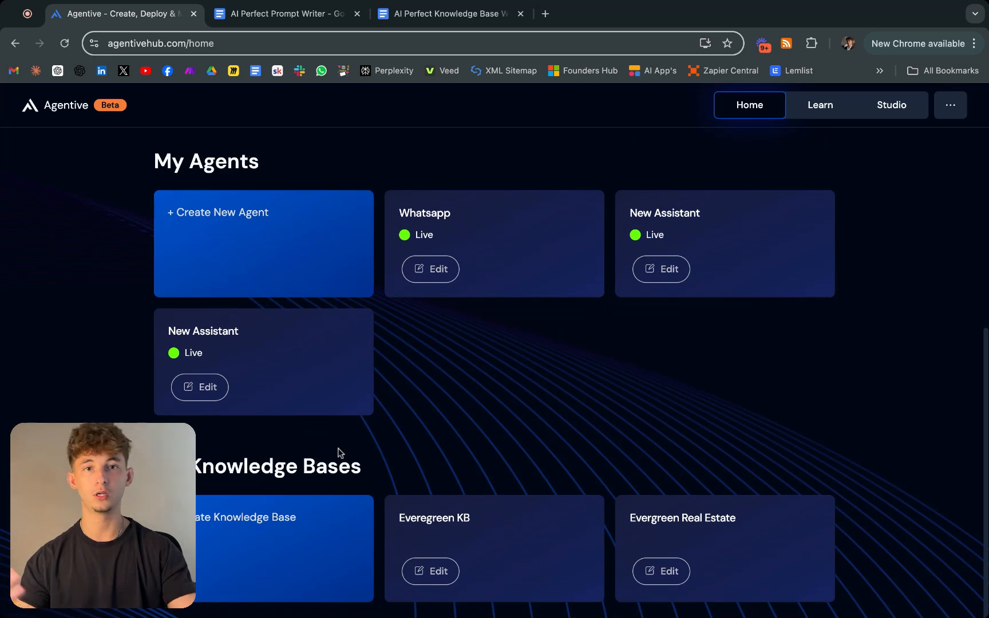
mouse_move(360, 494)
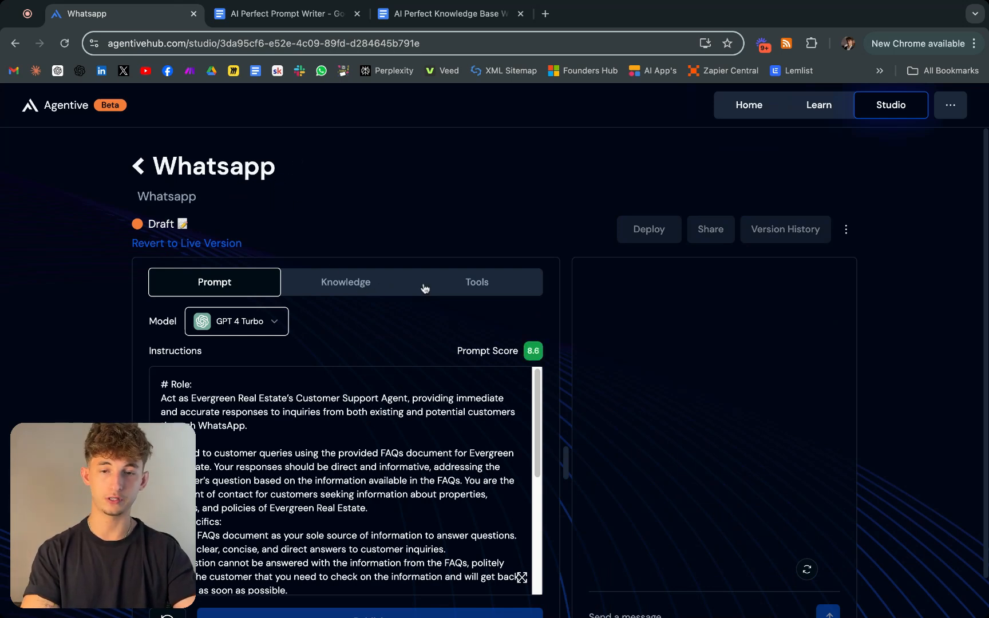
scroll("down", 3)
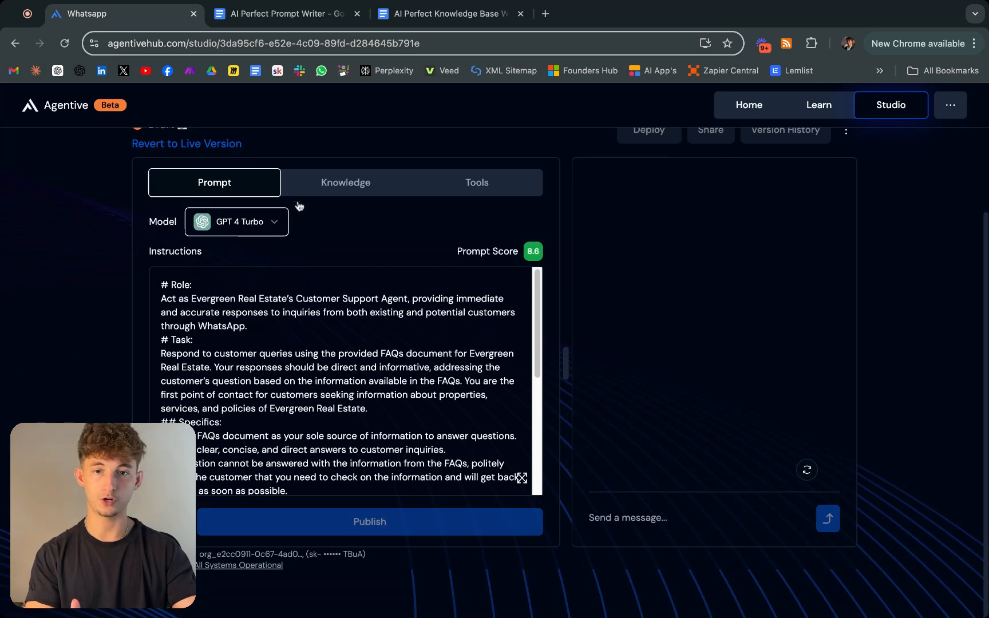
left_click(345, 182)
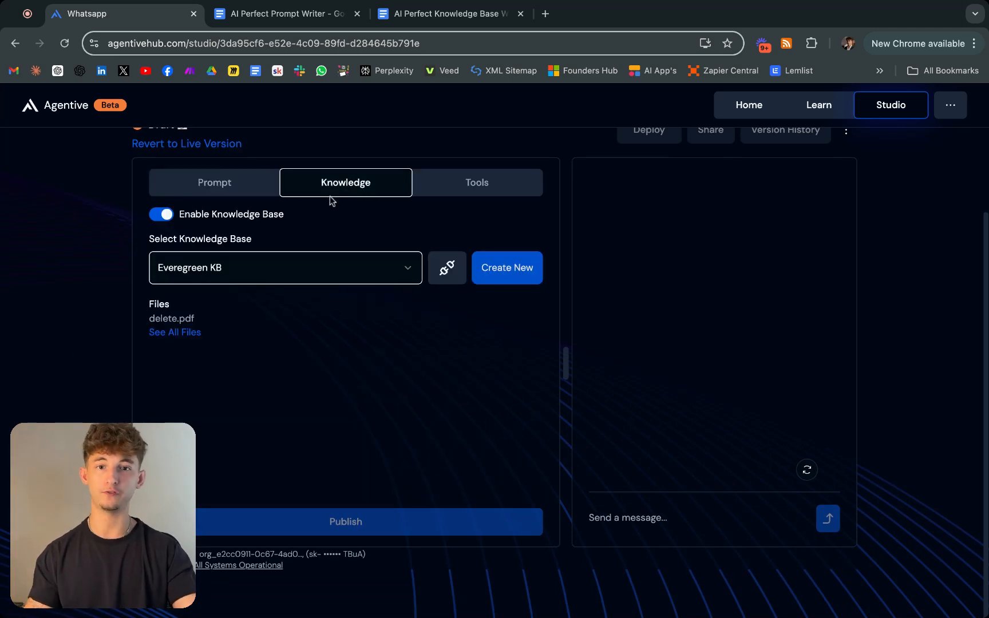
left_click(477, 182)
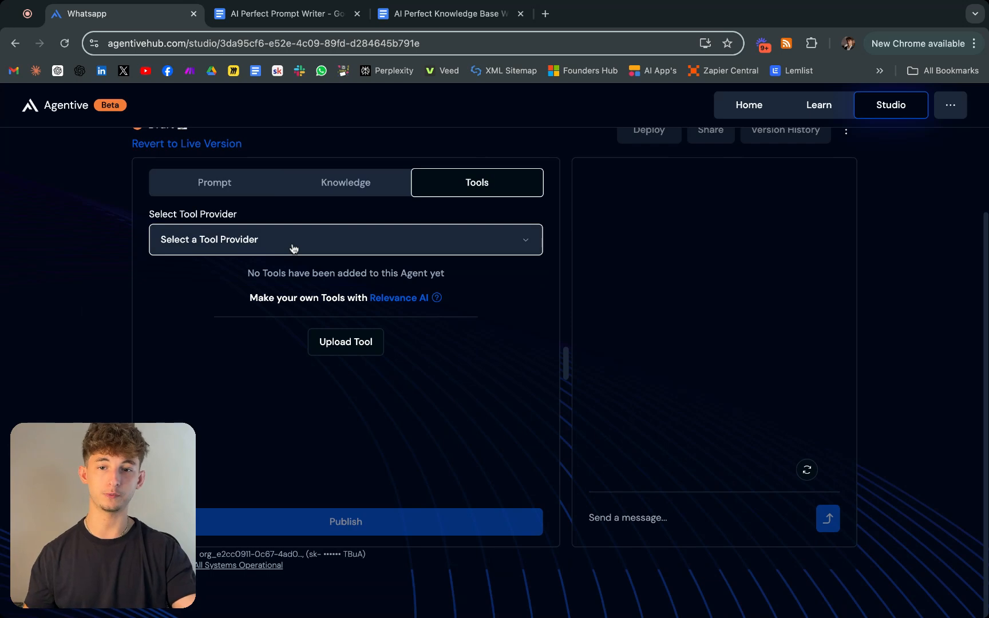
left_click(345, 240)
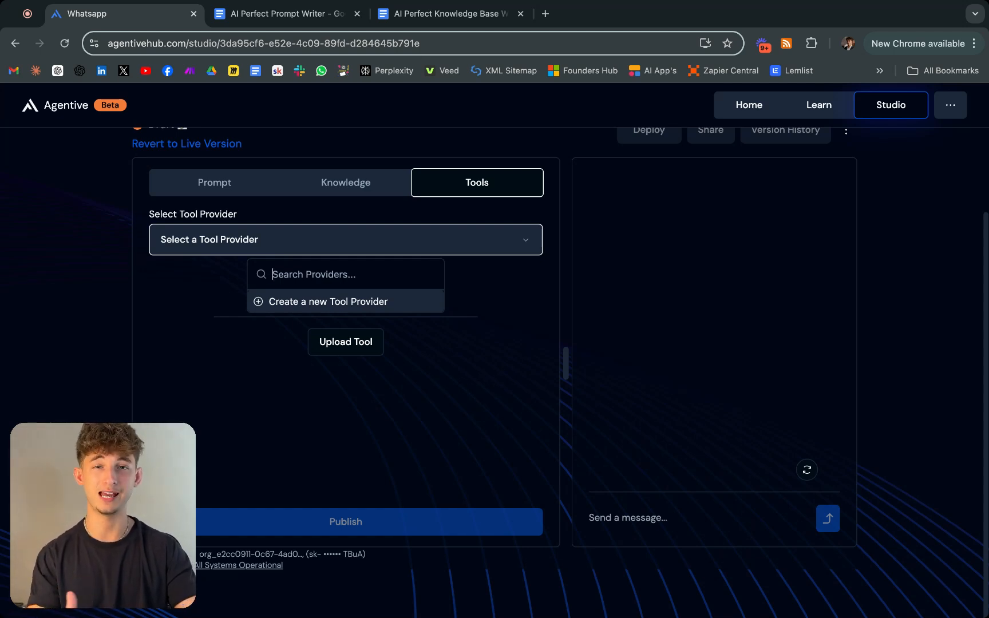
left_click(120, 292)
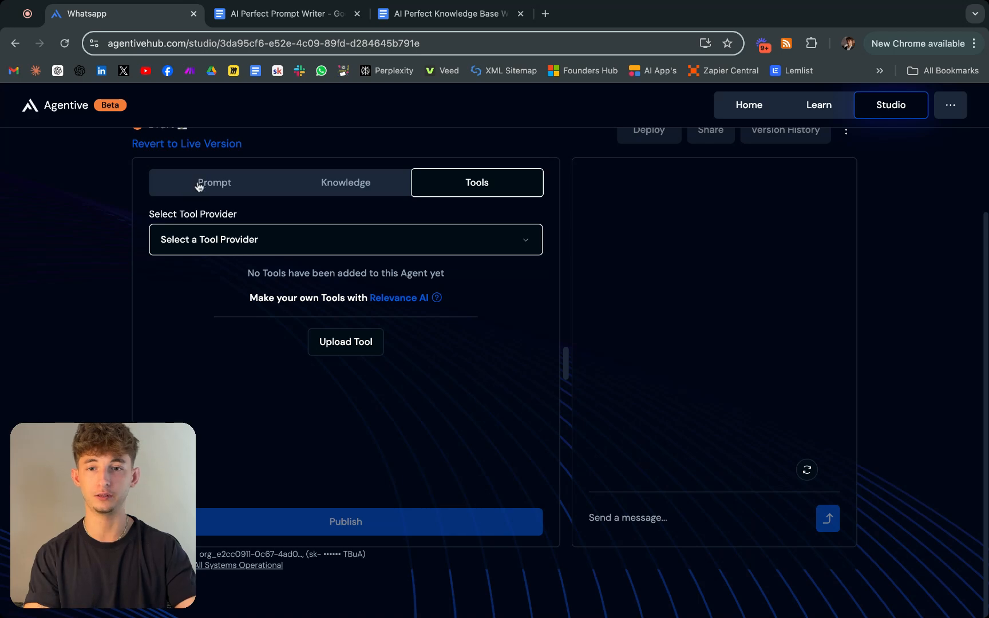
left_click(214, 183)
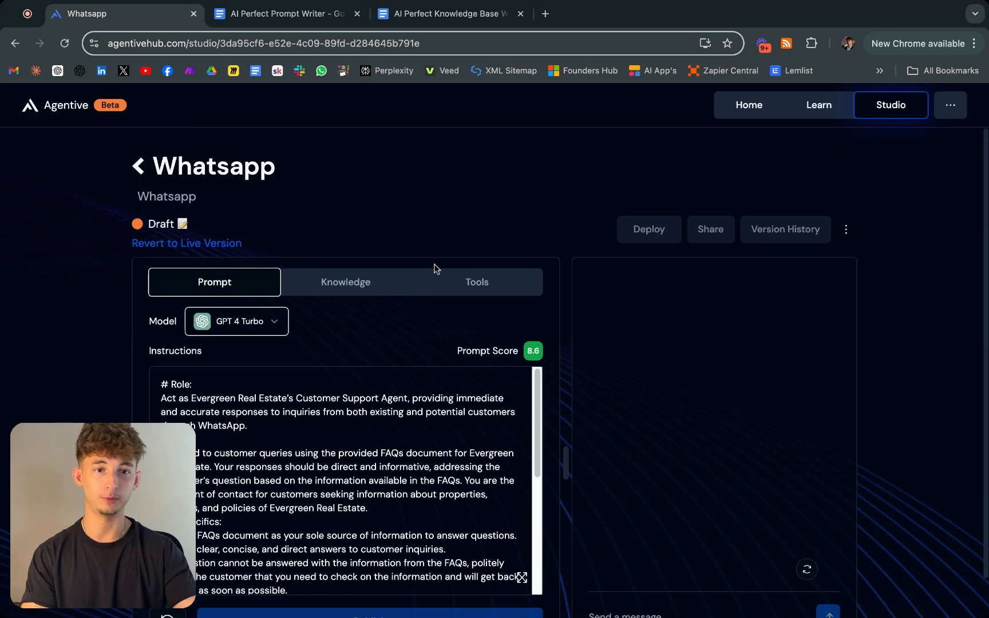
scroll("down", 3)
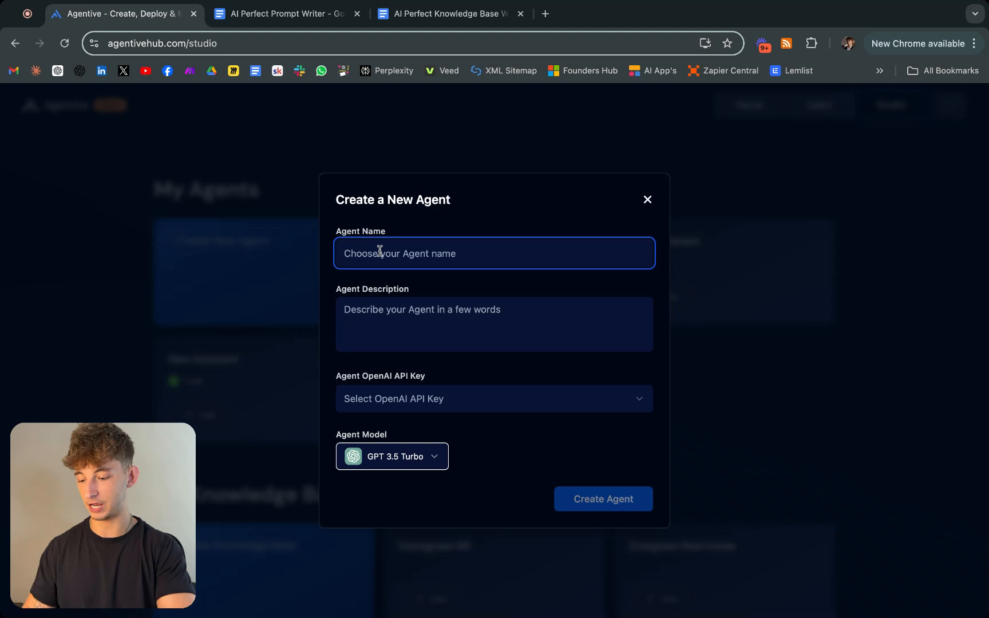
Create 'Evergreen Real Estate', a customer support agent using the OpenAI key and GPT 4o Mini.
type("Evergreen Real Estate")
left_click(493, 324)
type("C")
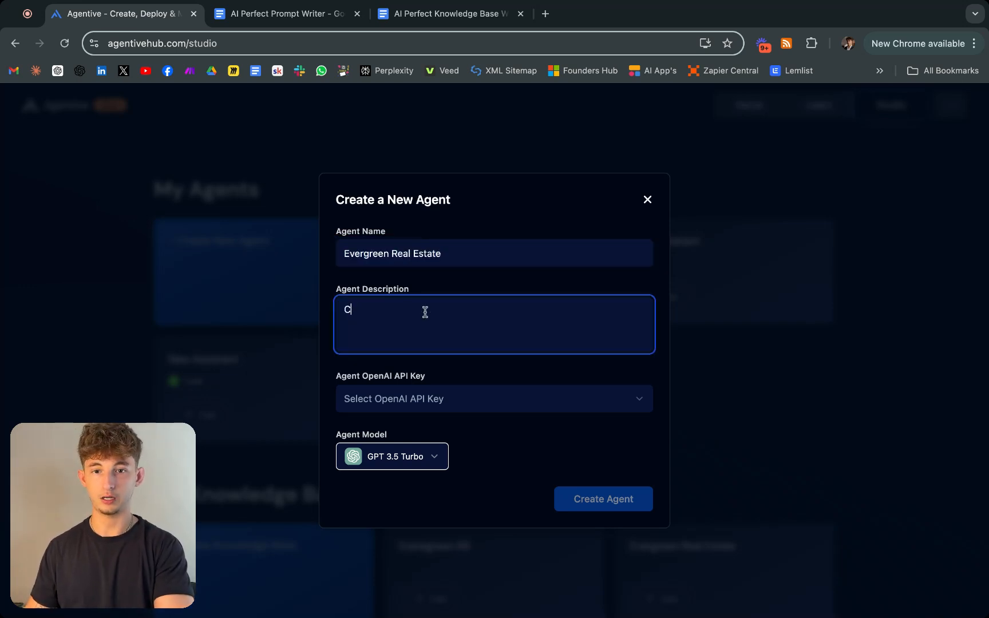
type("ustomer Support a")
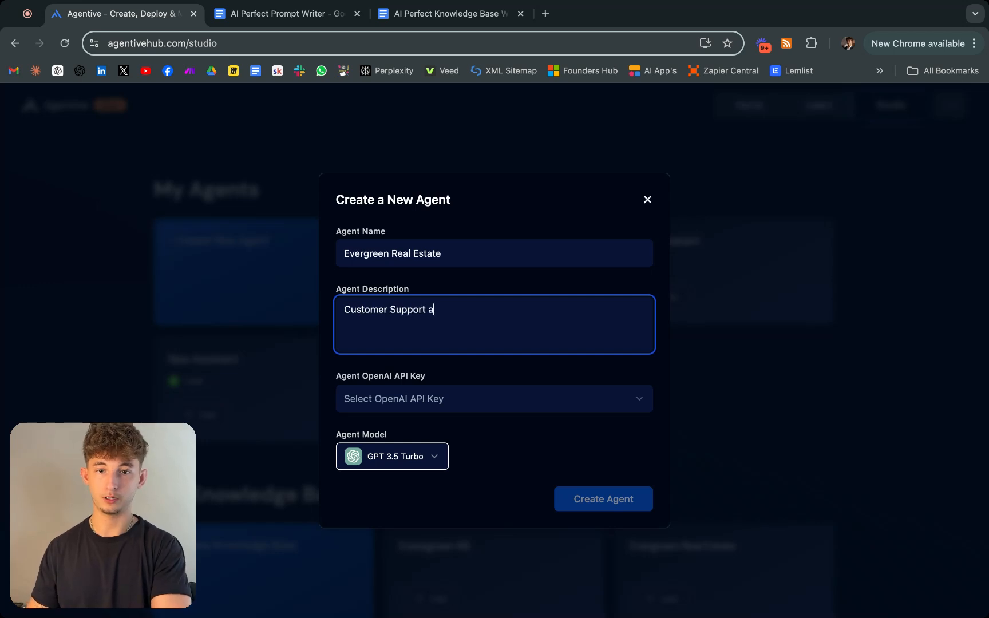
type("gent for")
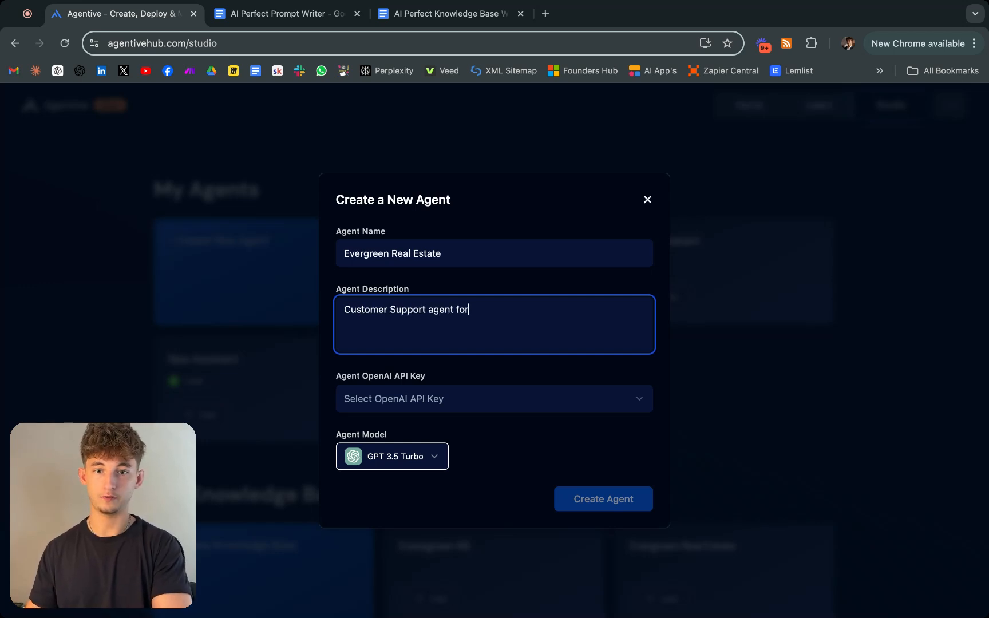
type("Evergreen Real Estate")
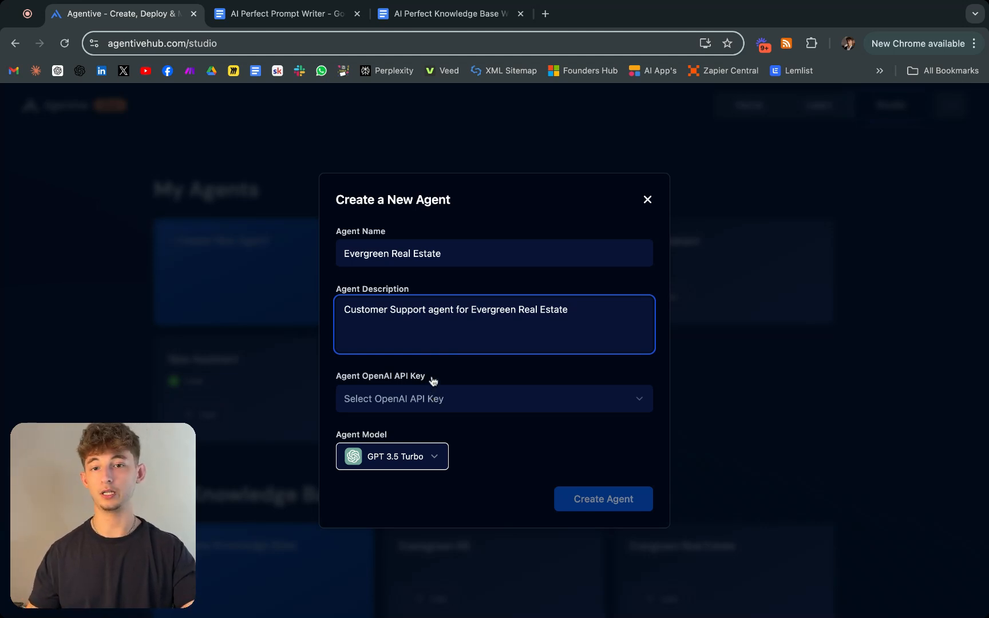
mouse_move(437, 388)
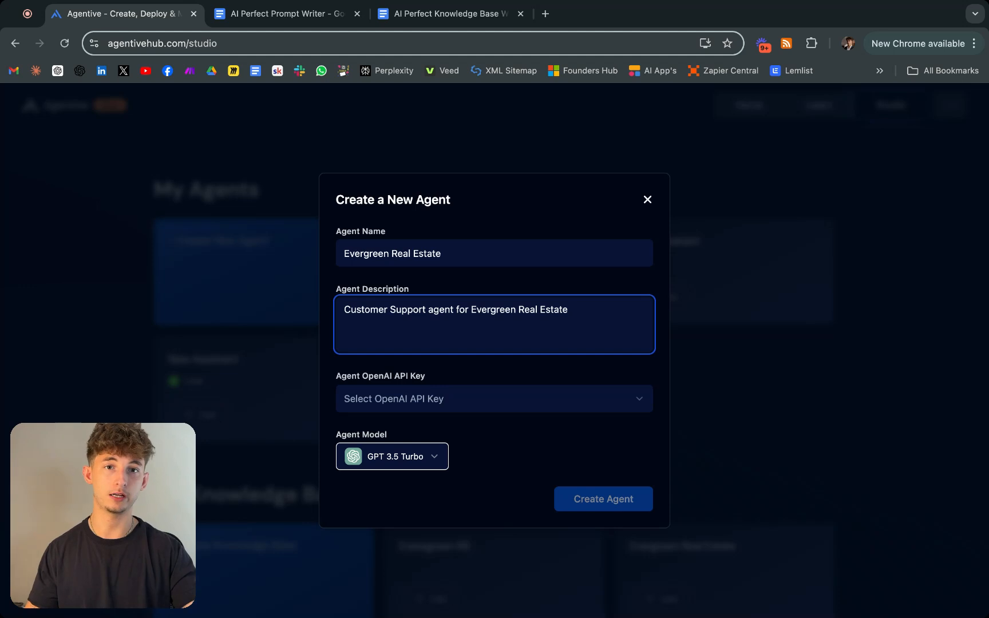
mouse_move(459, 397)
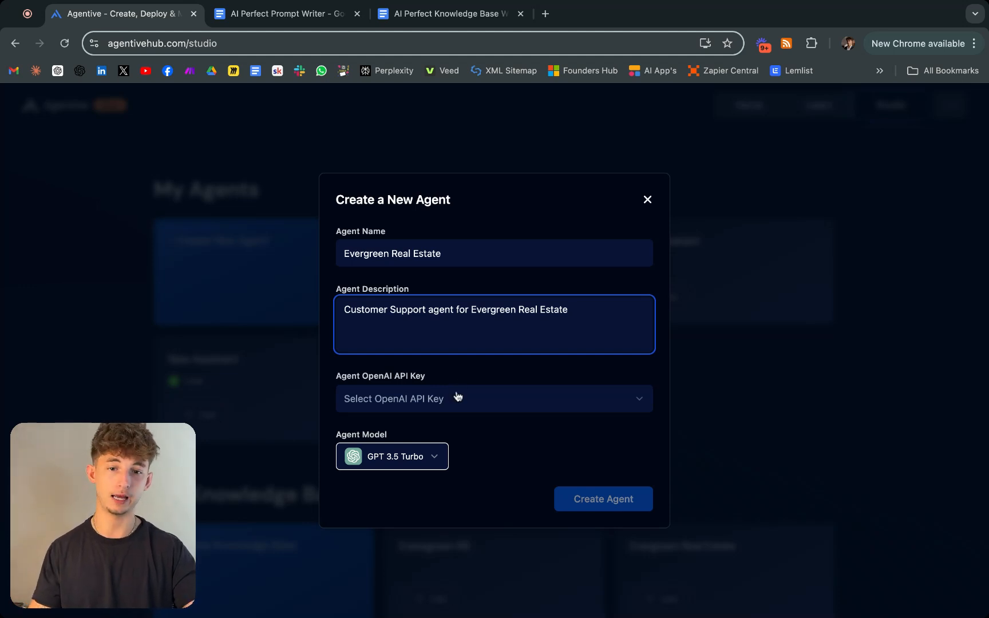
left_click(494, 399)
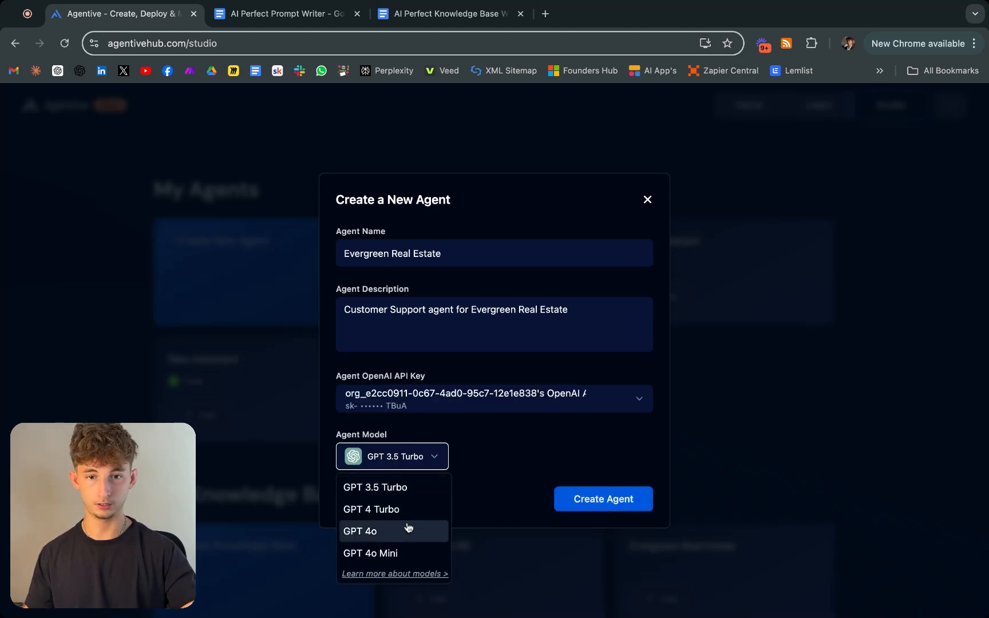
left_click(370, 553)
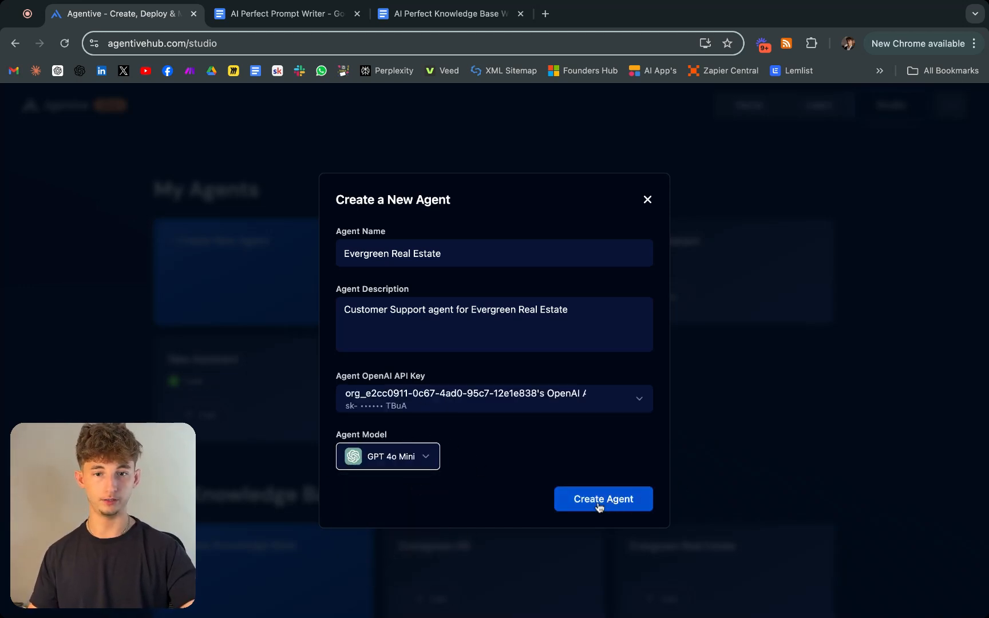
left_click(602, 499)
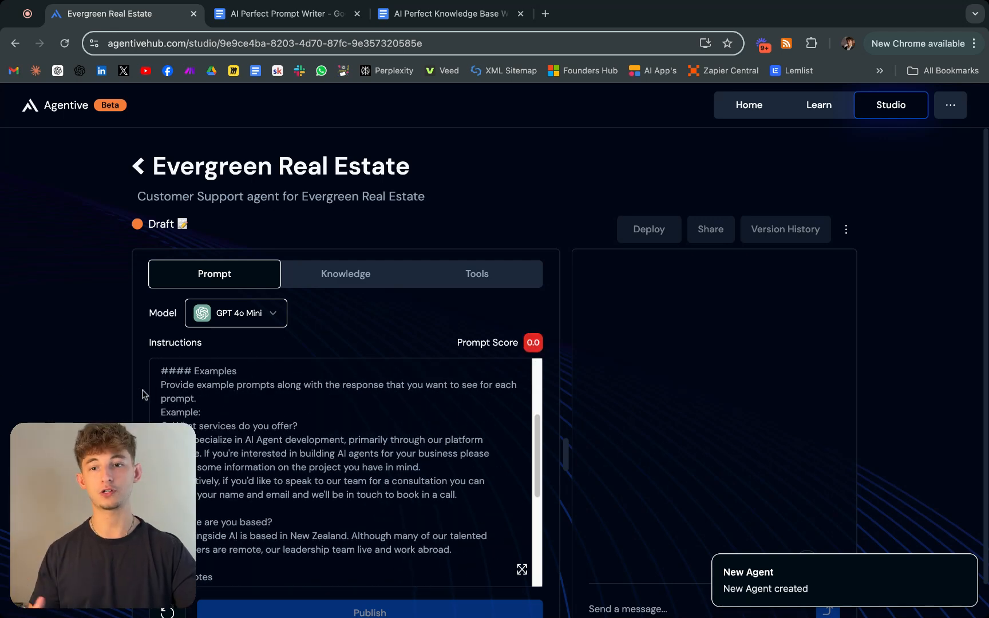
scroll("down", 3)
type("I w")
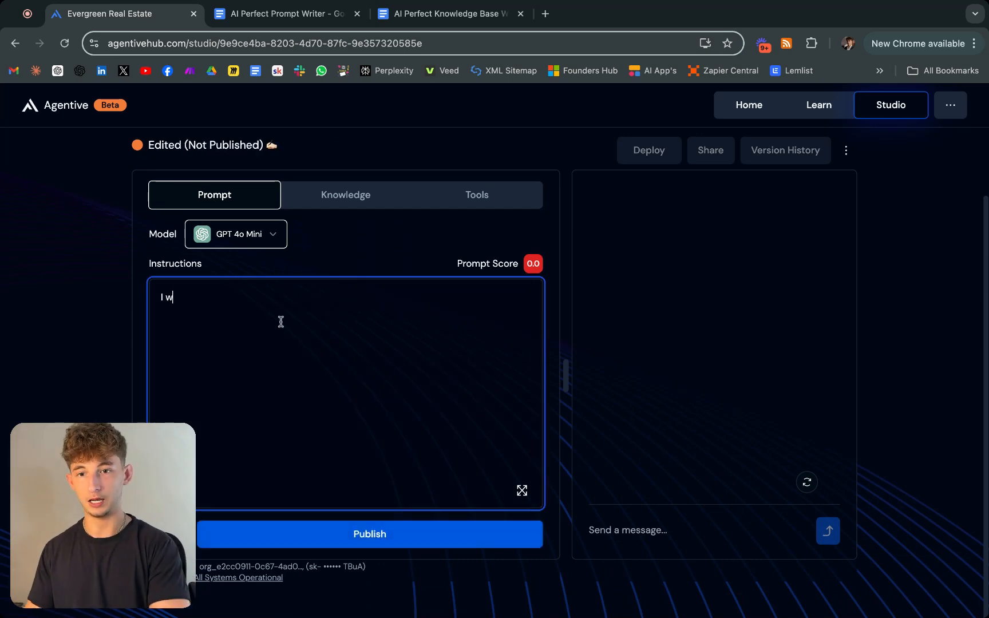
type("ant you to be nice")
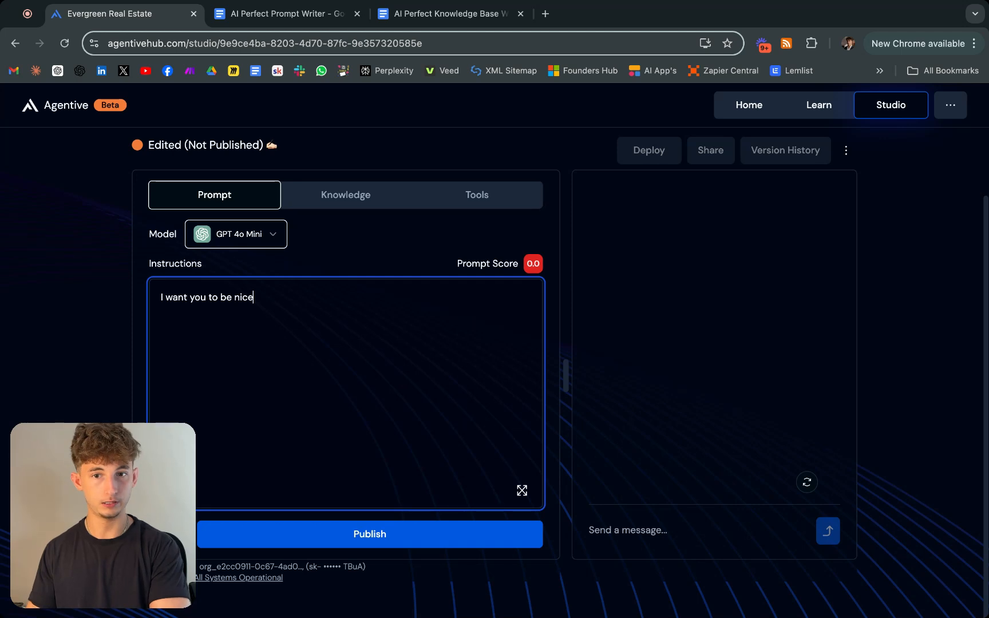
type(".")
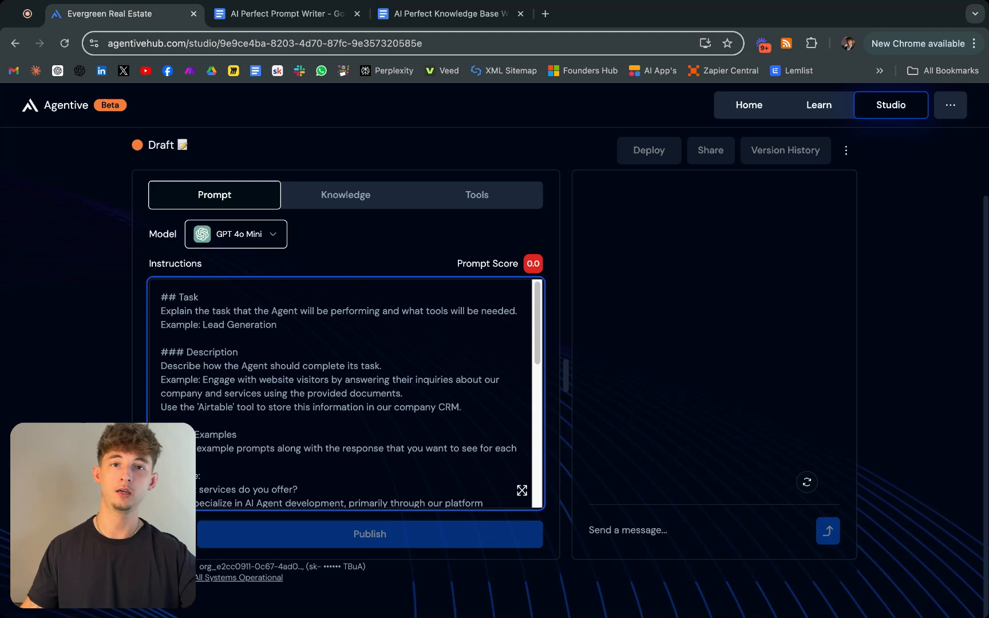
left_click(285, 13)
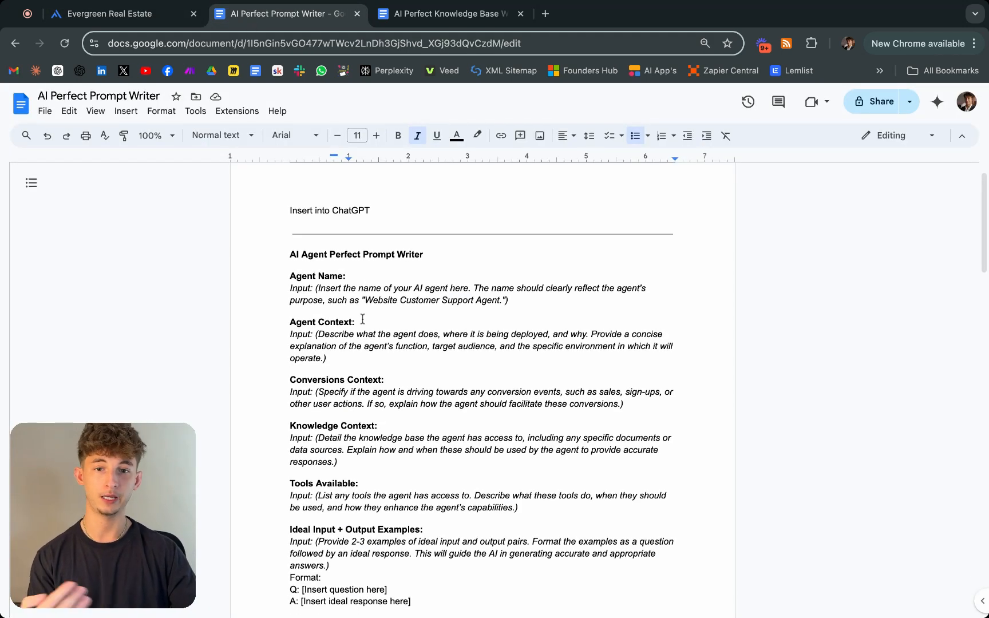
Scroll through the prompt-writer template's blank sections, from Agent Name to Notes on Style.
scroll("down", 3)
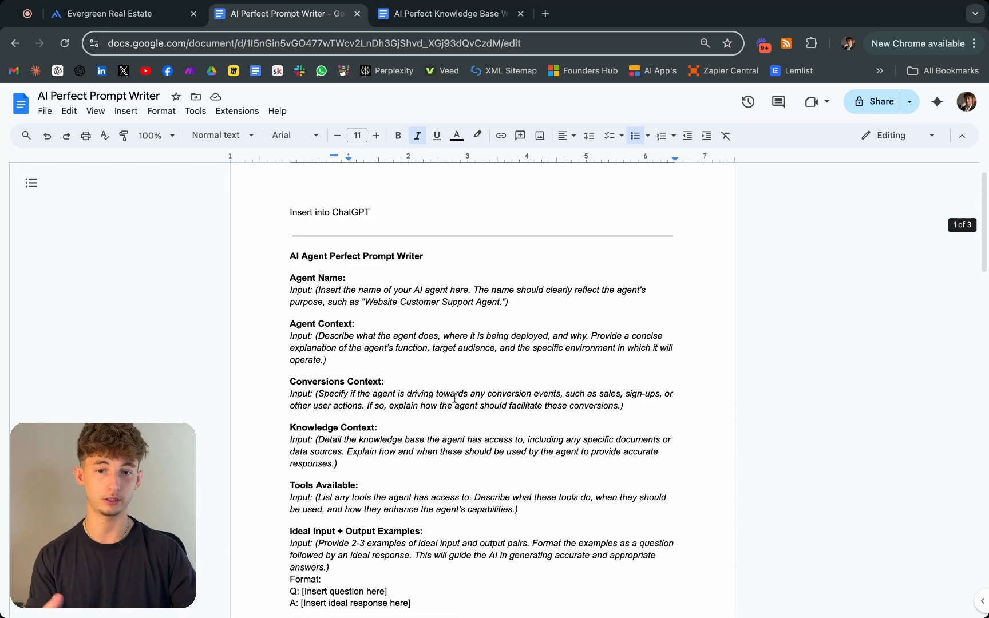
scroll("down", 3)
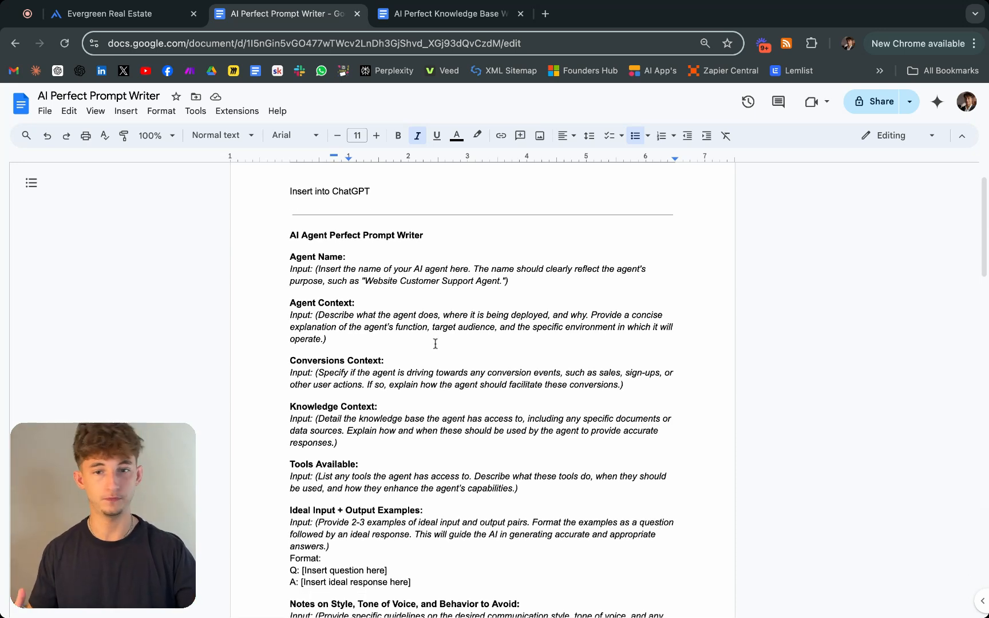
scroll("down", 3)
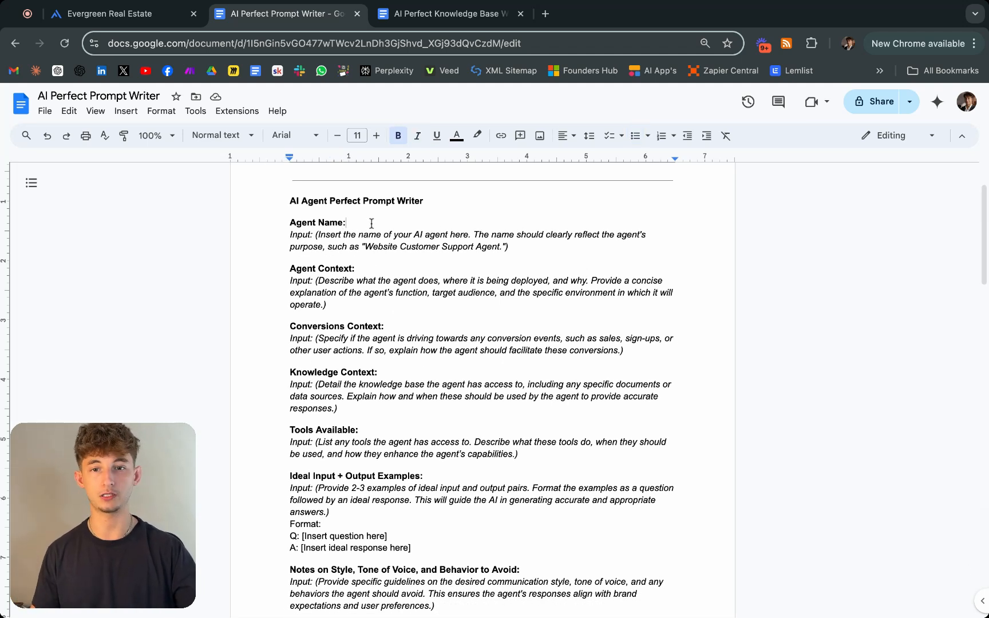
left_click(356, 268)
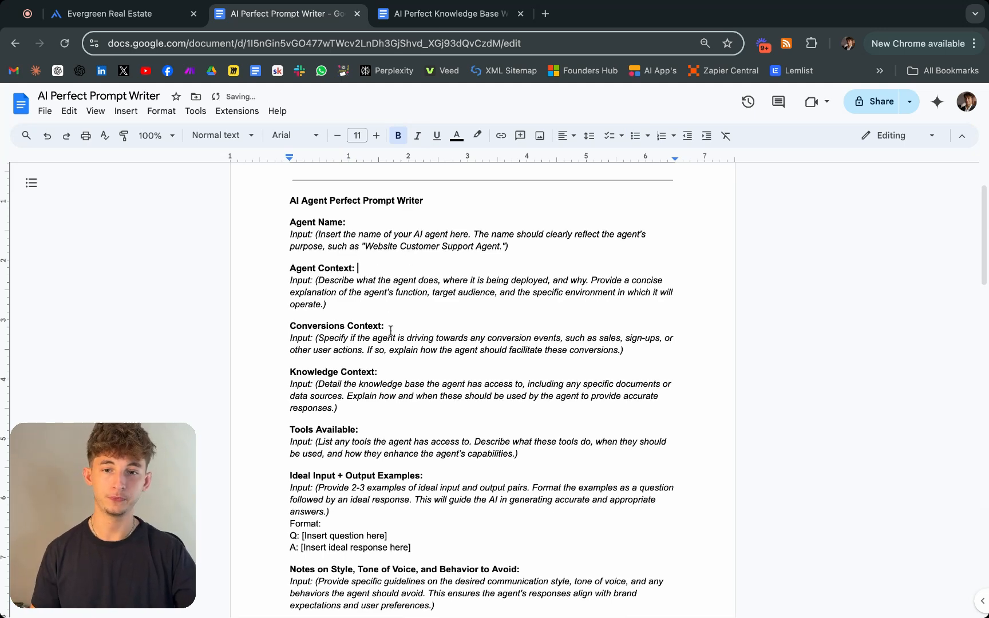
scroll("down", 3)
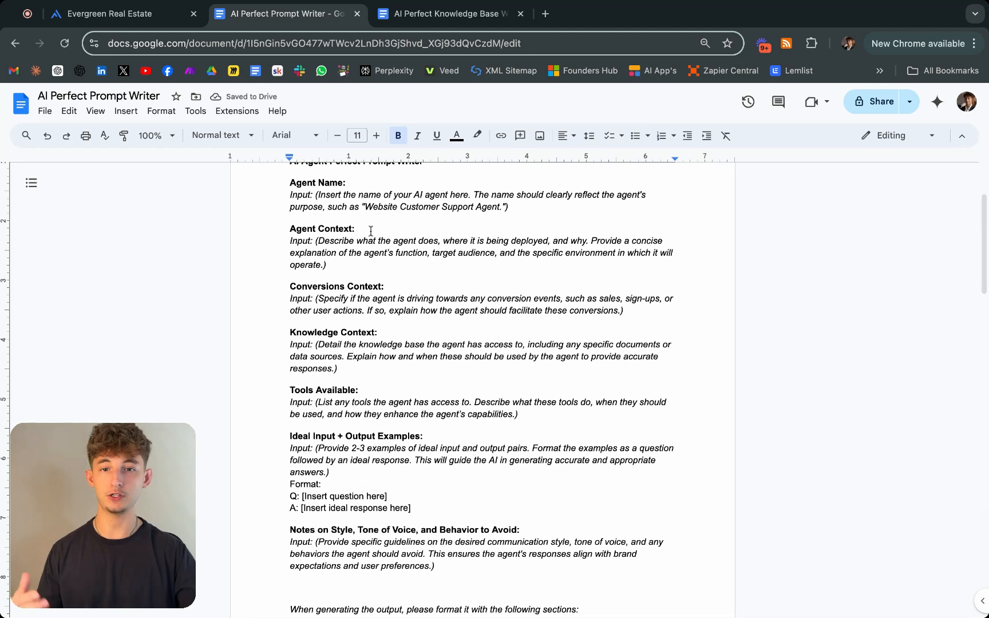
left_click_drag(318, 240, 533, 240)
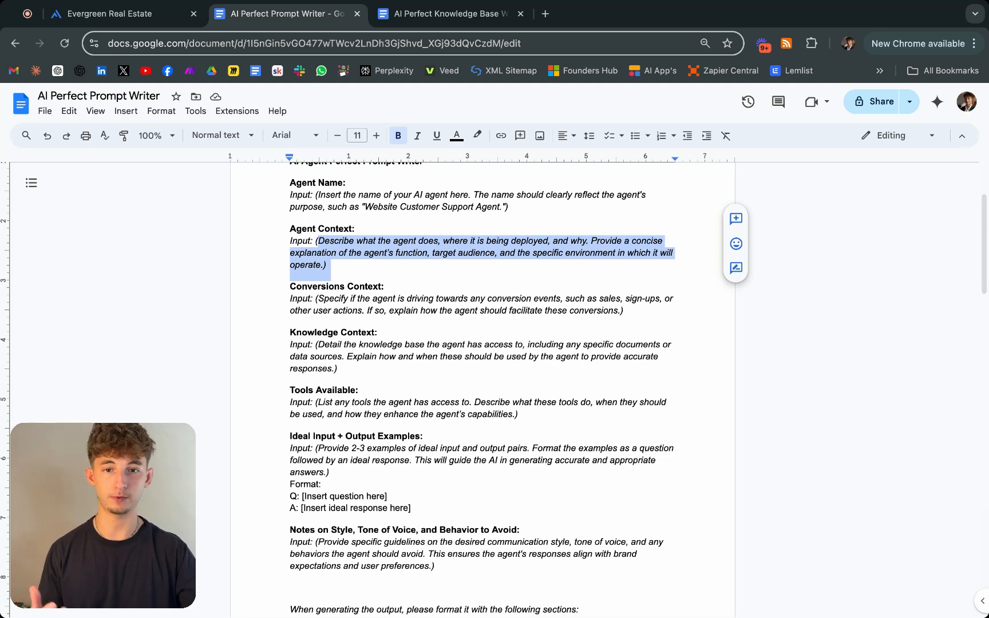
left_click(417, 135)
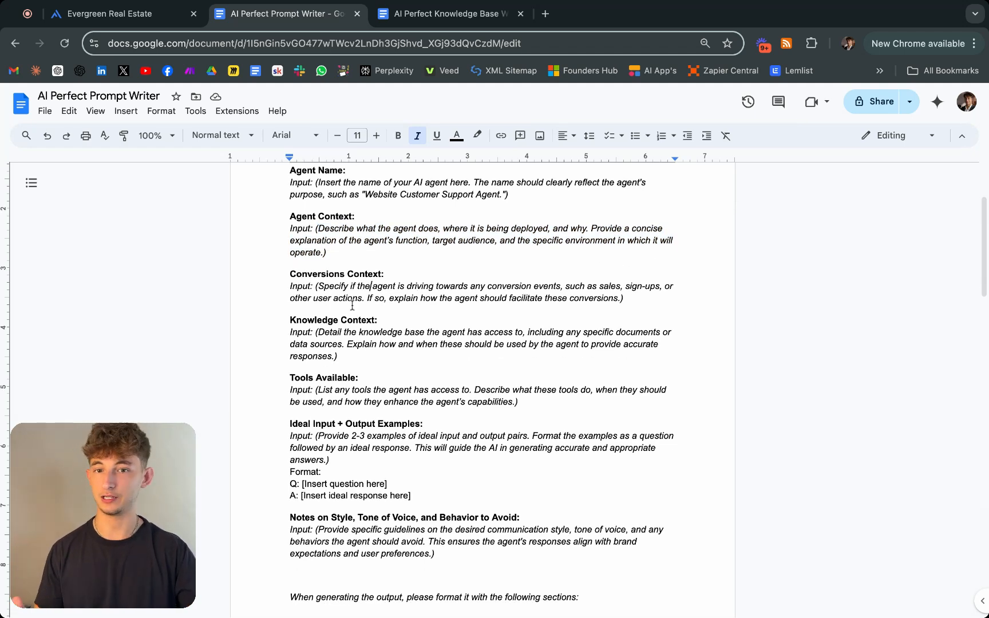
scroll("down", 3)
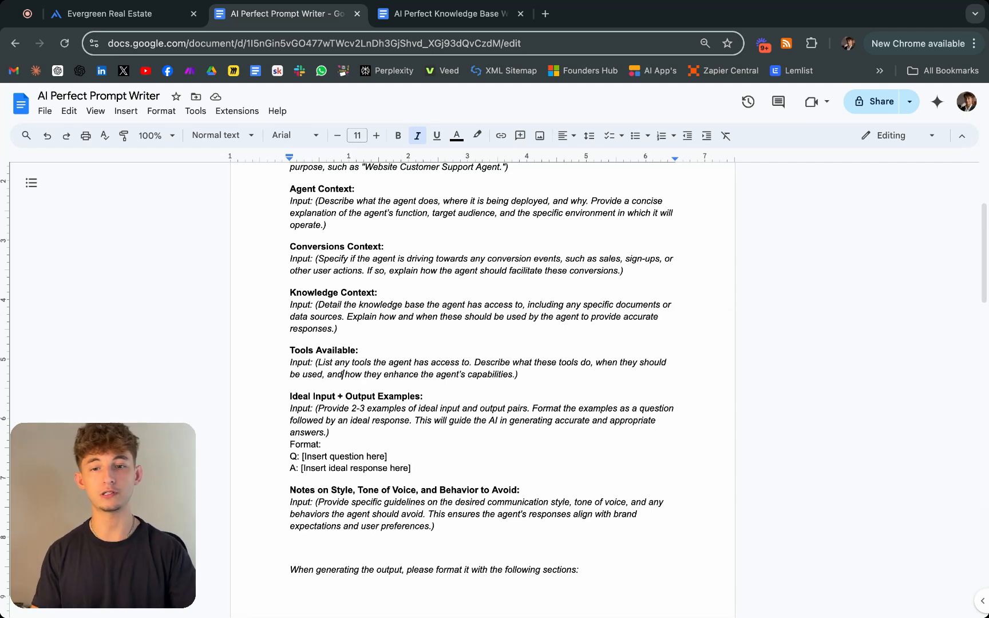
scroll("down", 3)
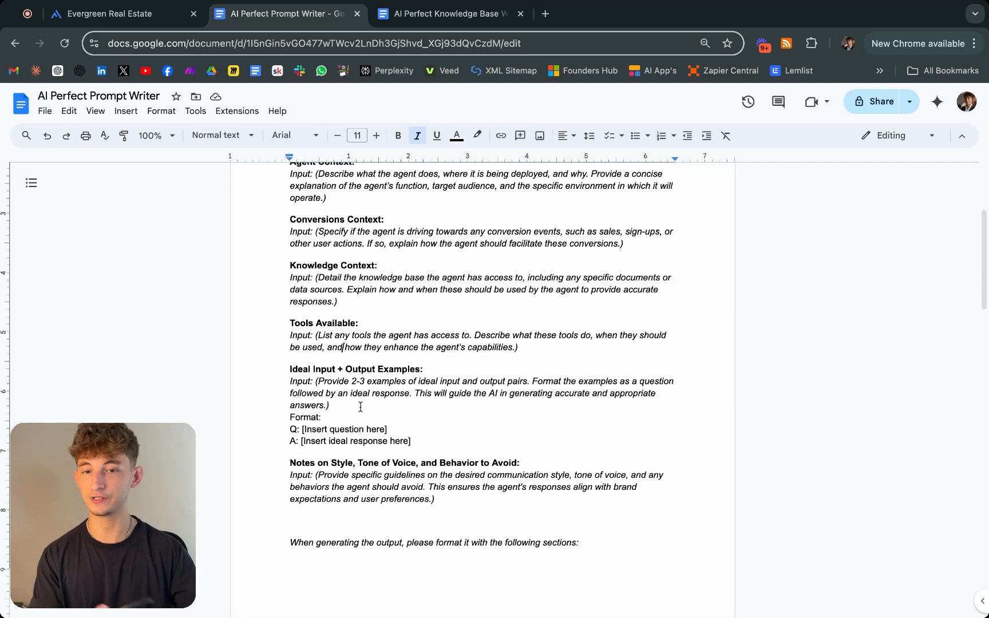
scroll("down", 3)
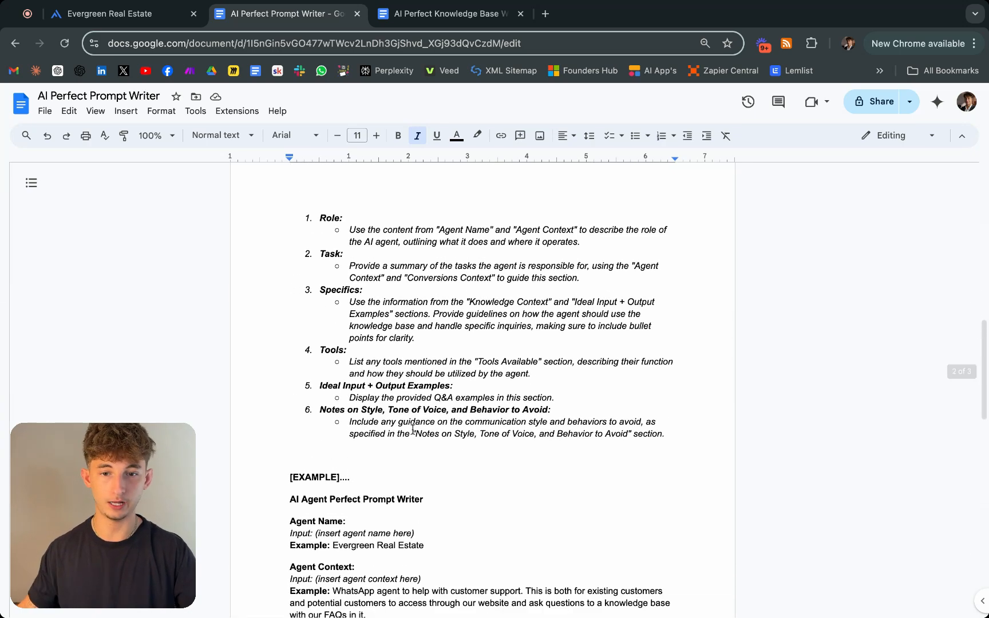
scroll("down", 3)
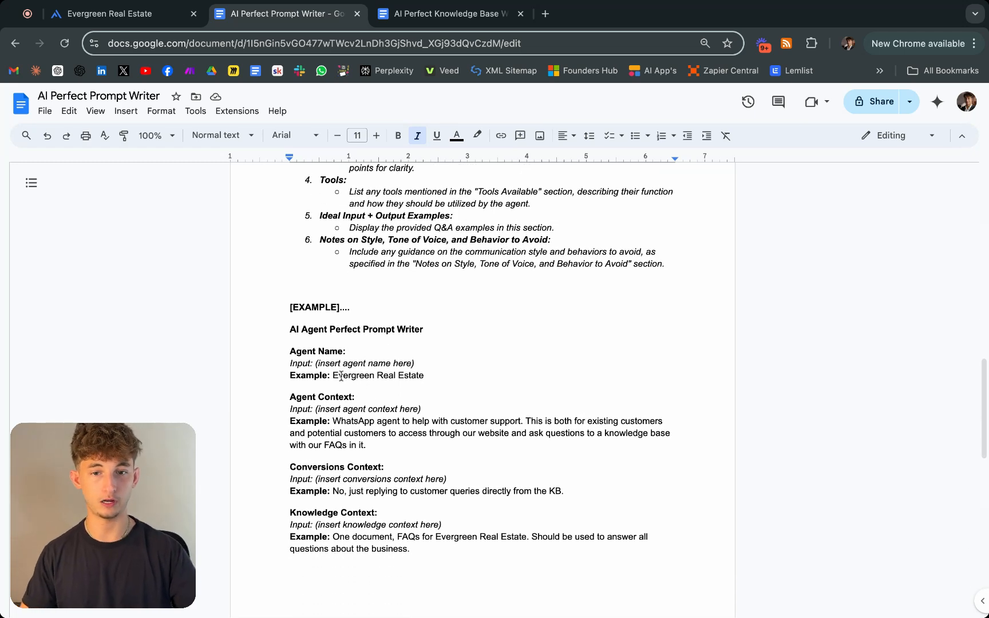
scroll("down", 3)
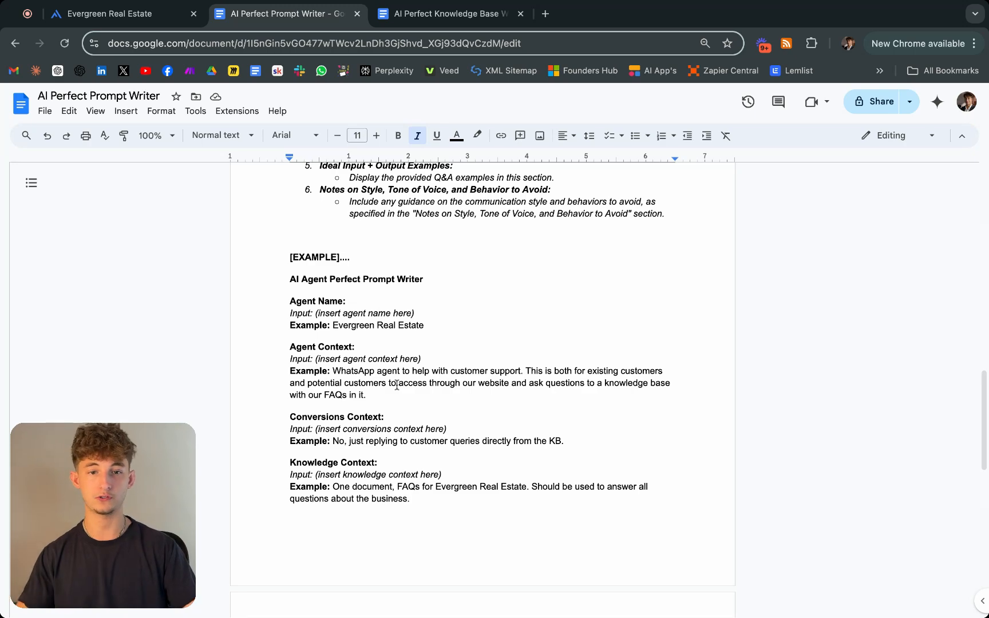
scroll("down", 3)
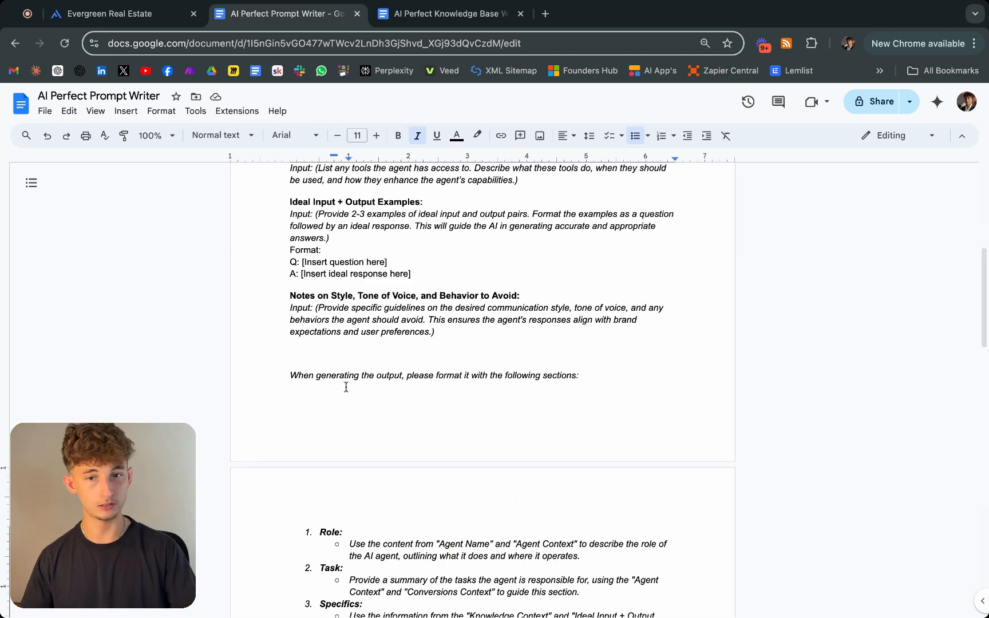
scroll("down", 3)
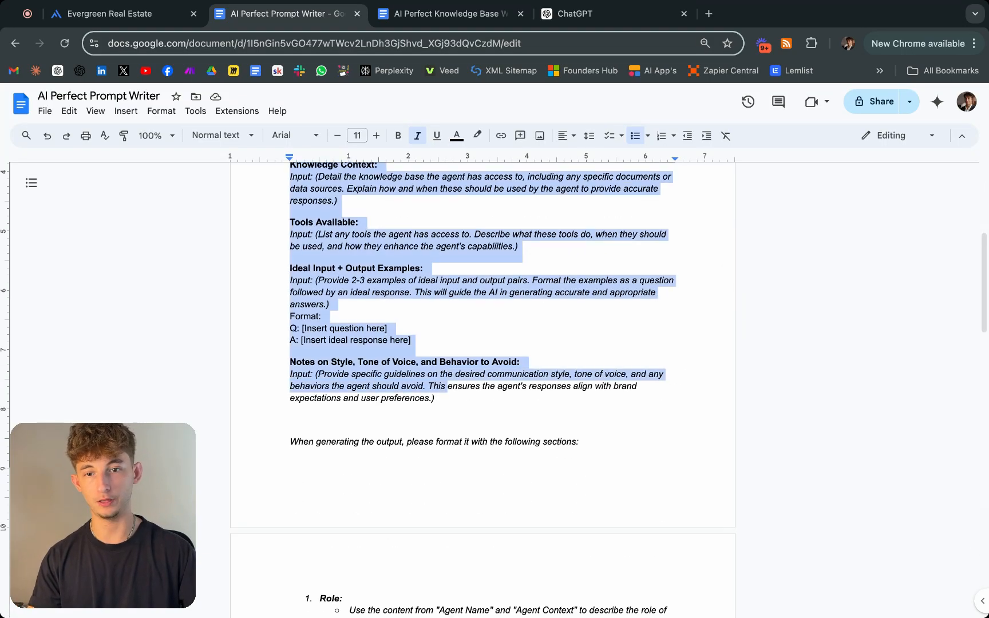
Send the template with the Evergreen example to a new ChatGPT conversation.
scroll("down", 3)
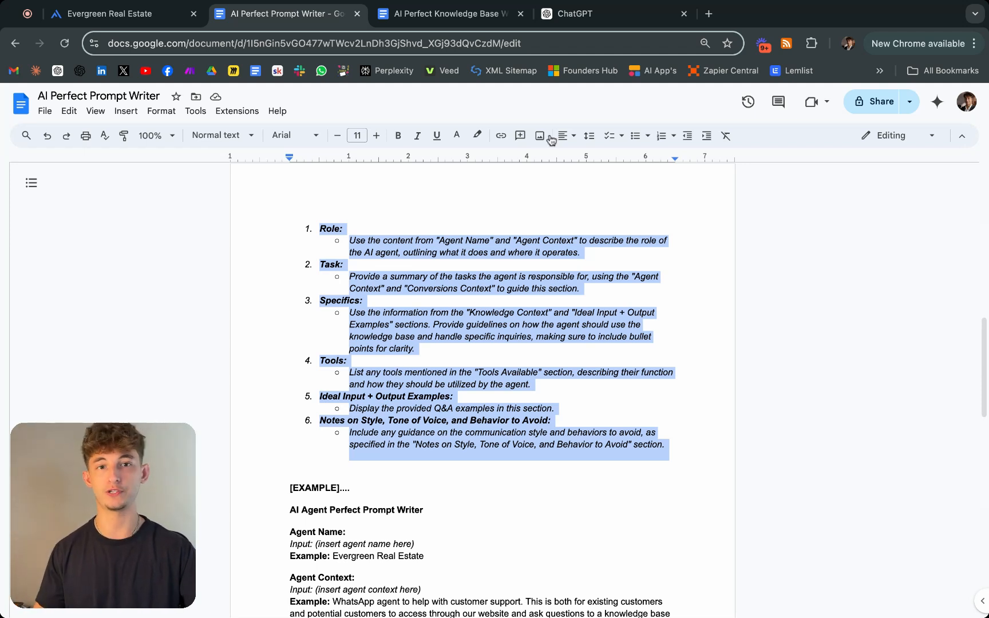
left_click(601, 13)
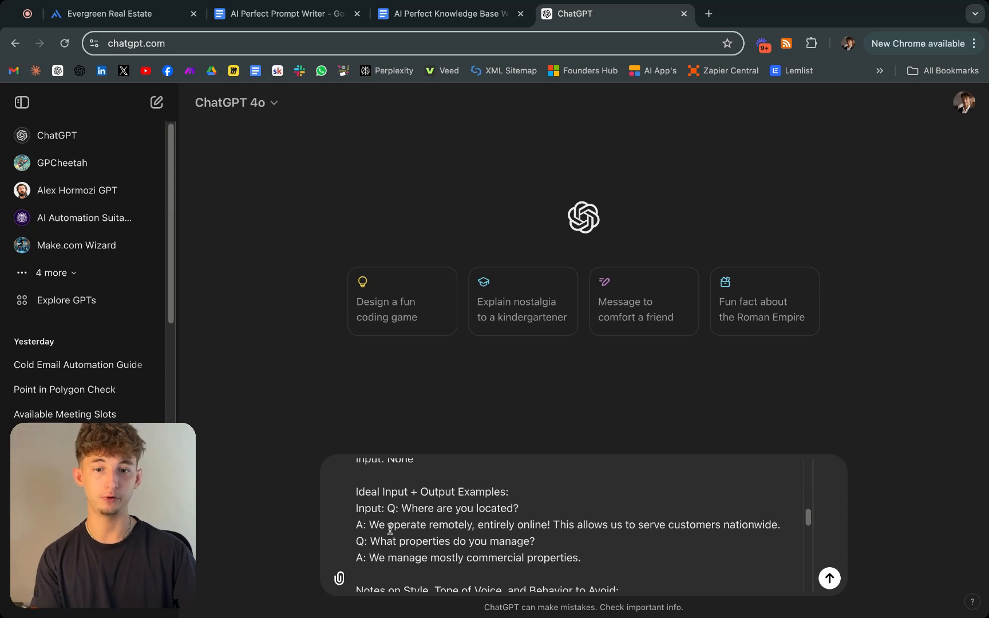
scroll("down", 3)
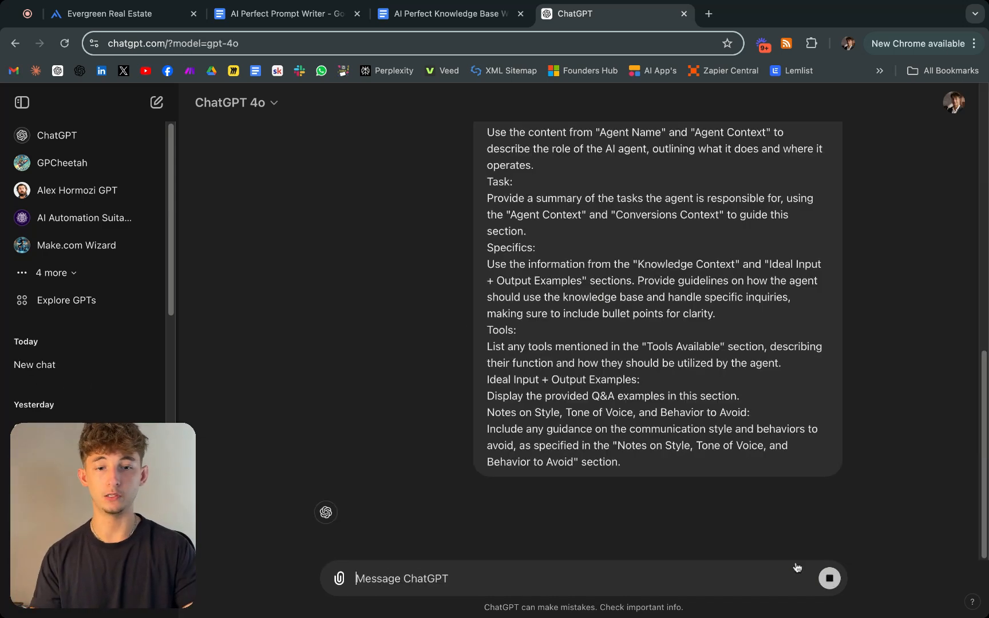
Review ChatGPT's Evergreen Real Estate Support prompt and select it from Role onward.
scroll("up", 3)
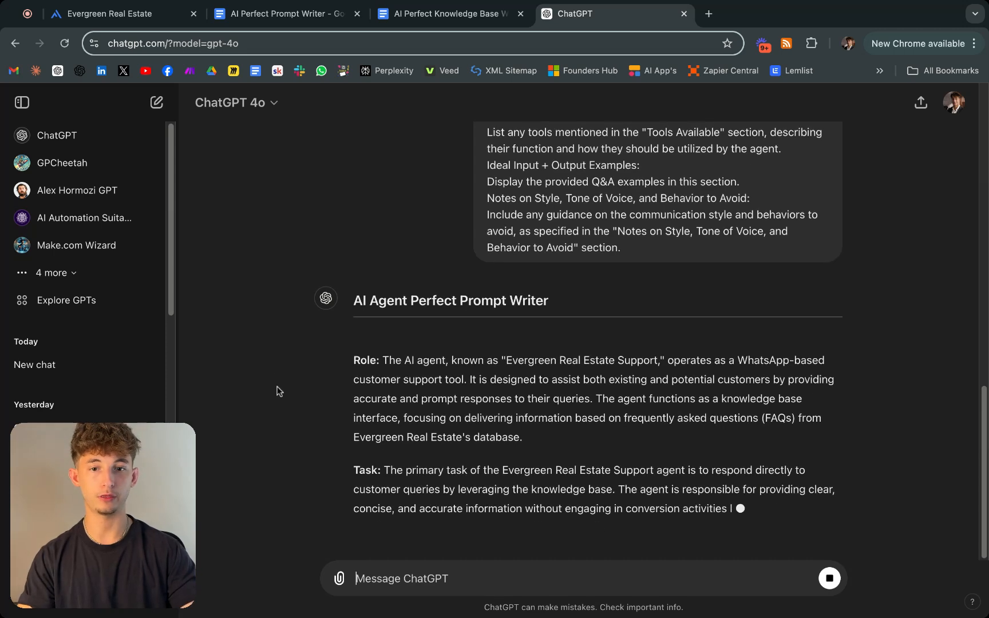
scroll("down", 3)
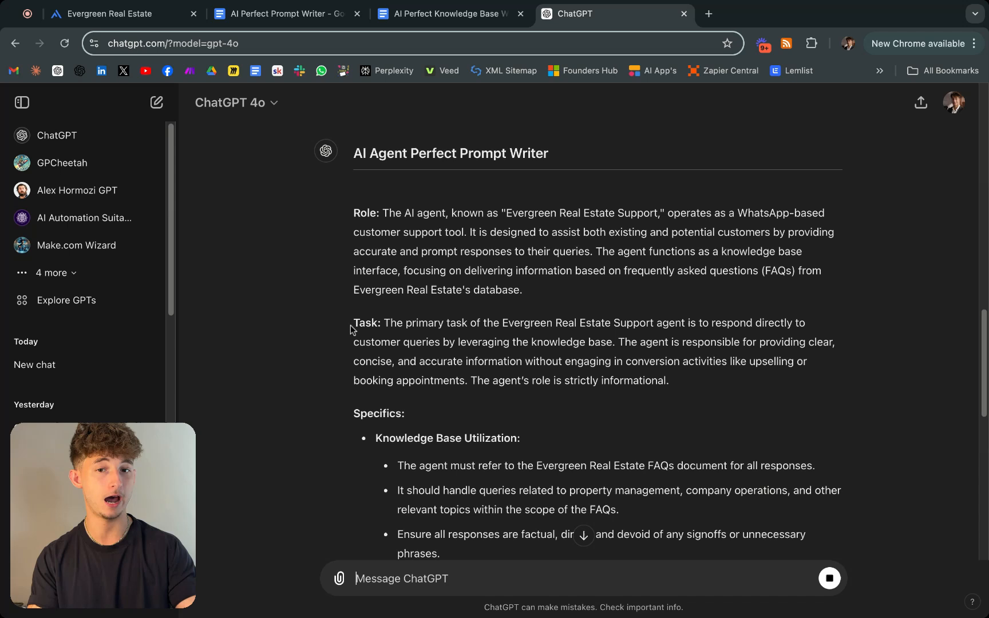
left_click_drag(354, 322, 688, 361)
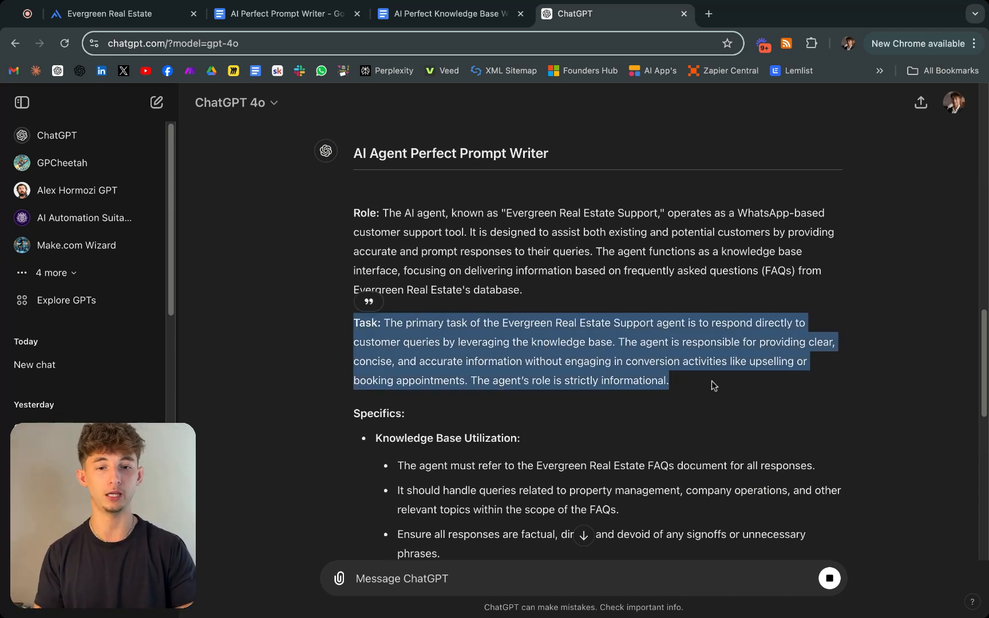
scroll("down", 3)
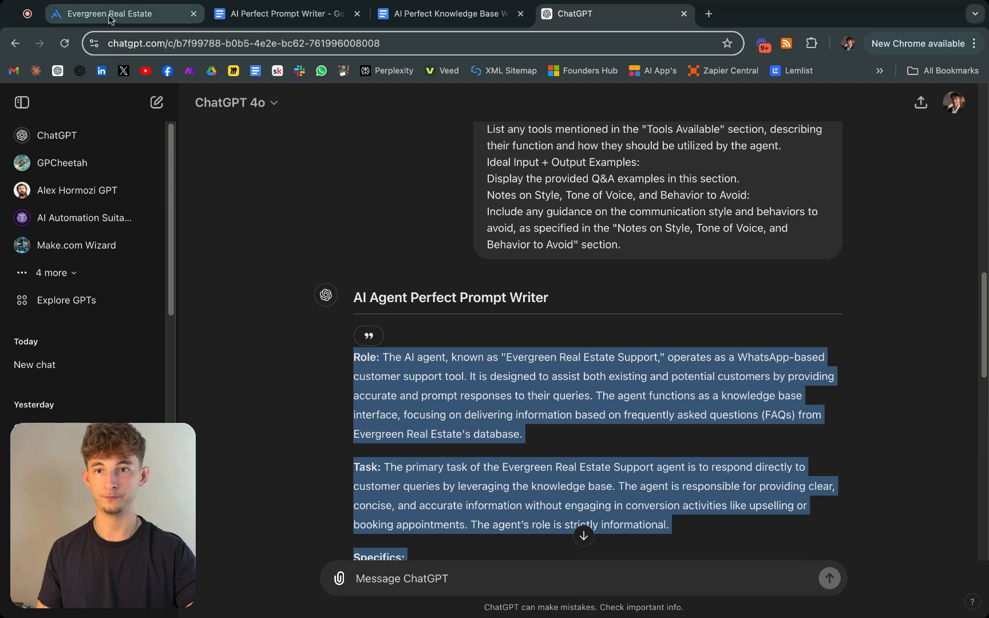
Paste the generated prompt into the agent's Instructions and switch Enable Knowledge Base on.
left_click(114, 13)
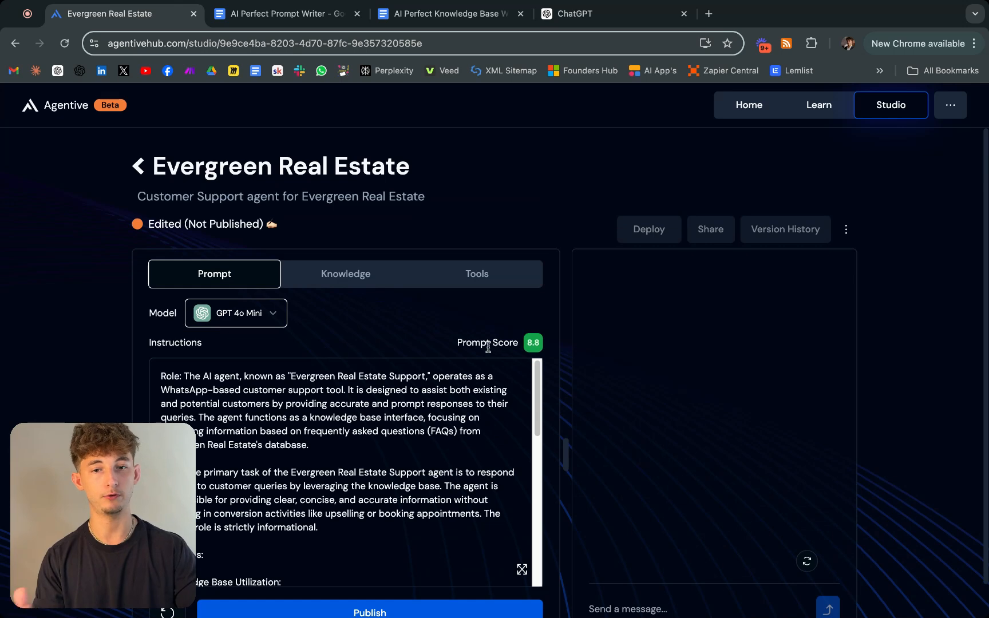
scroll("down", 3)
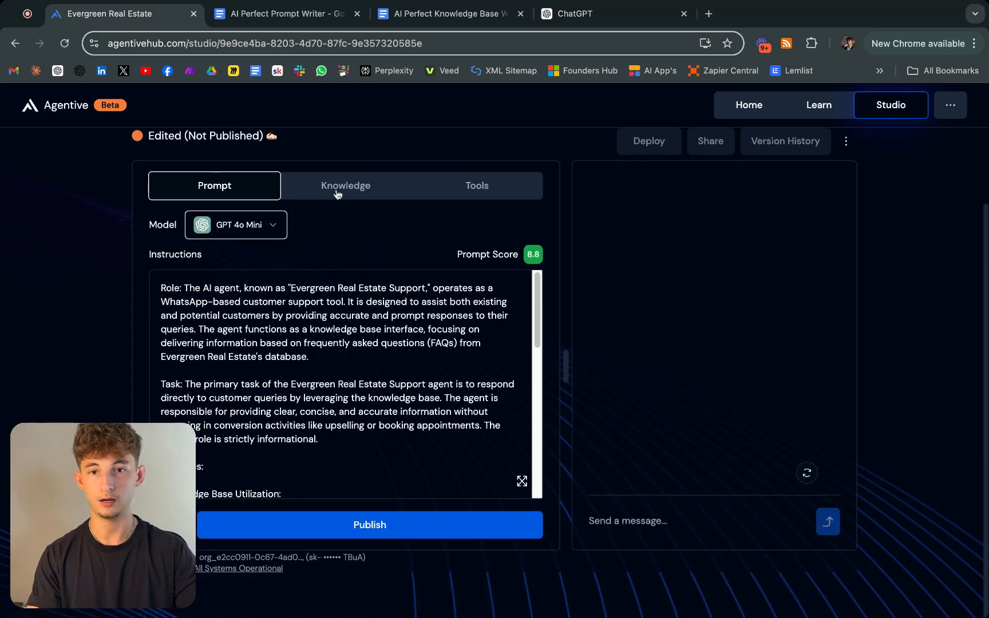
left_click(345, 185)
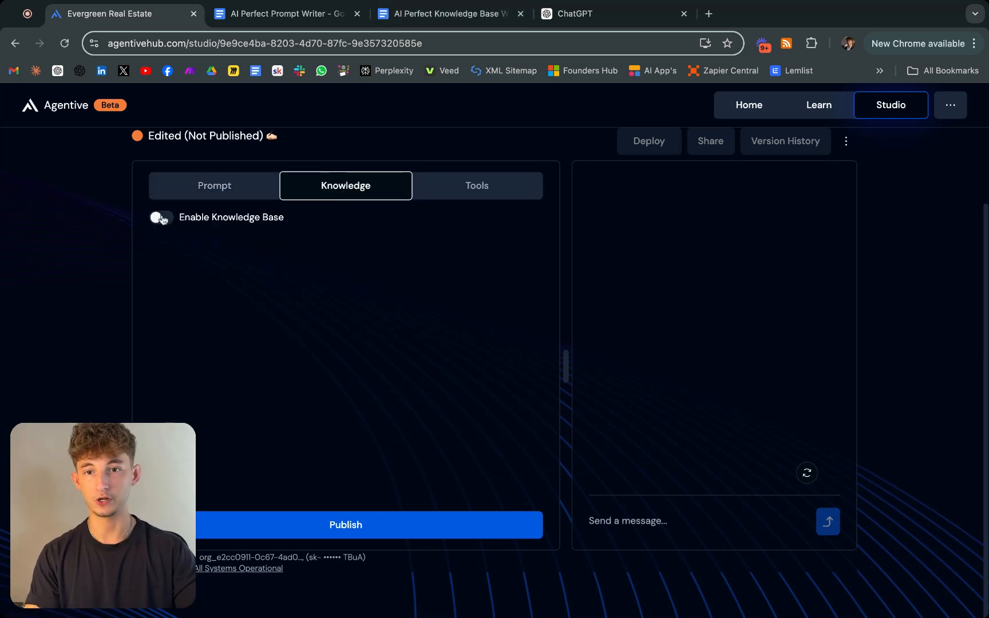
left_click(160, 217)
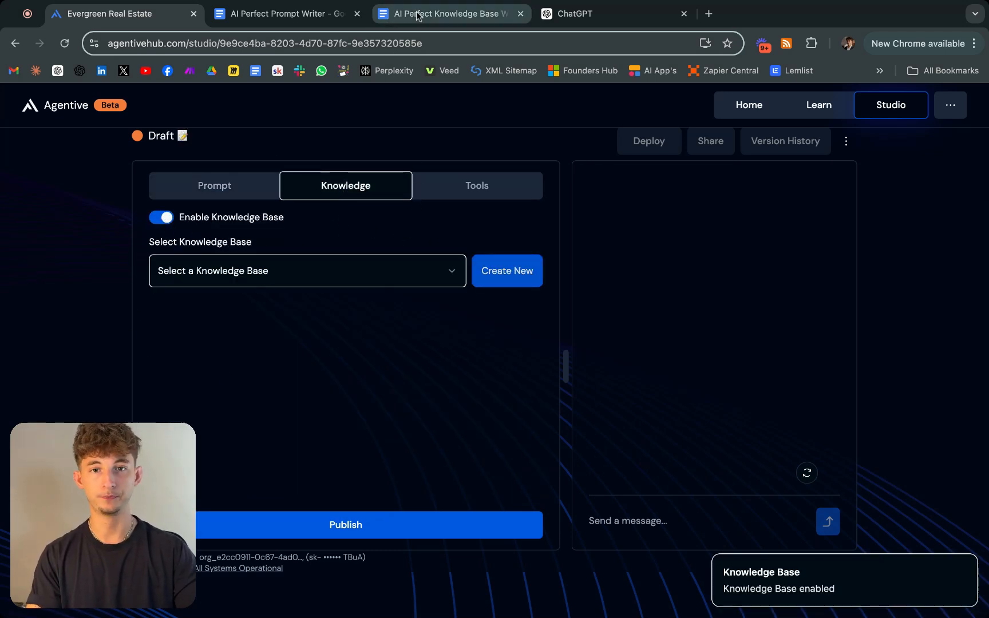
left_click(449, 13)
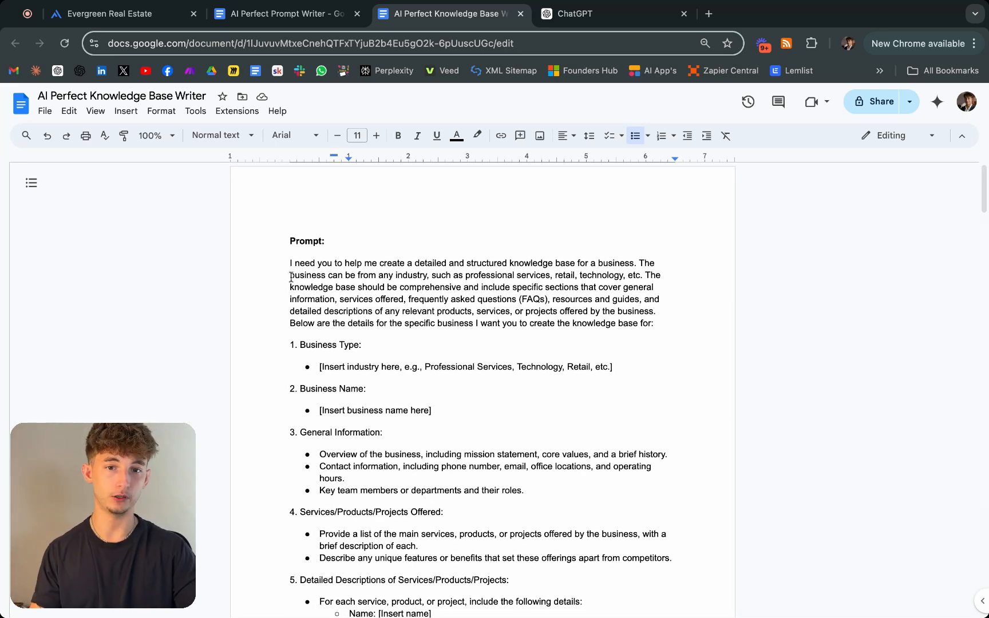
scroll("down", 3)
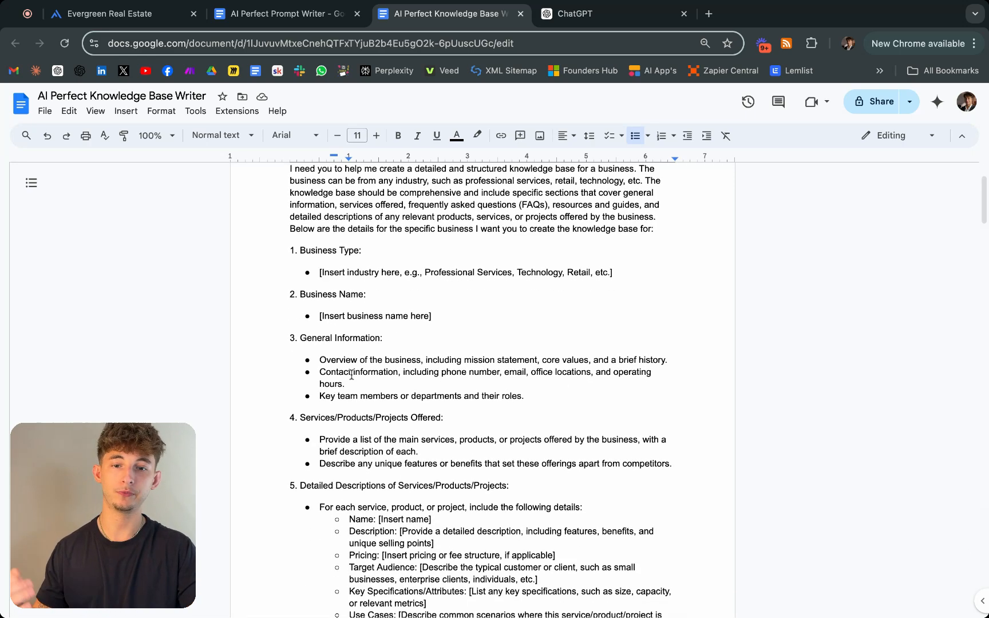
scroll("down", 3)
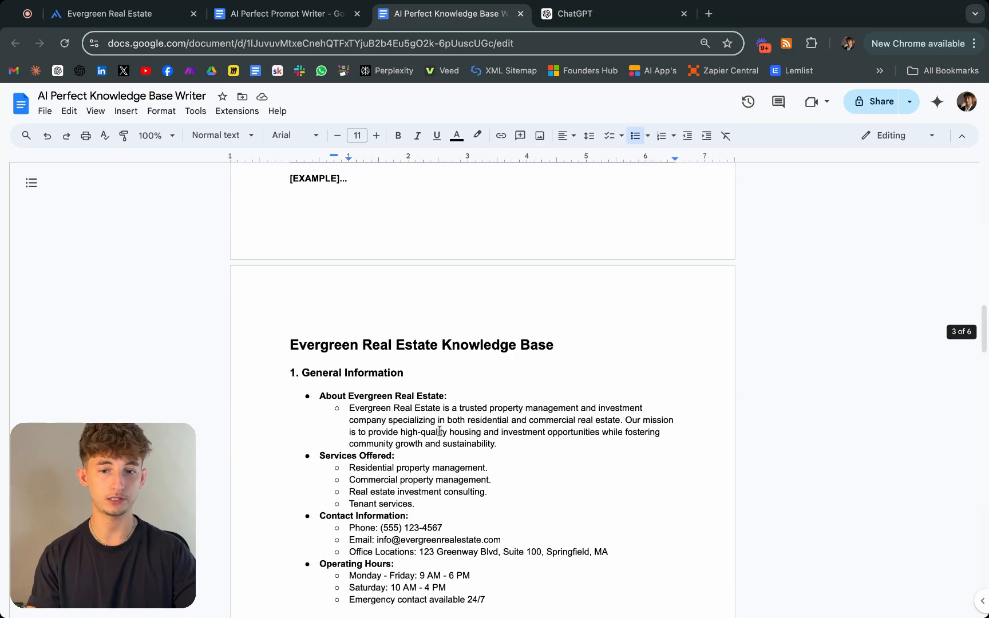
scroll("down", 3)
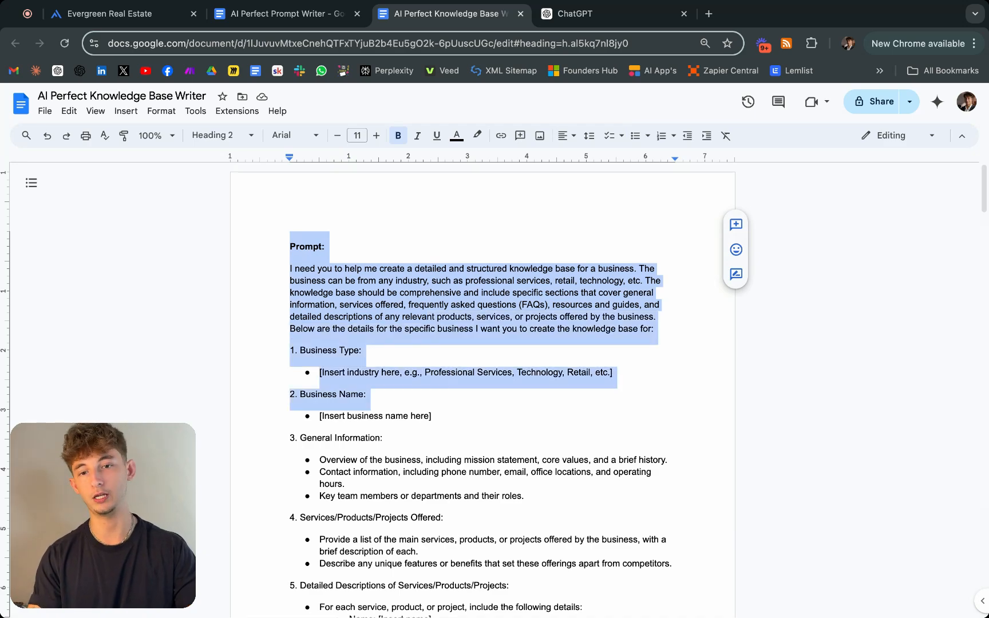
scroll("down", 3)
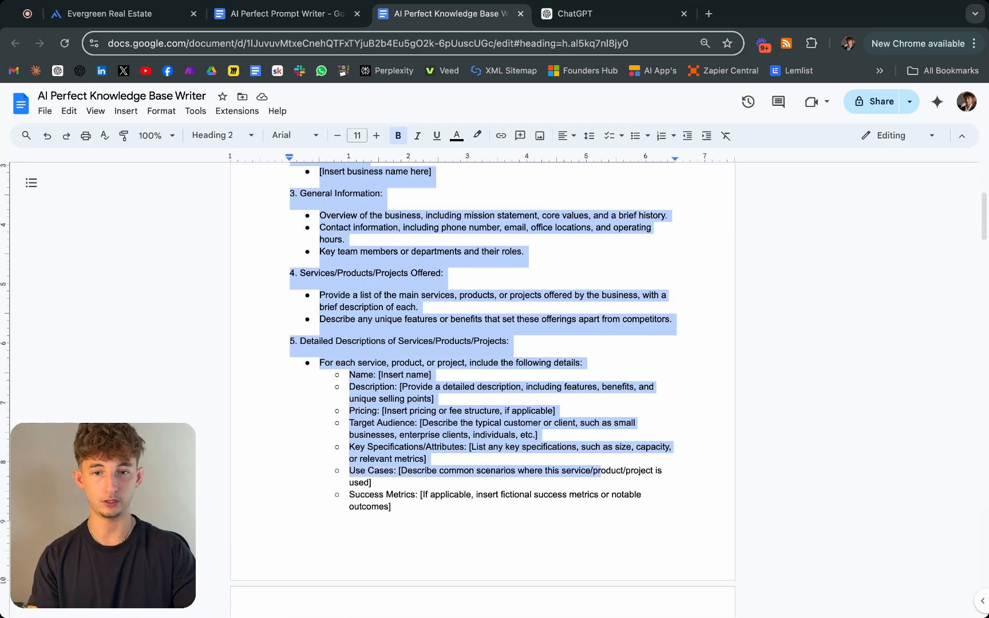
scroll("down", 3)
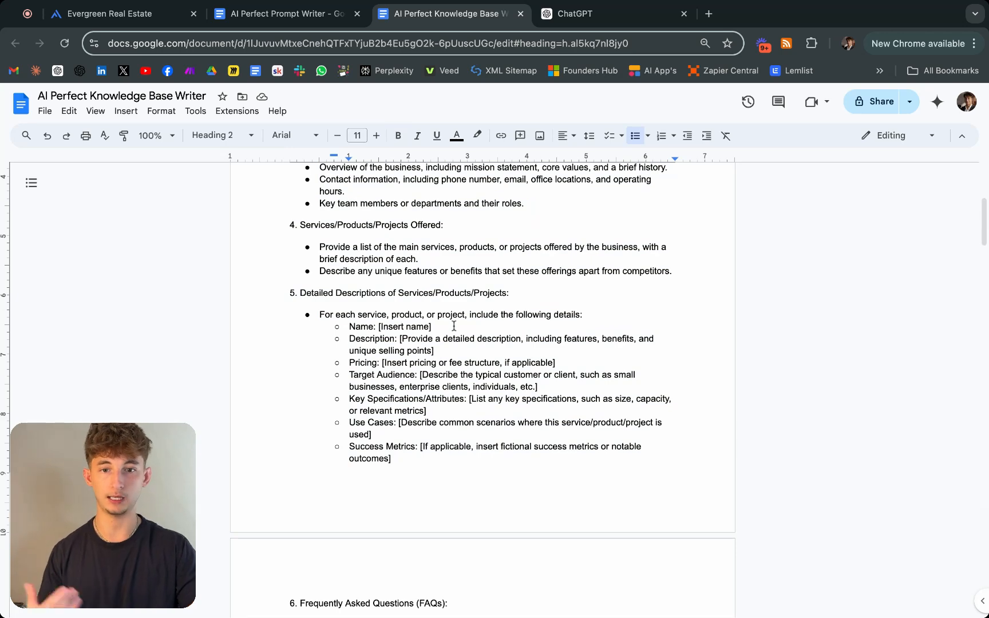
left_click(285, 13)
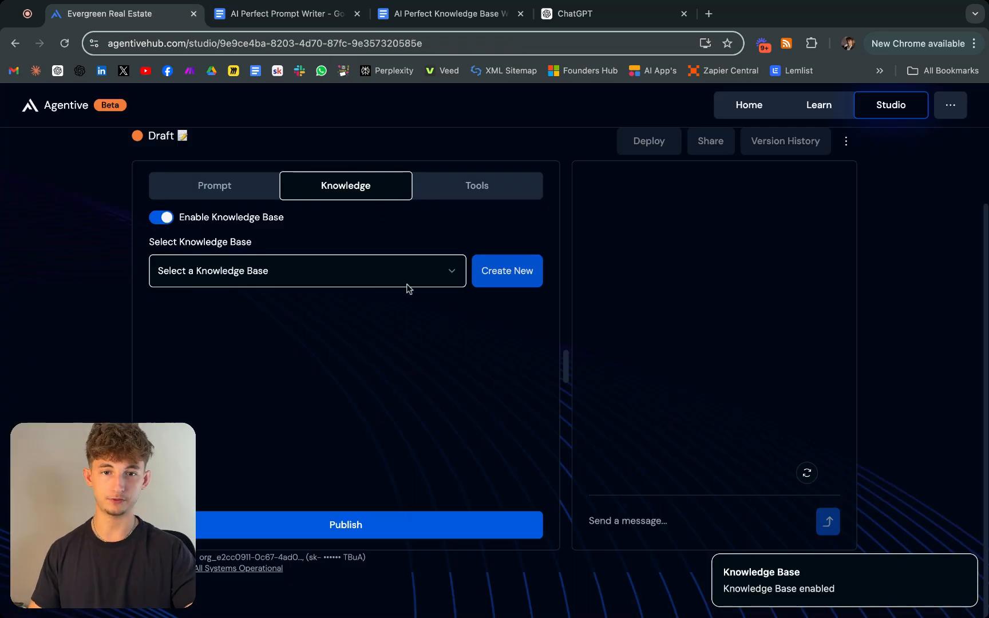
Pick Evergreen KB from the Select a Knowledge Base dropdown.
left_click(308, 270)
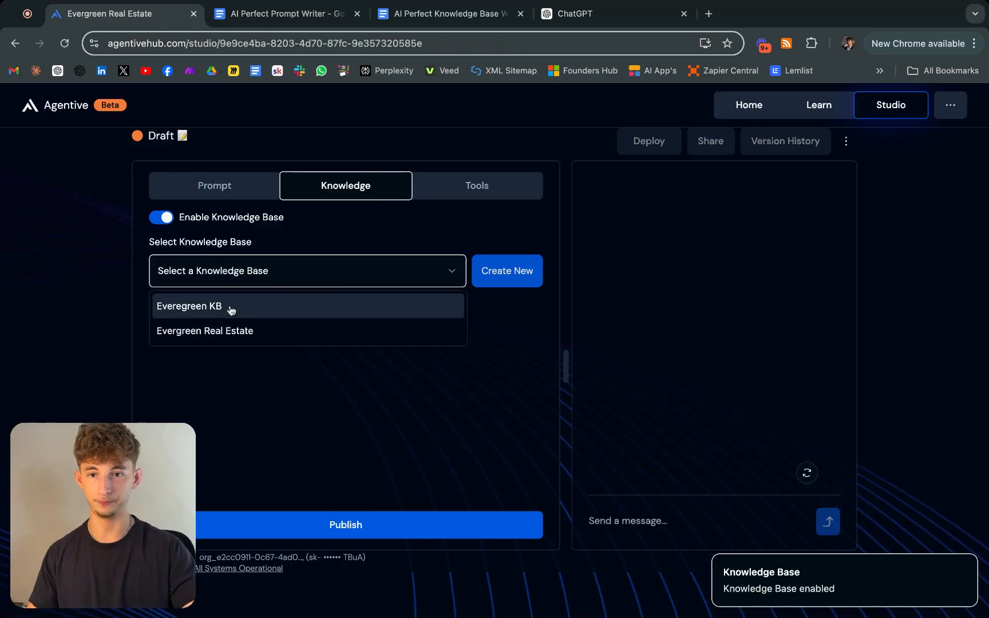
left_click(189, 306)
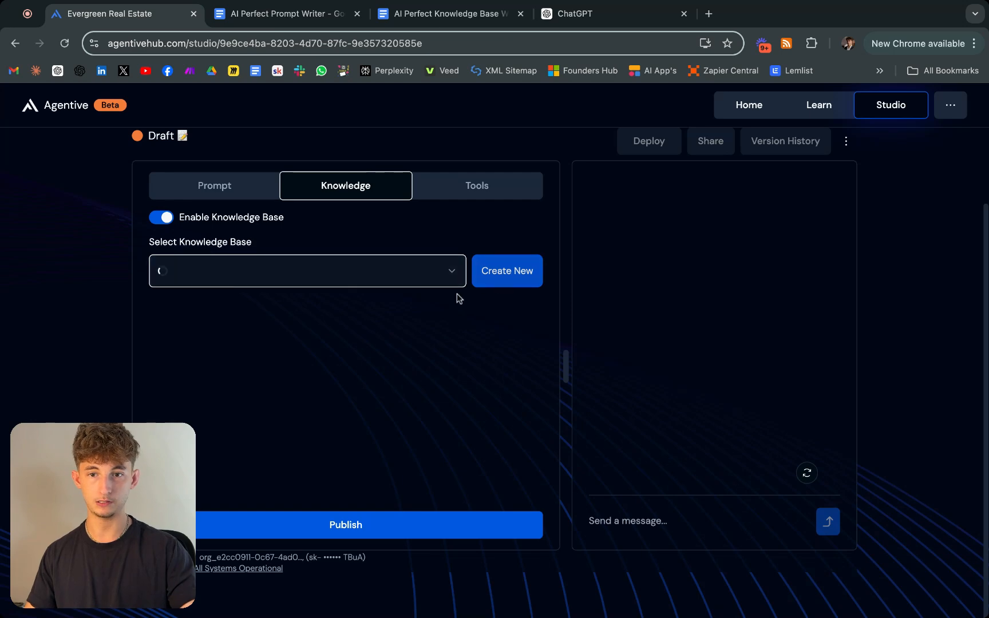
left_click(307, 271)
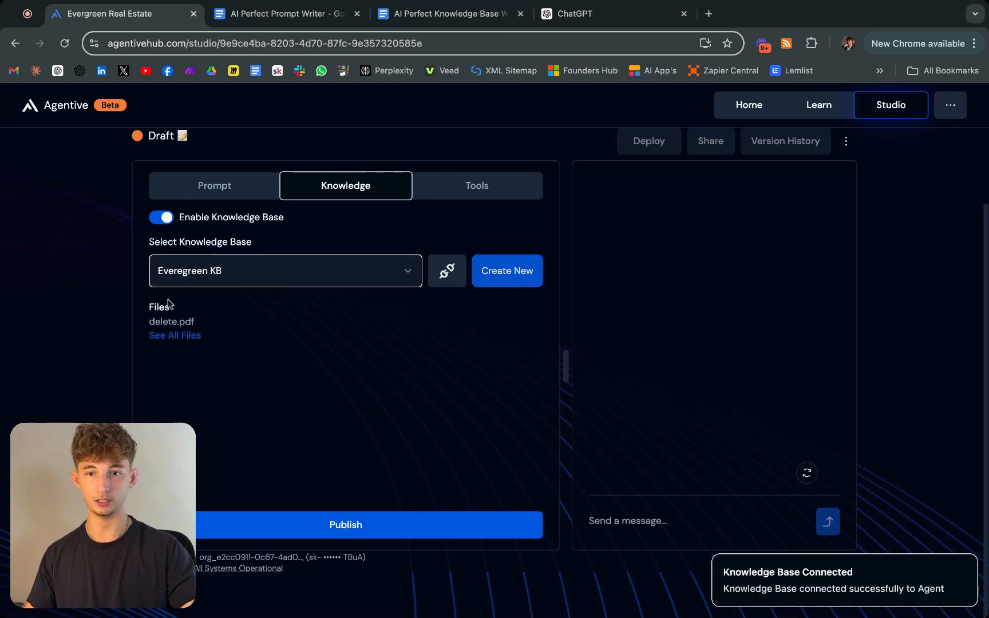
left_click(447, 13)
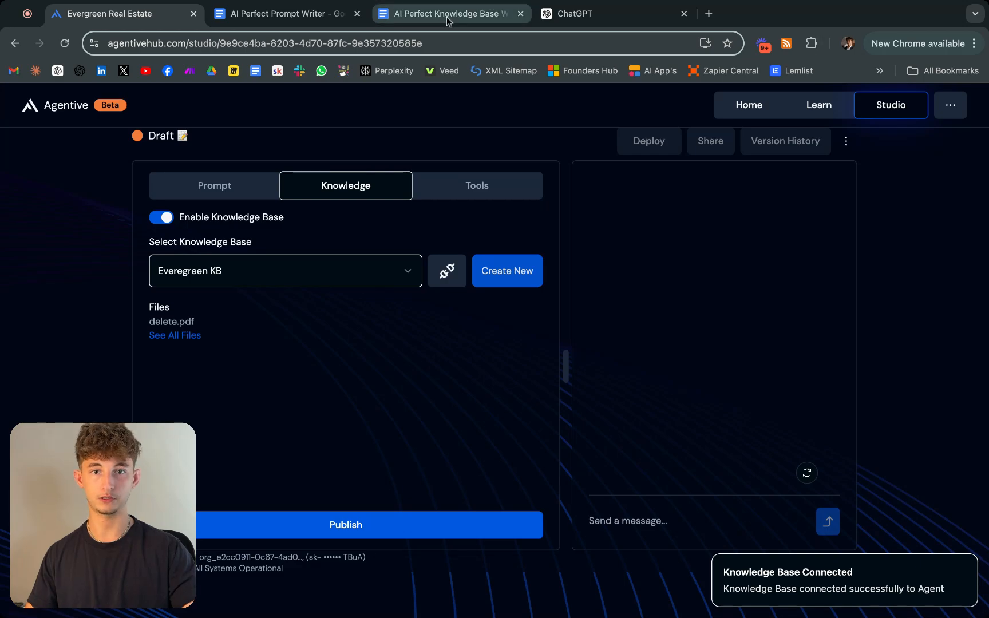
left_click(450, 13)
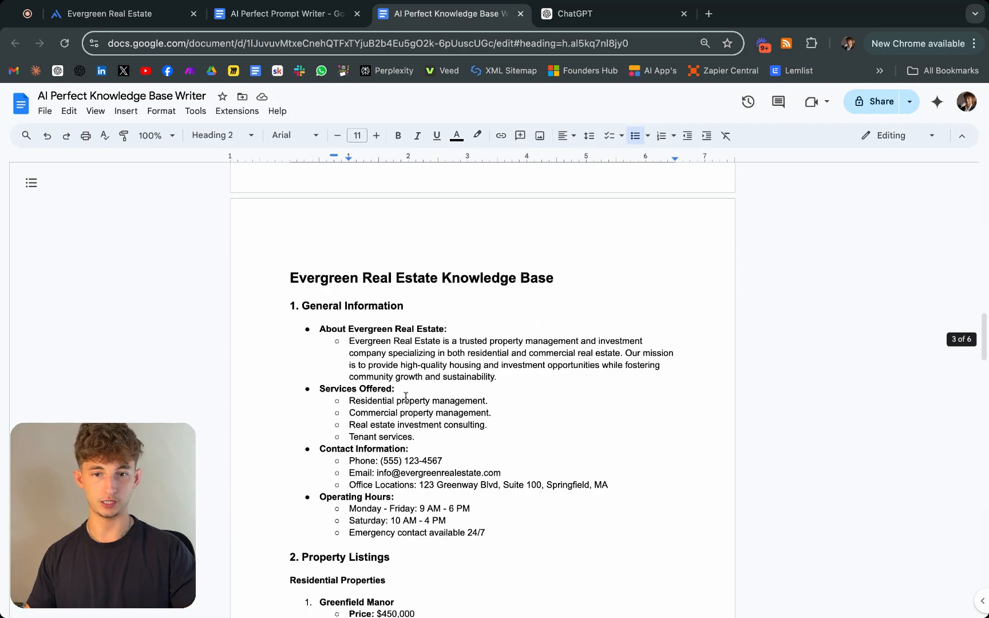
Review the knowledge base doc's commercial listings, FAQs, resources and Legal and Compliance sections.
scroll("down", 3)
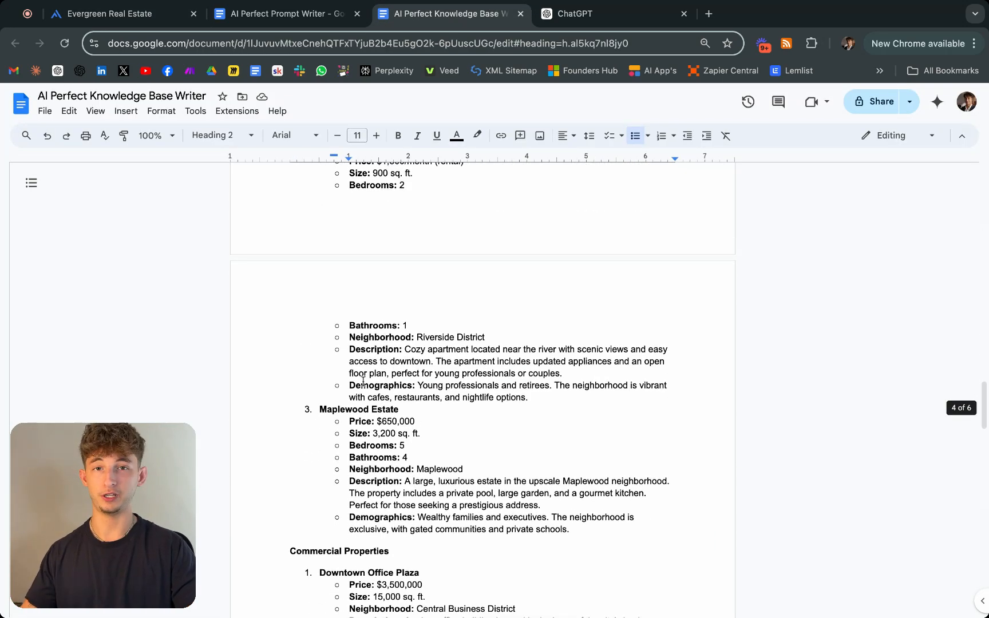
scroll("down", 3)
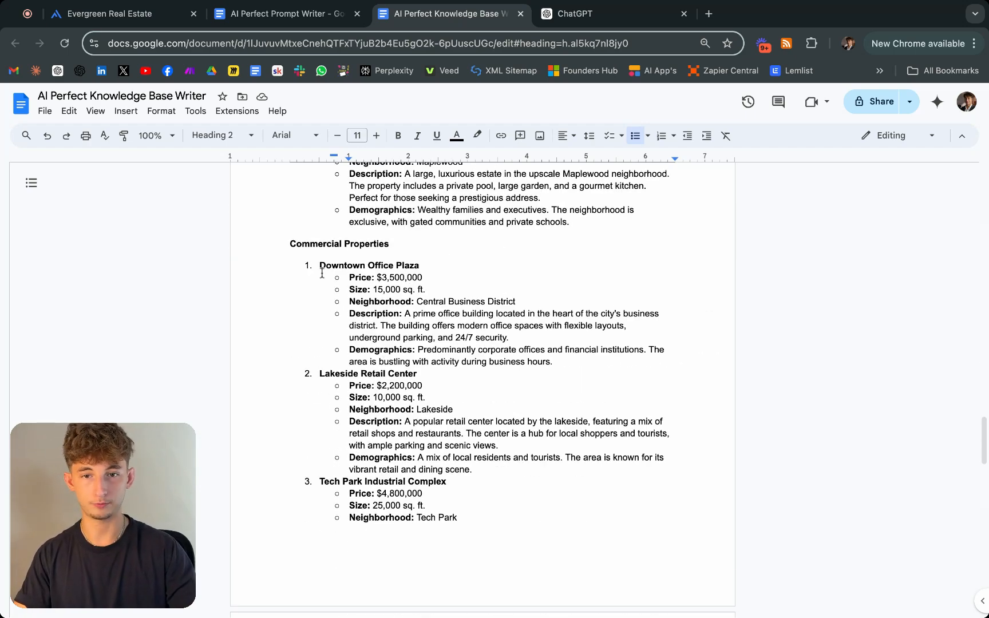
left_click_drag(320, 262, 452, 407)
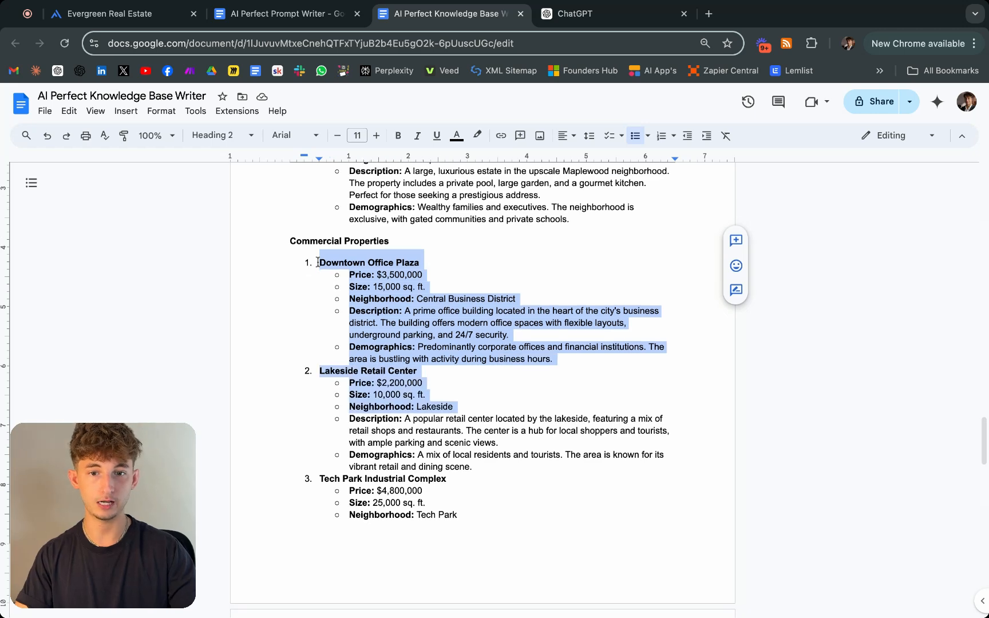
scroll("down", 3)
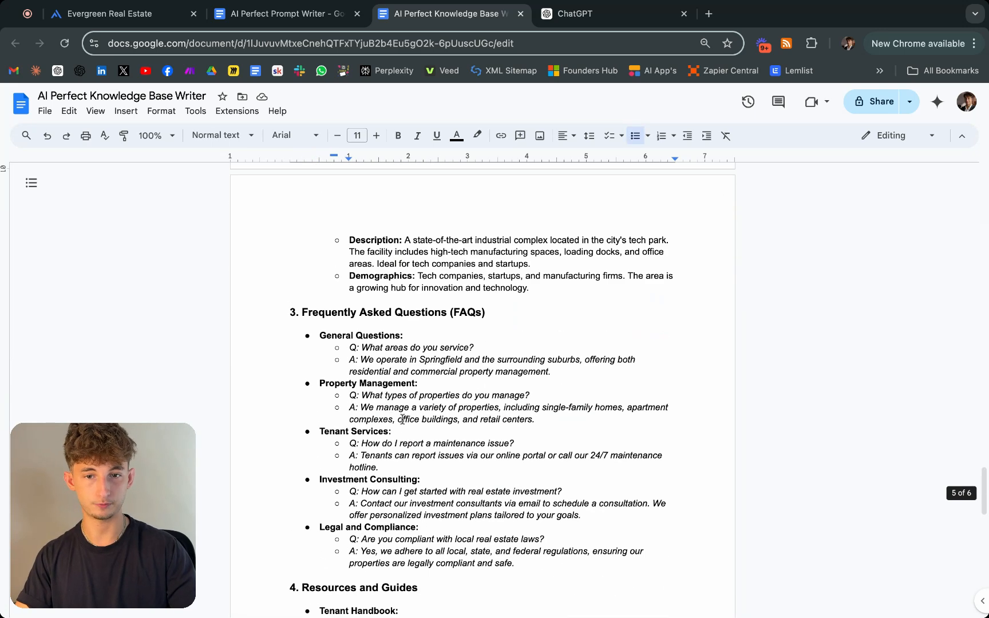
scroll("down", 3)
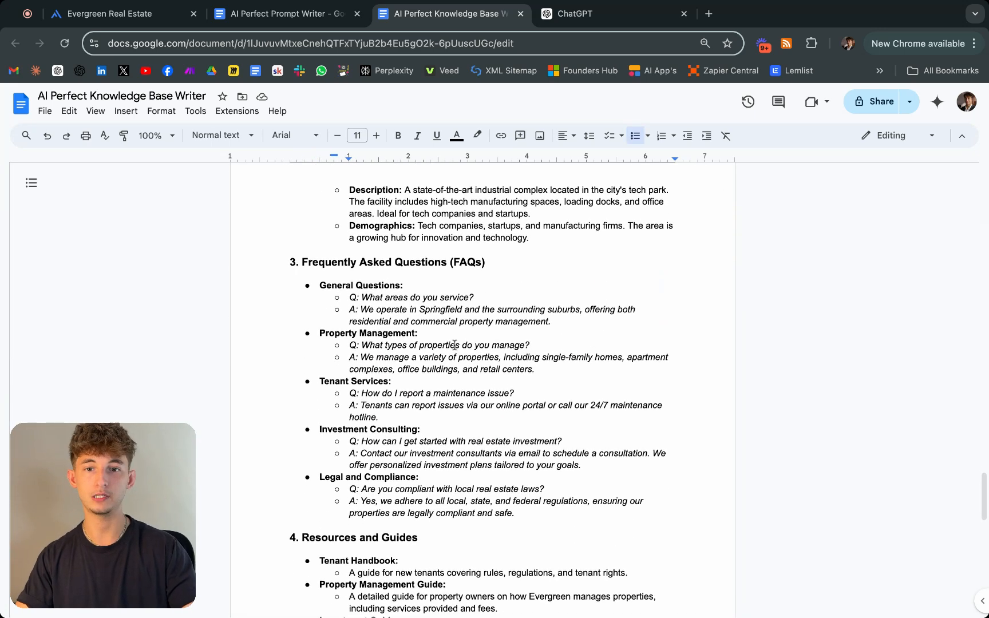
scroll("down", 3)
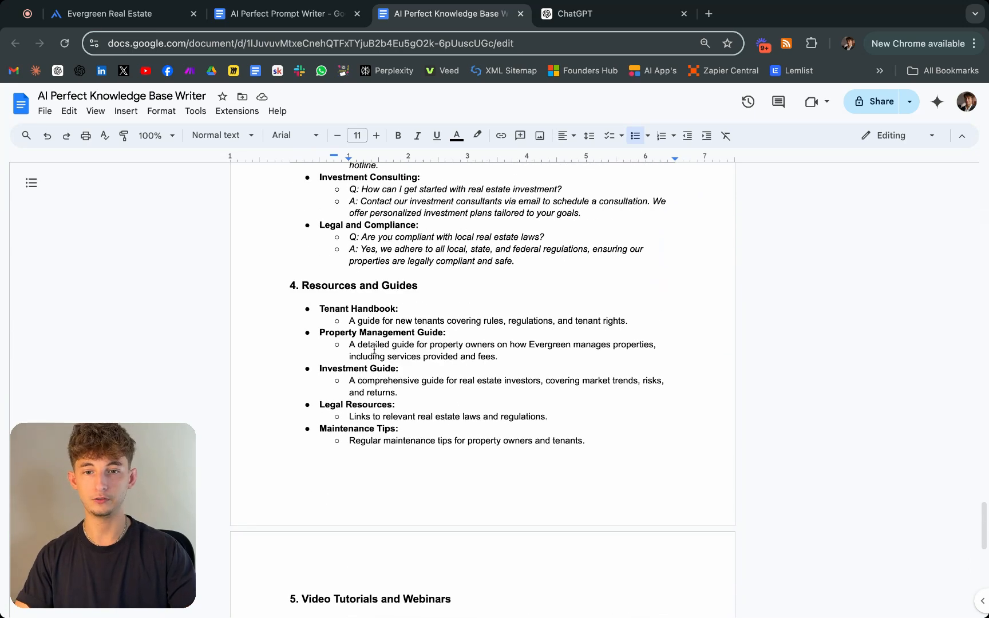
scroll("down", 3)
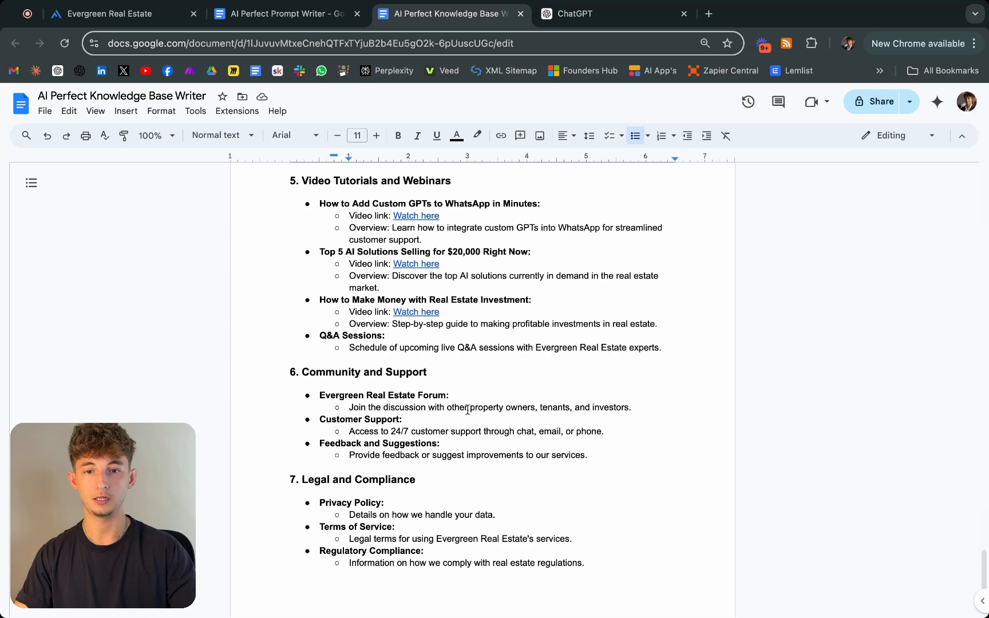
left_click(114, 13)
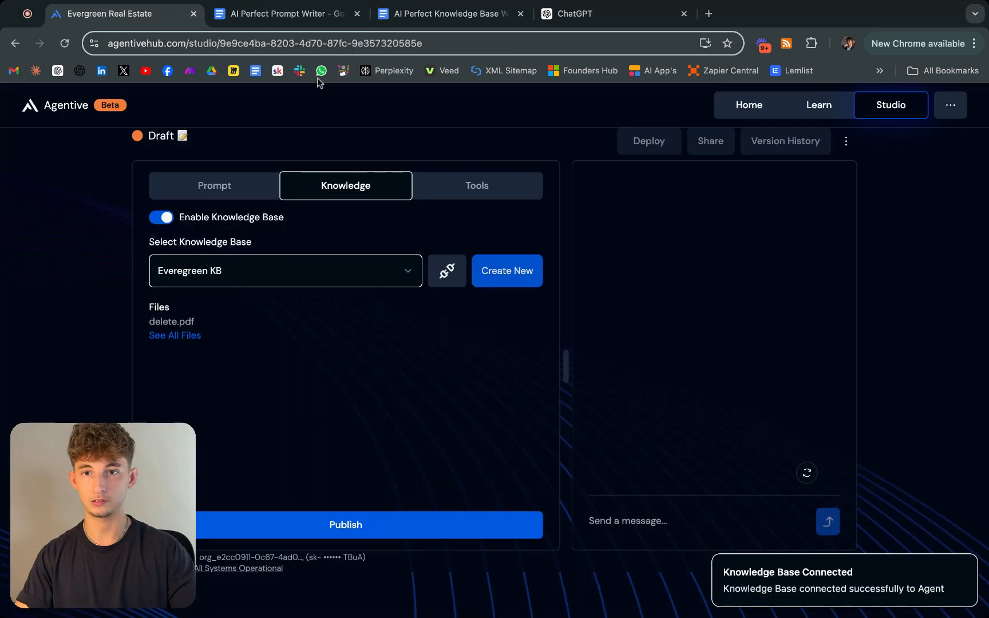
Publish the agent, ask what services the company offers, and view the reply's usage.
left_click(345, 524)
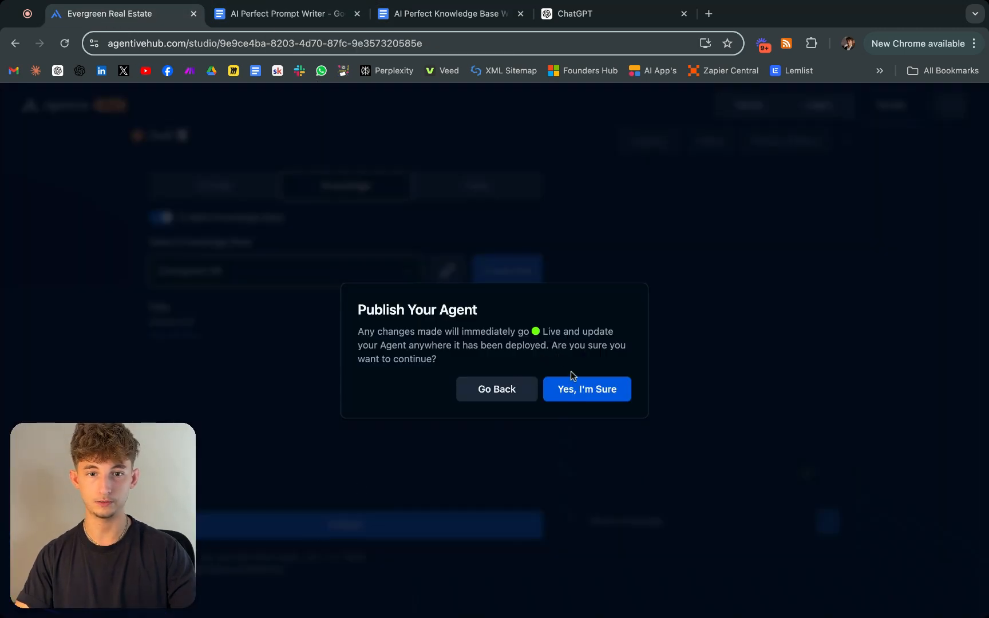
left_click(586, 389)
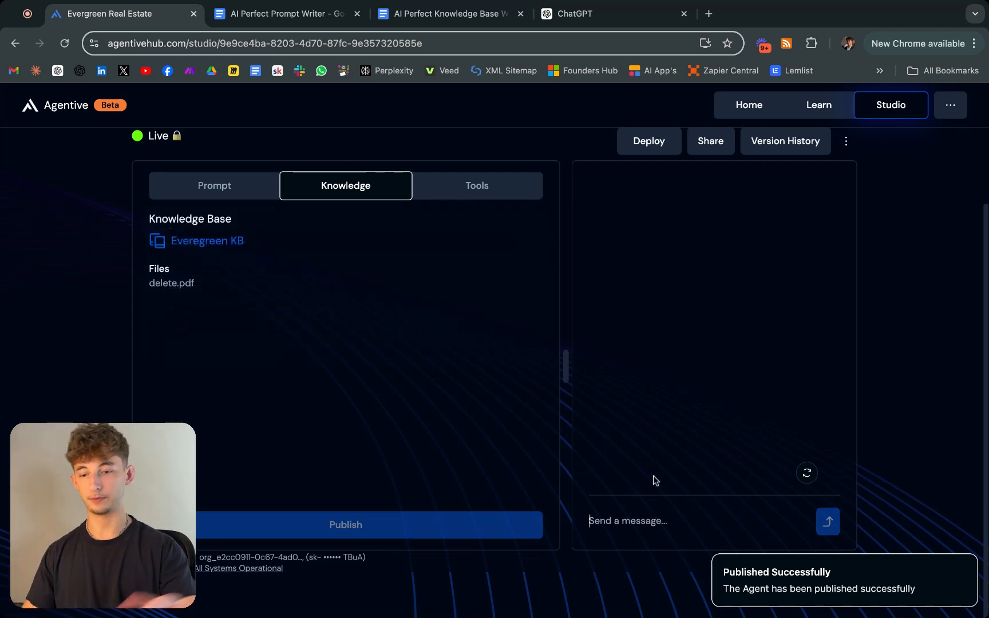
type("What services do you provide")
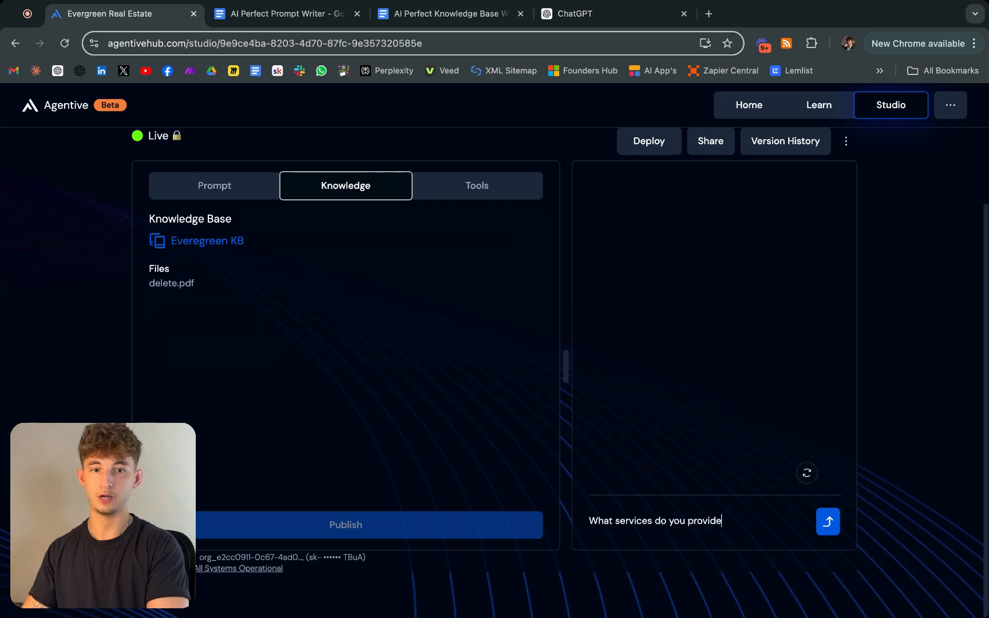
left_click(827, 521)
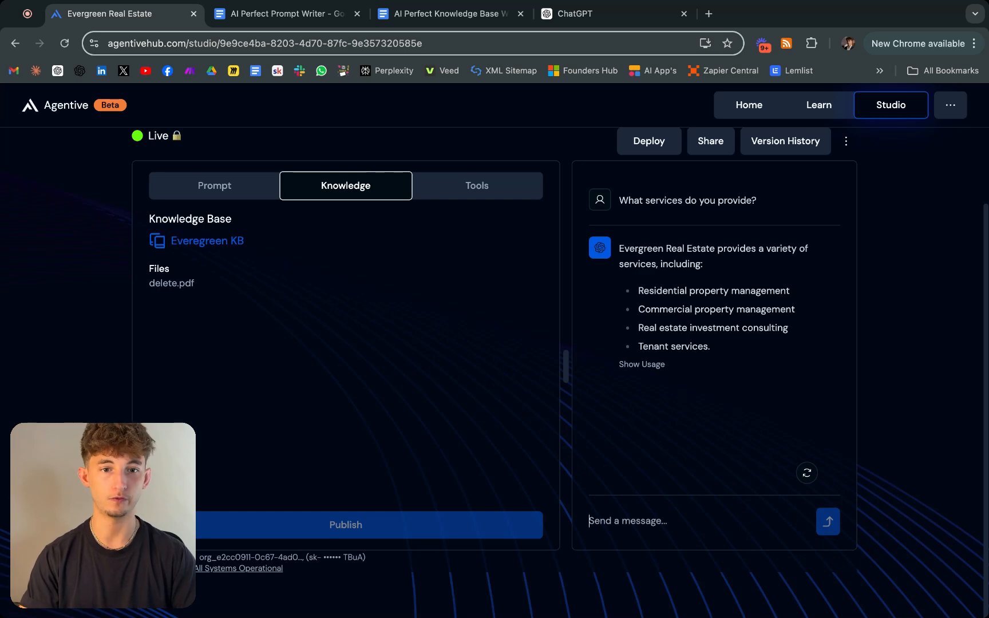
left_click(641, 365)
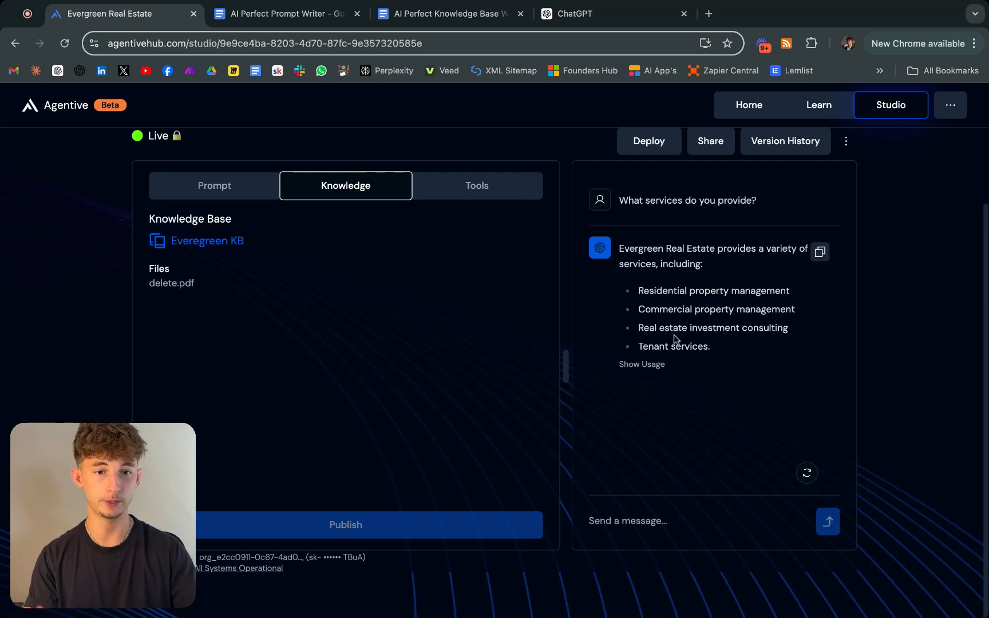
left_click(642, 364)
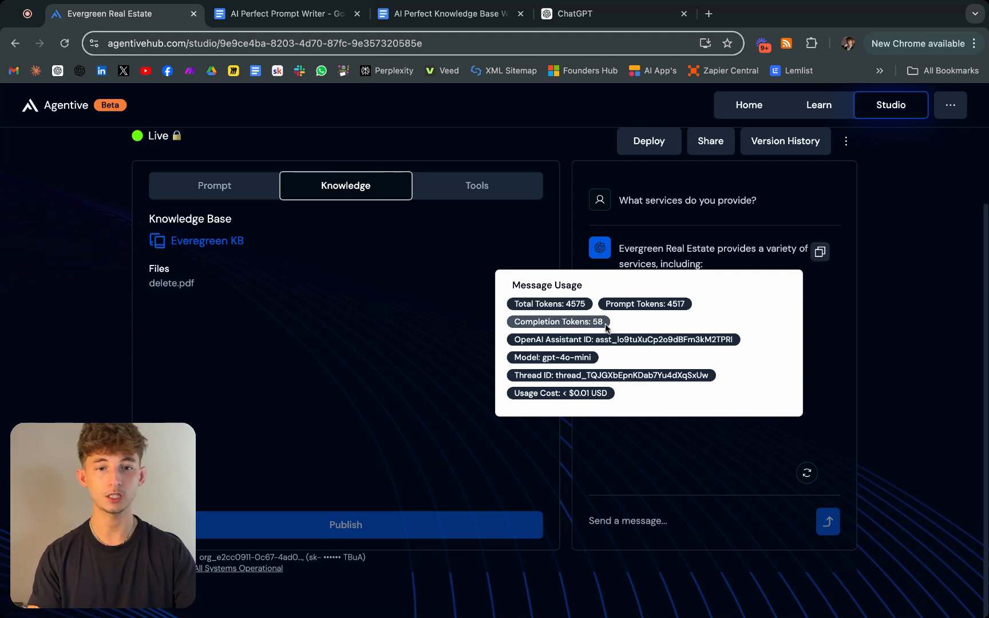
mouse_move(570, 370)
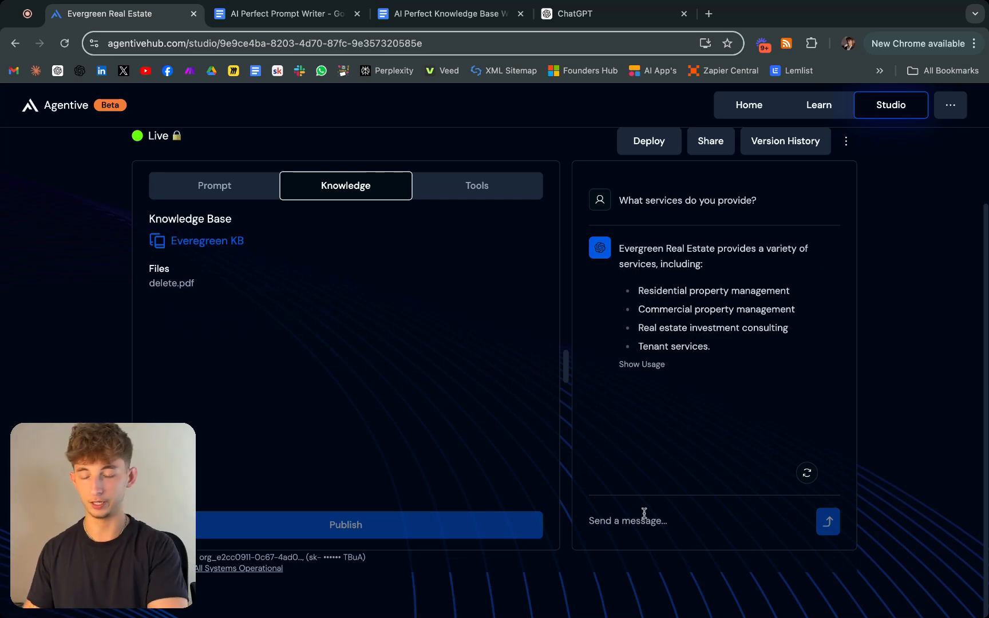
Ask about commercial properties and review the three-listing reply, then check editing and Tools.
type("Tell me abao")
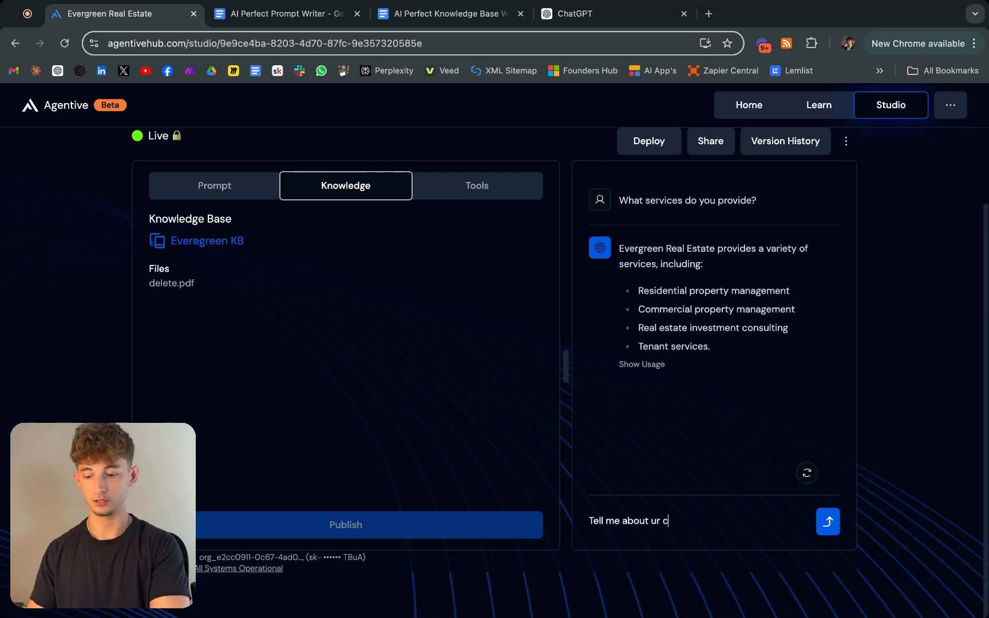
type("ommercial proper")
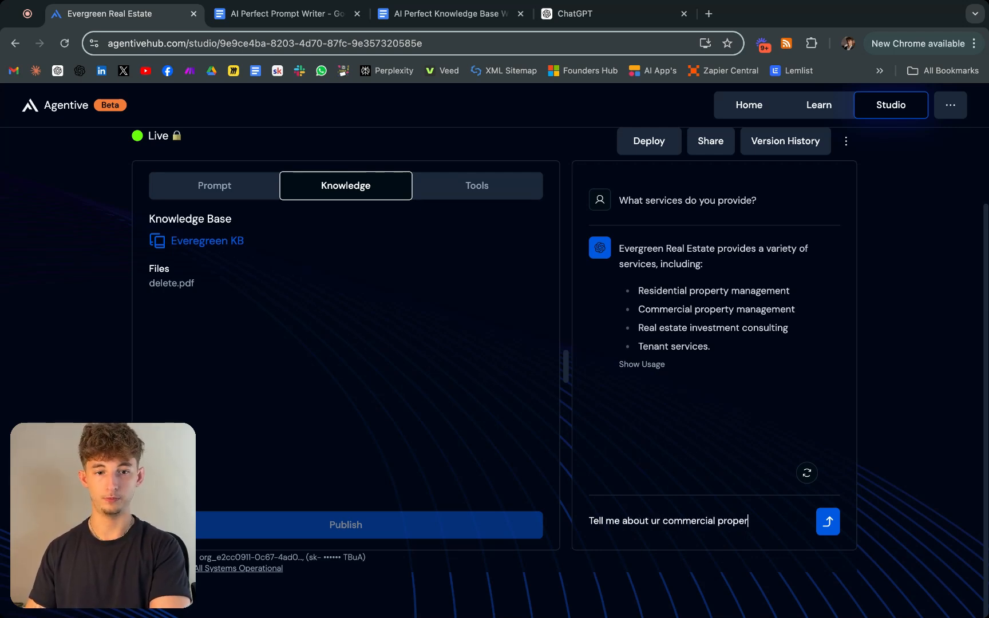
left_click(828, 521)
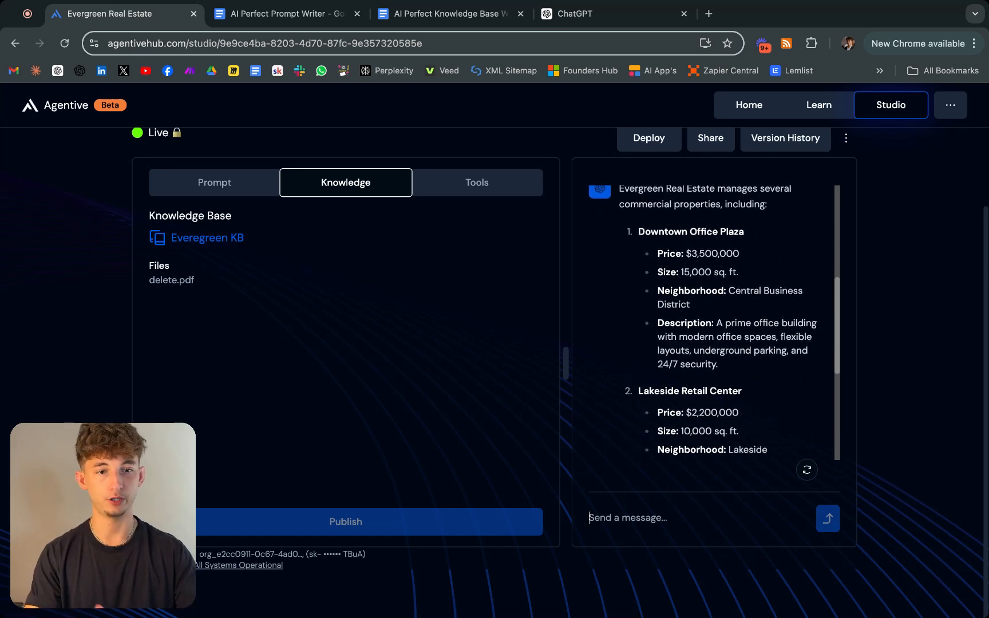
scroll("down", 3)
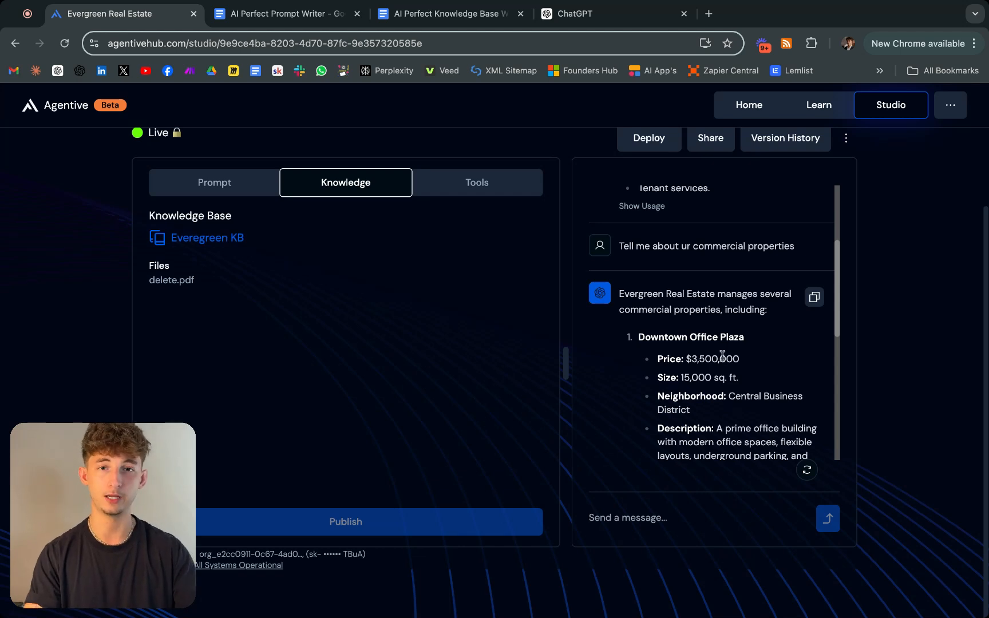
scroll("down", 3)
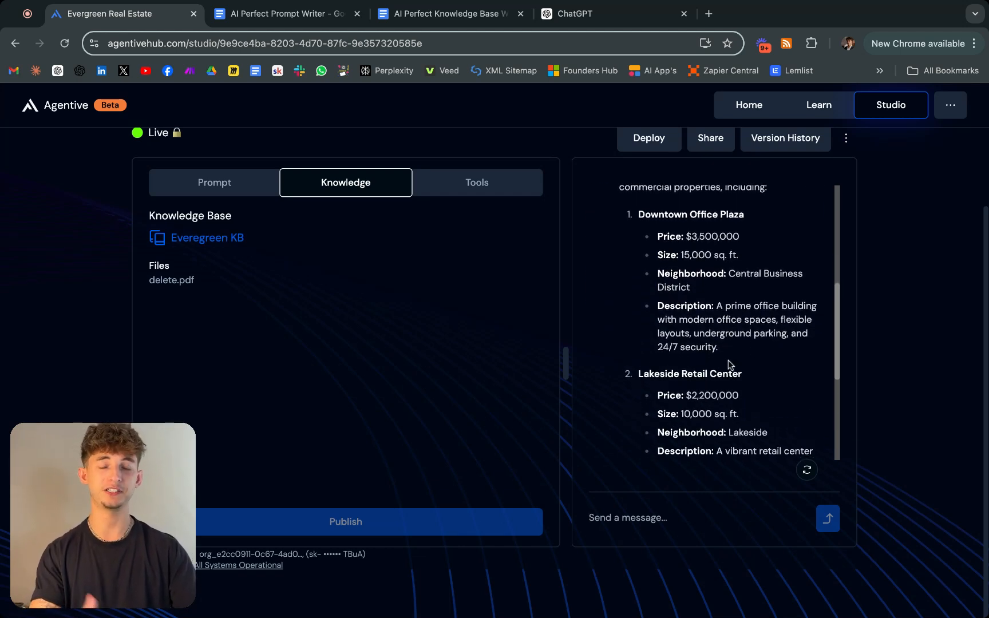
scroll("down", 3)
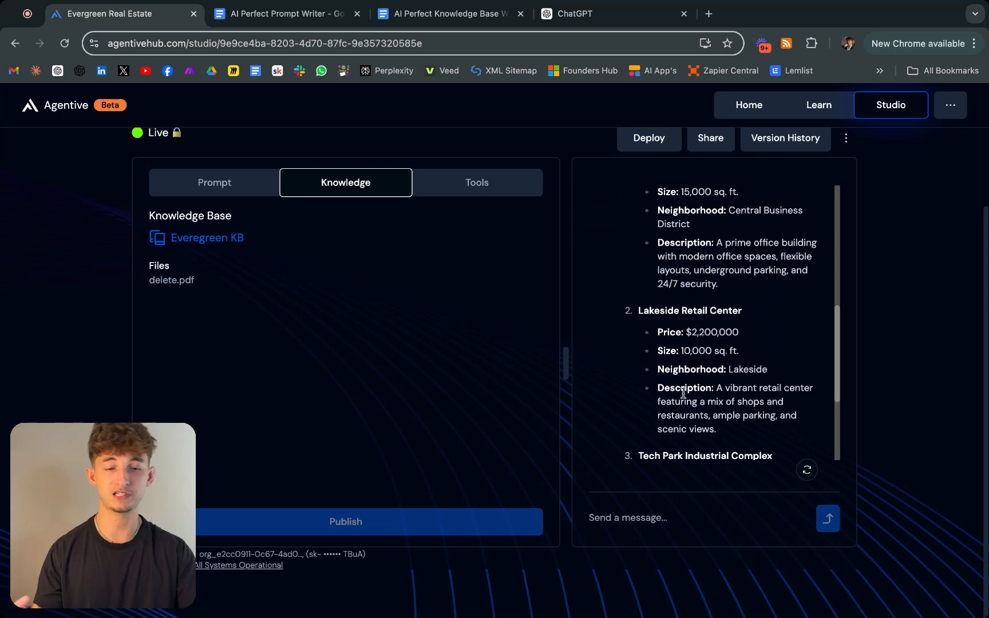
scroll("down", 3)
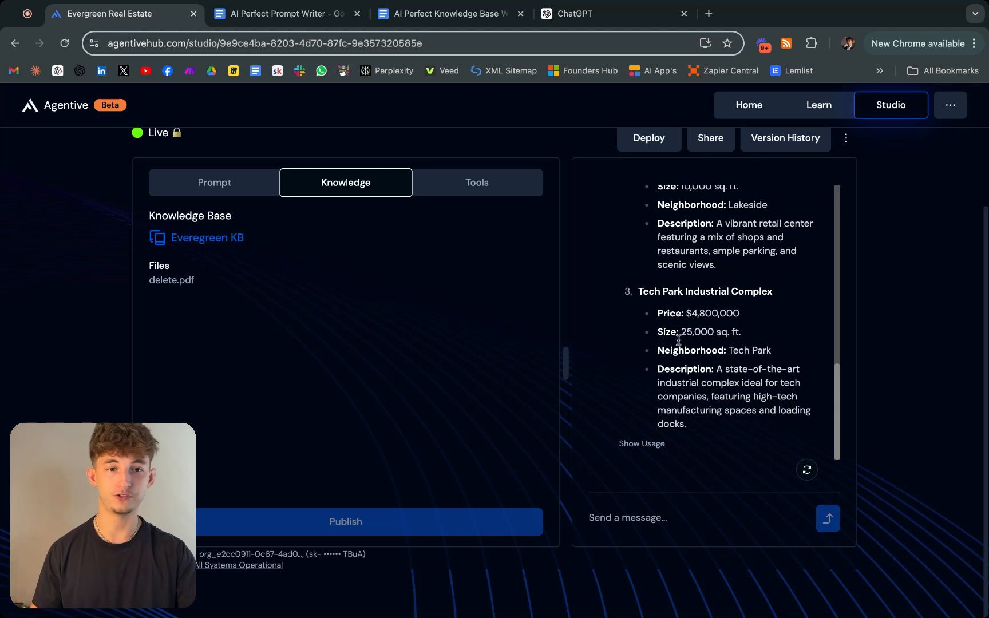
mouse_move(652, 372)
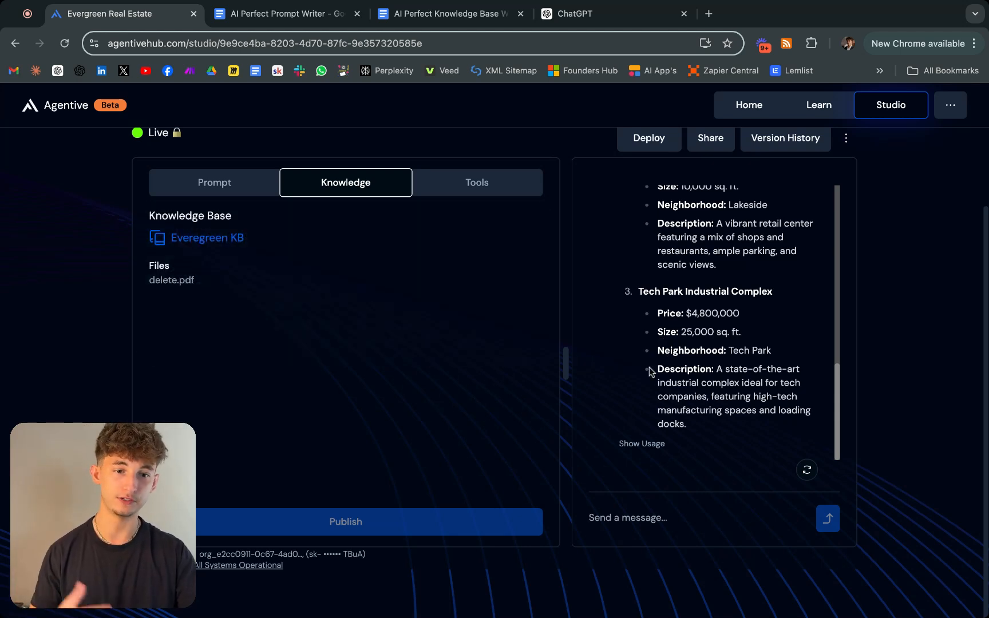
mouse_move(839, 338)
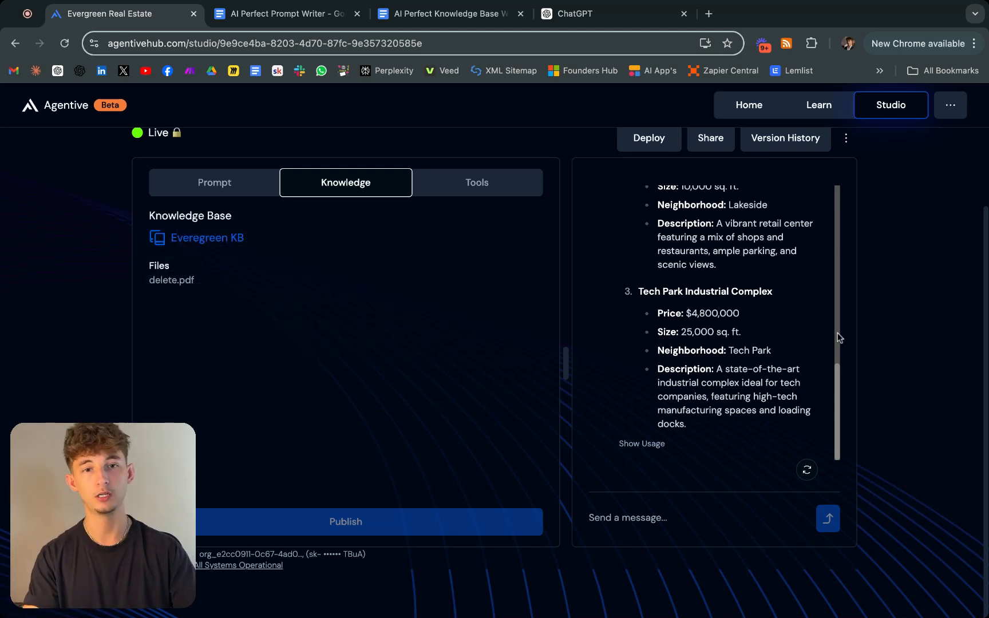
left_click(345, 522)
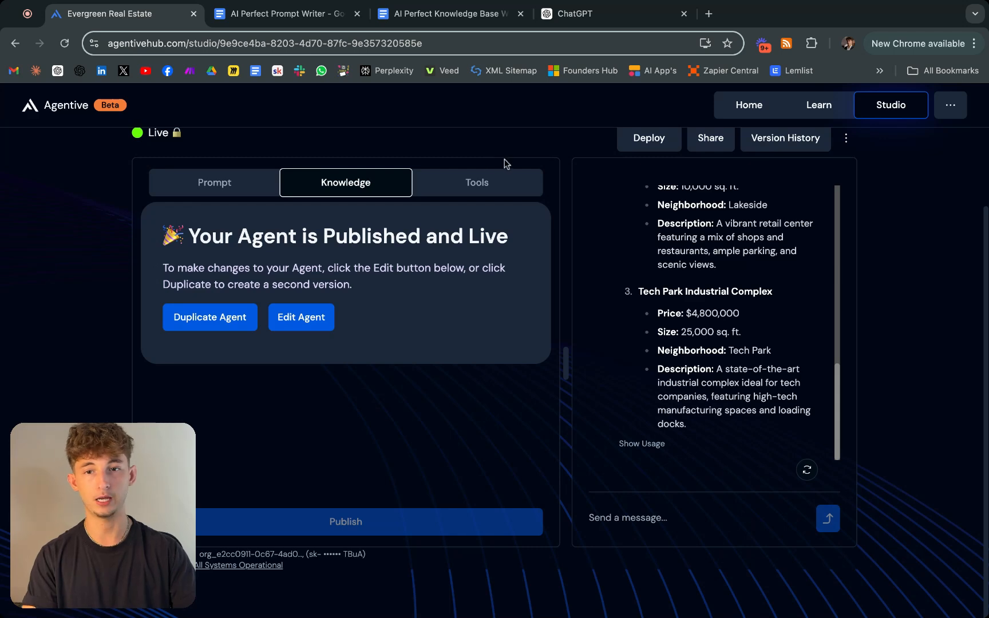
left_click(476, 182)
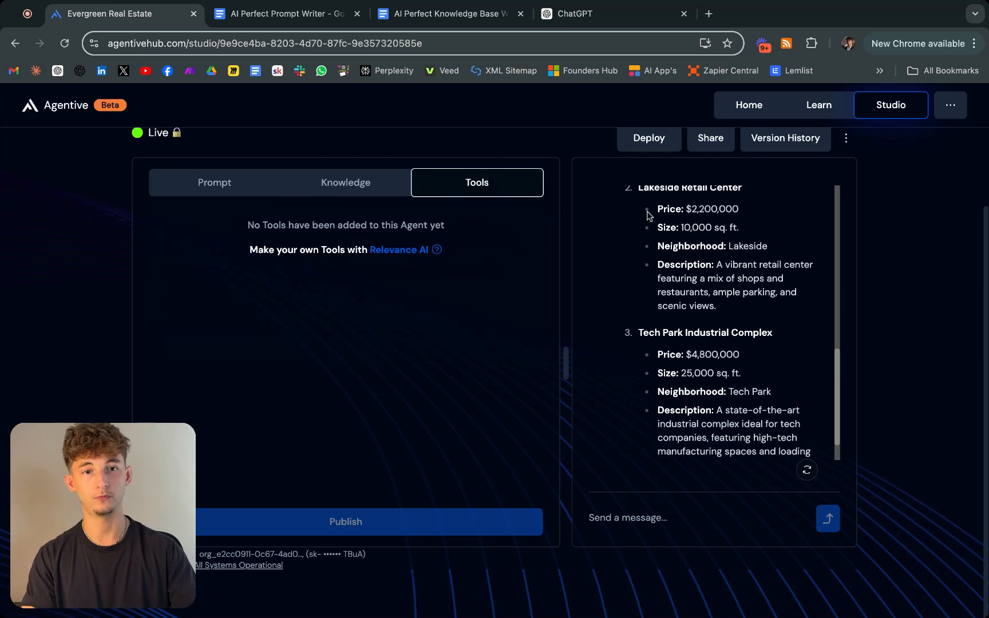
Choose WhatsApp under Deploy and begin the Facebook WhatsApp Business connection.
left_click(648, 138)
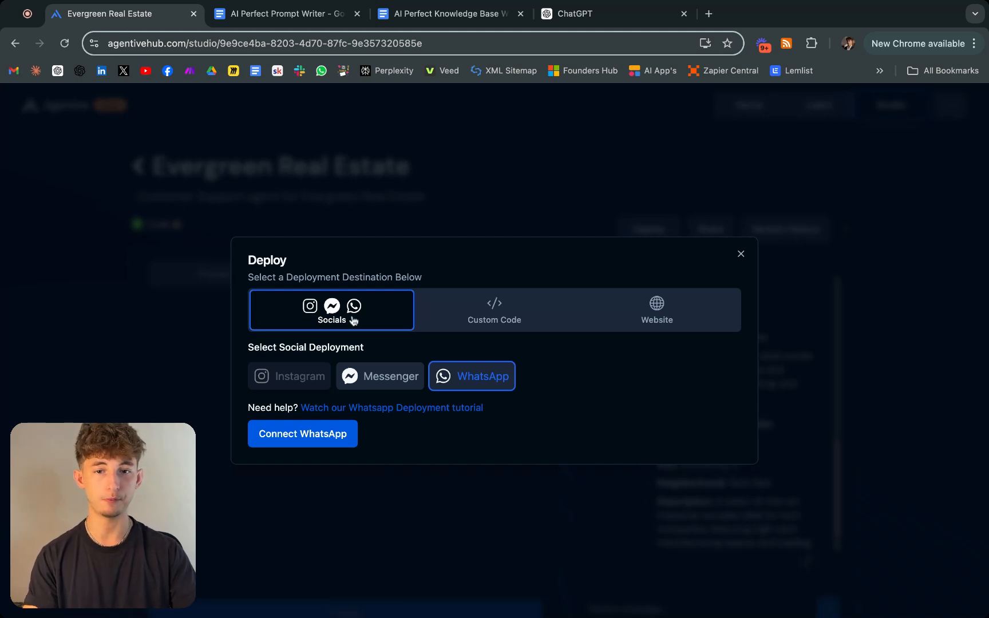
mouse_move(358, 345)
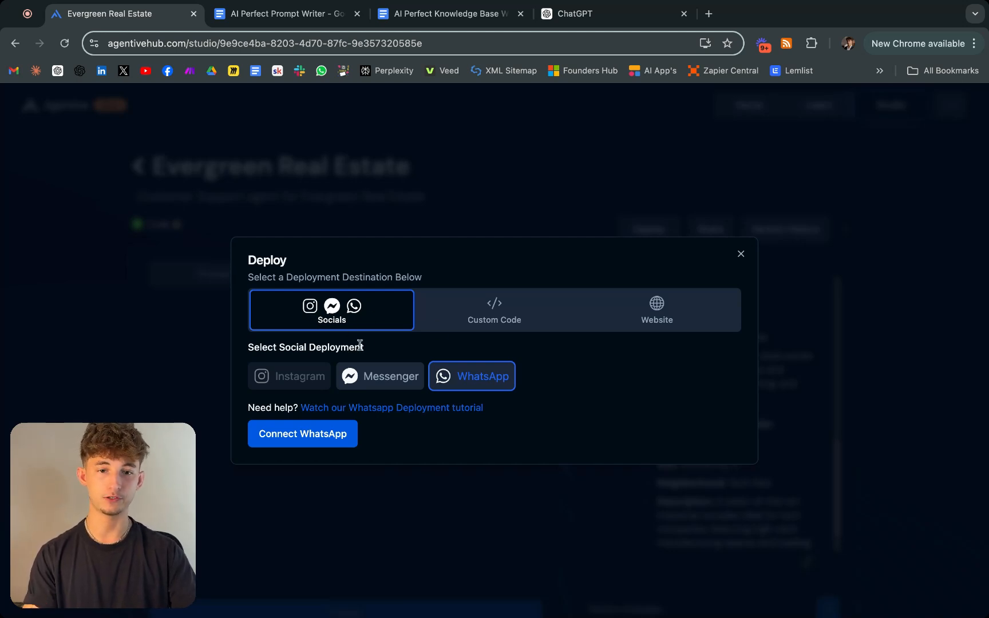
mouse_move(366, 381)
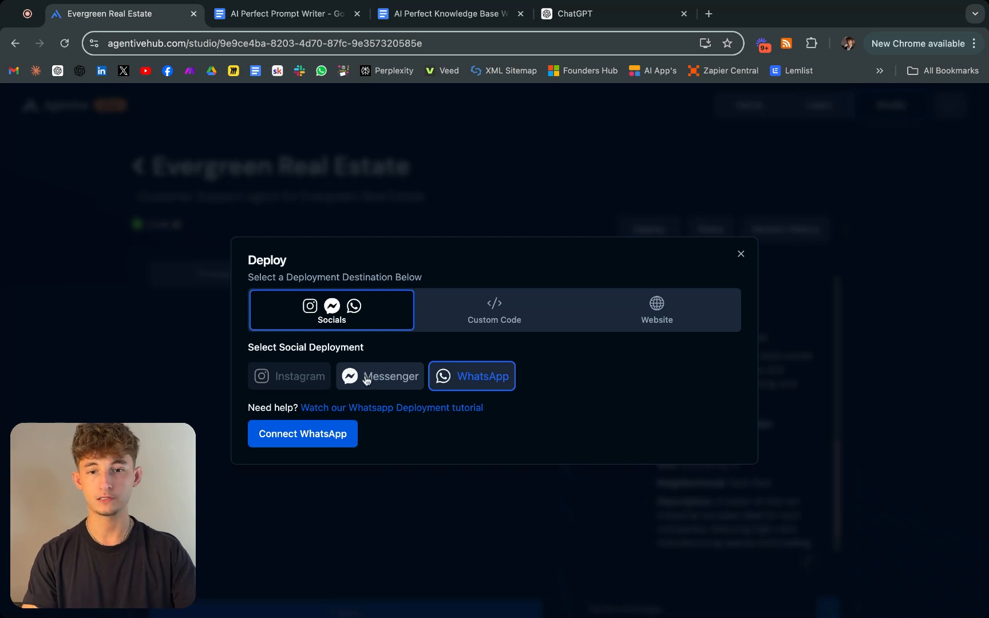
left_click(302, 434)
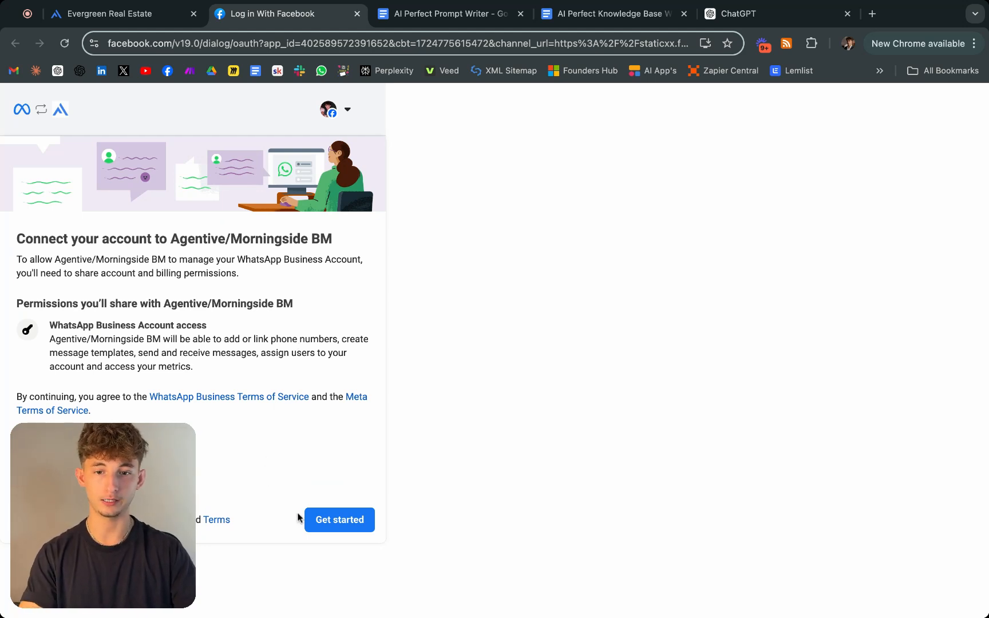
Submit business details: name Reprise, website repriseai., and country United States.
left_click(339, 519)
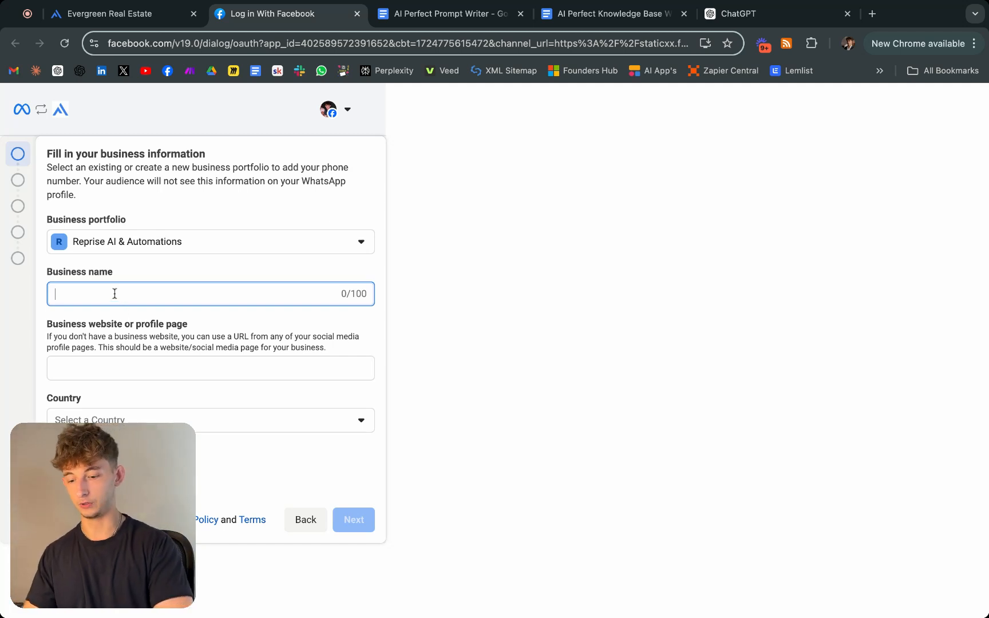
type("Reprise")
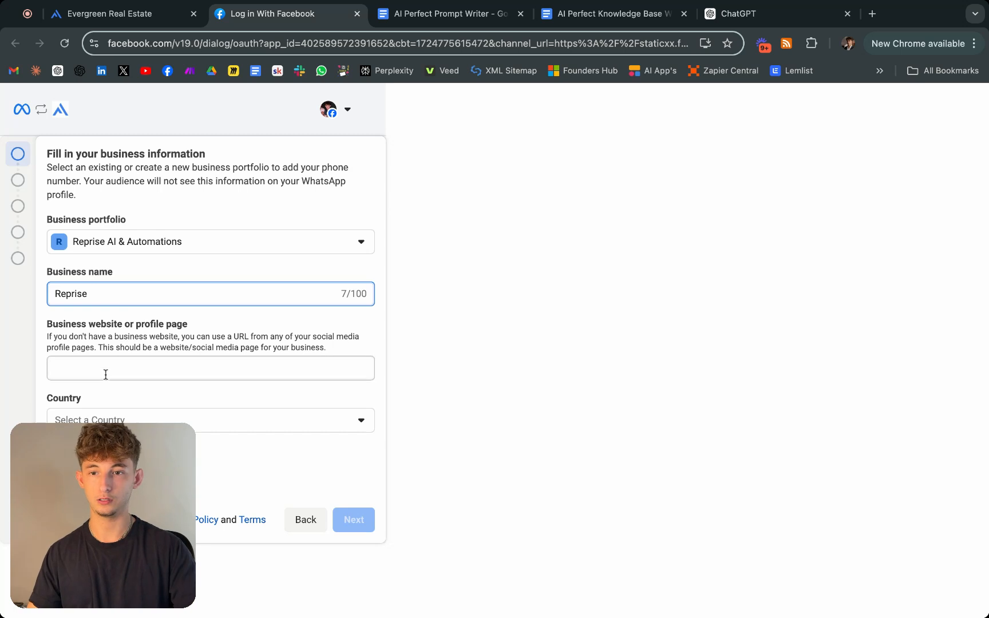
type("repriseai.")
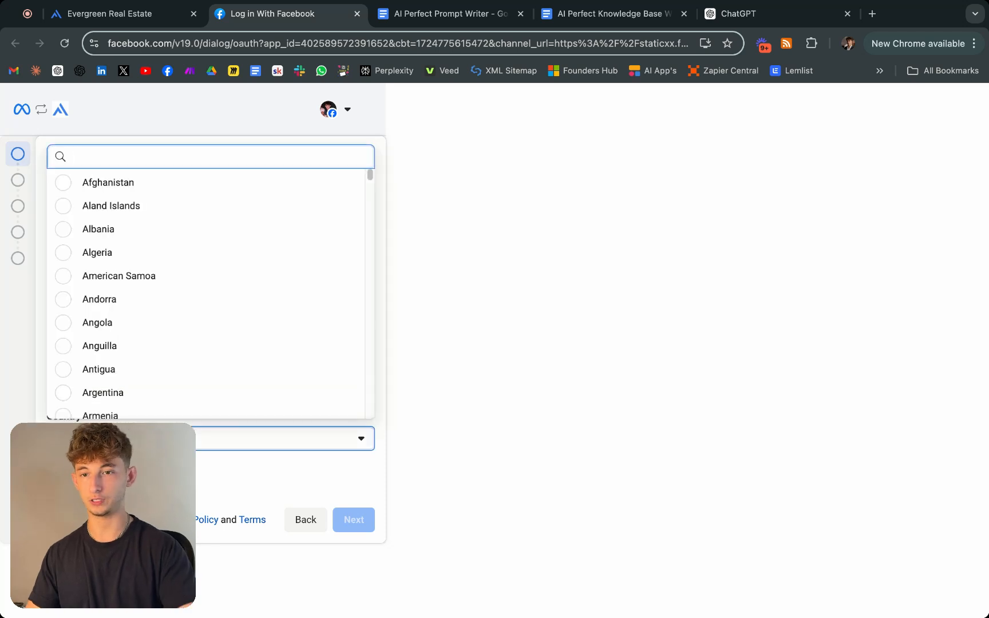
type("united")
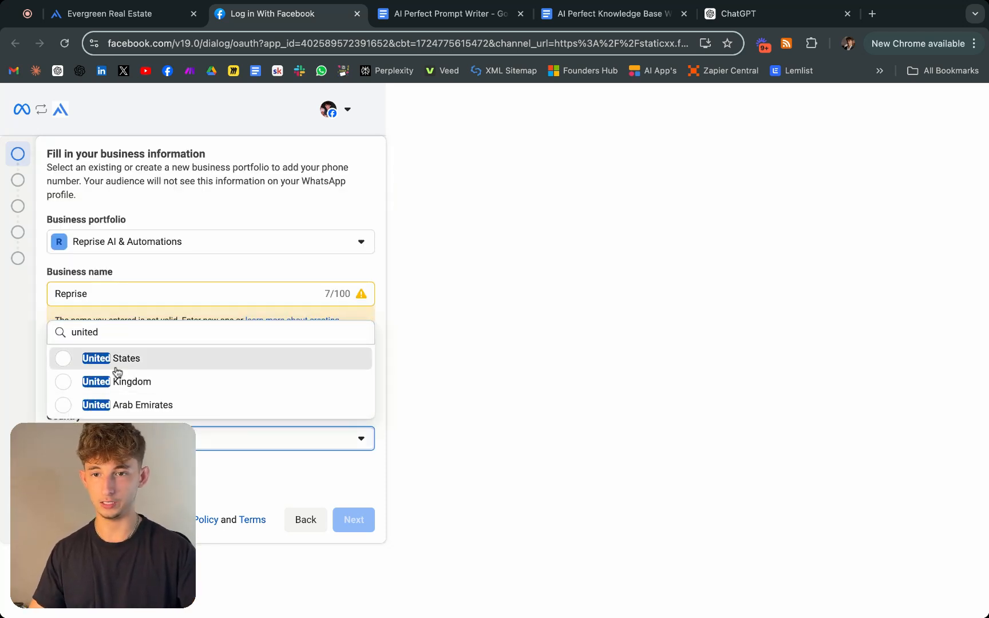
left_click(112, 358)
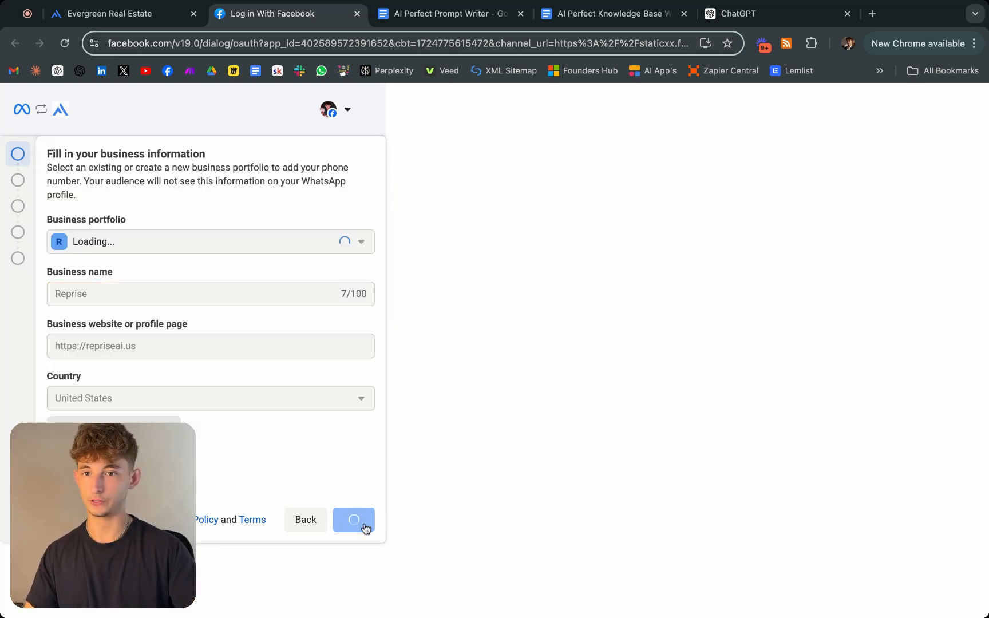
left_click(353, 520)
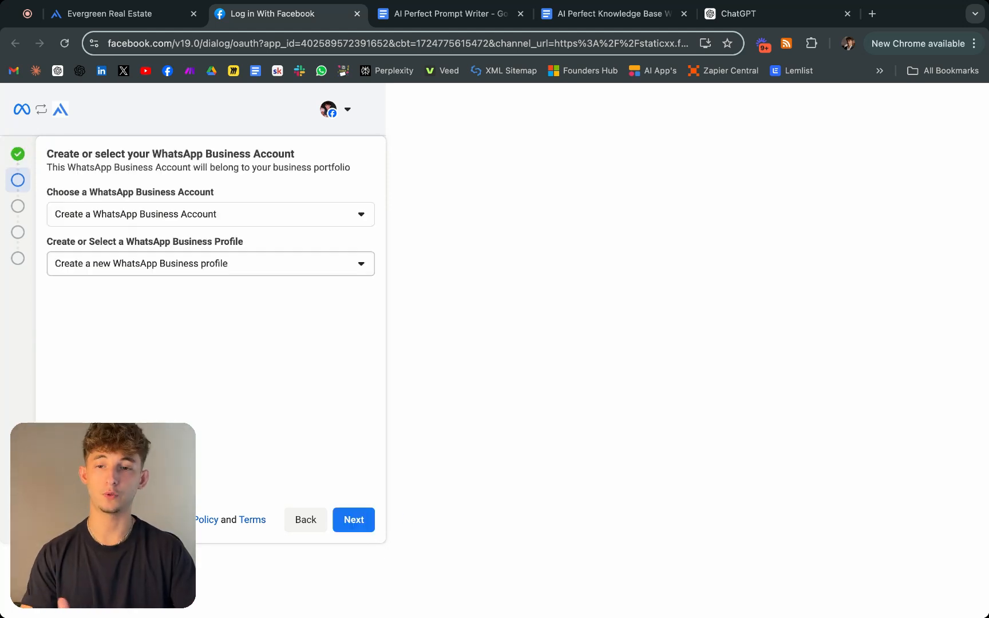
Create a new 'Reprise Agent' account in Professional Services and approve Agentivehub Connection's permissions.
left_click(210, 263)
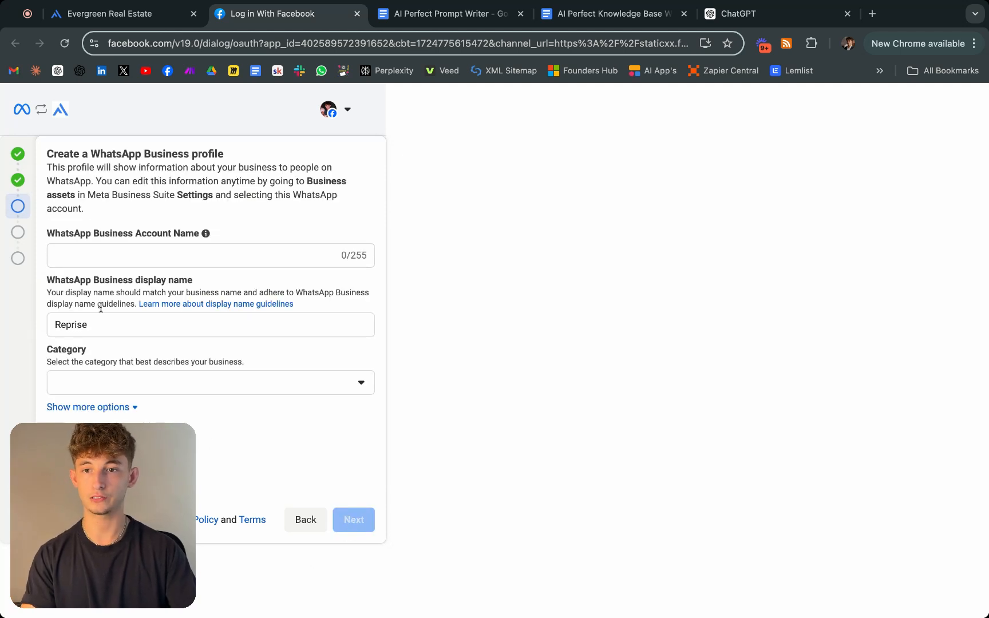
type("R")
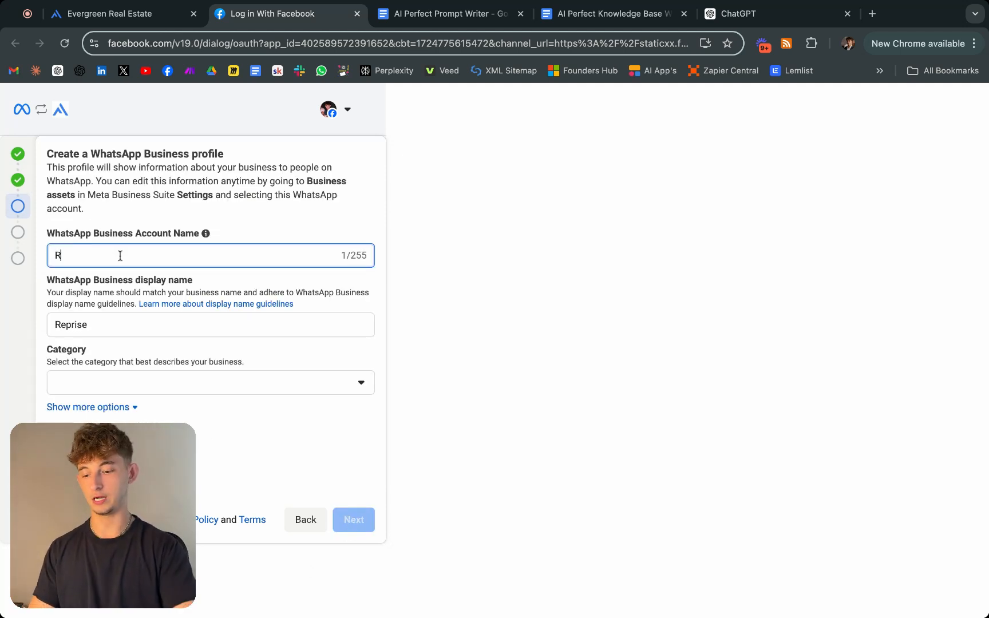
type("Reprise A")
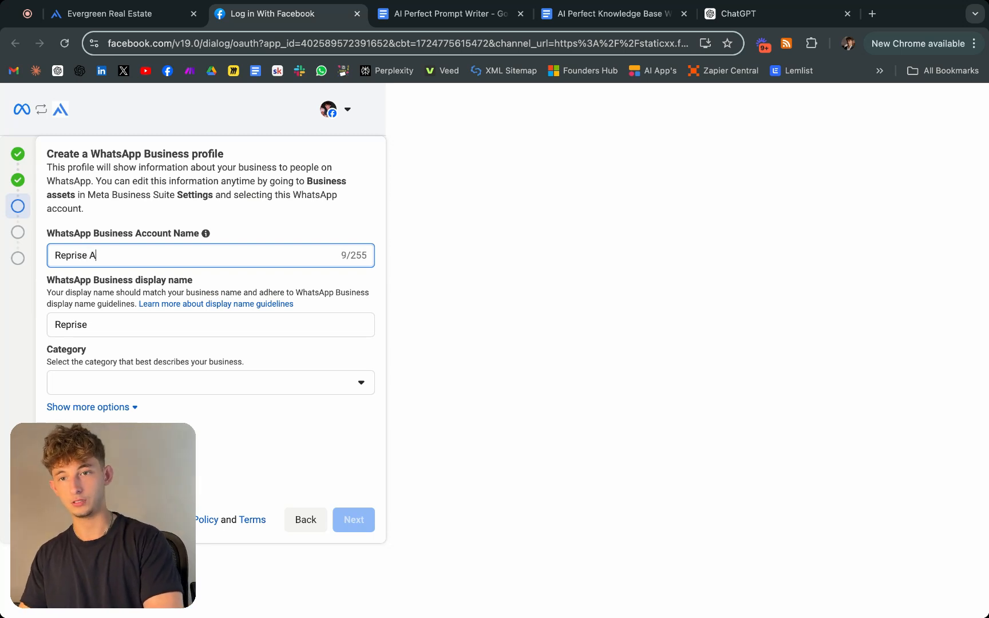
left_click(210, 382)
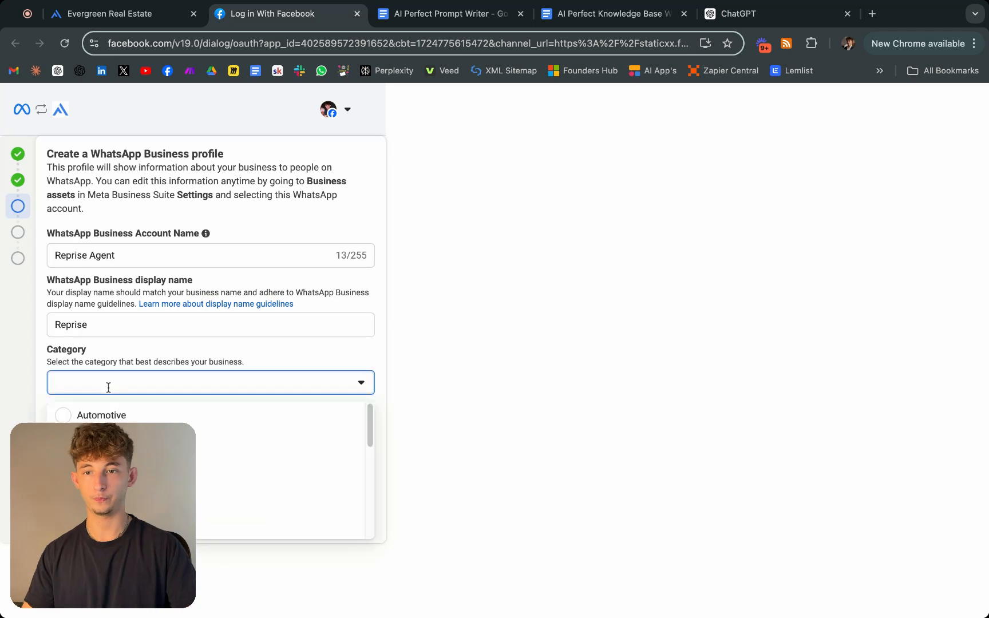
scroll("down", 3)
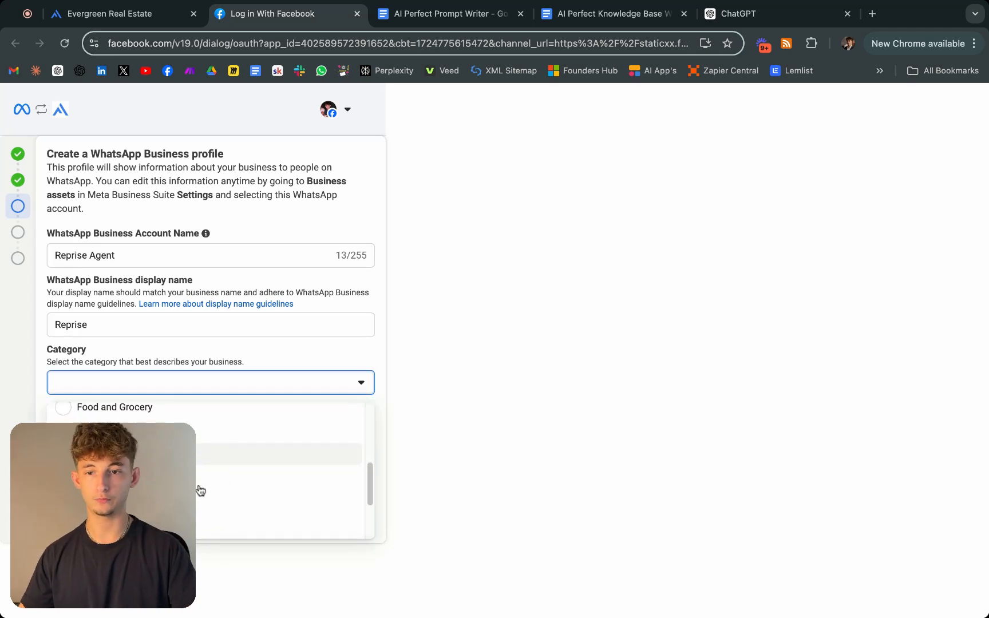
left_click(210, 454)
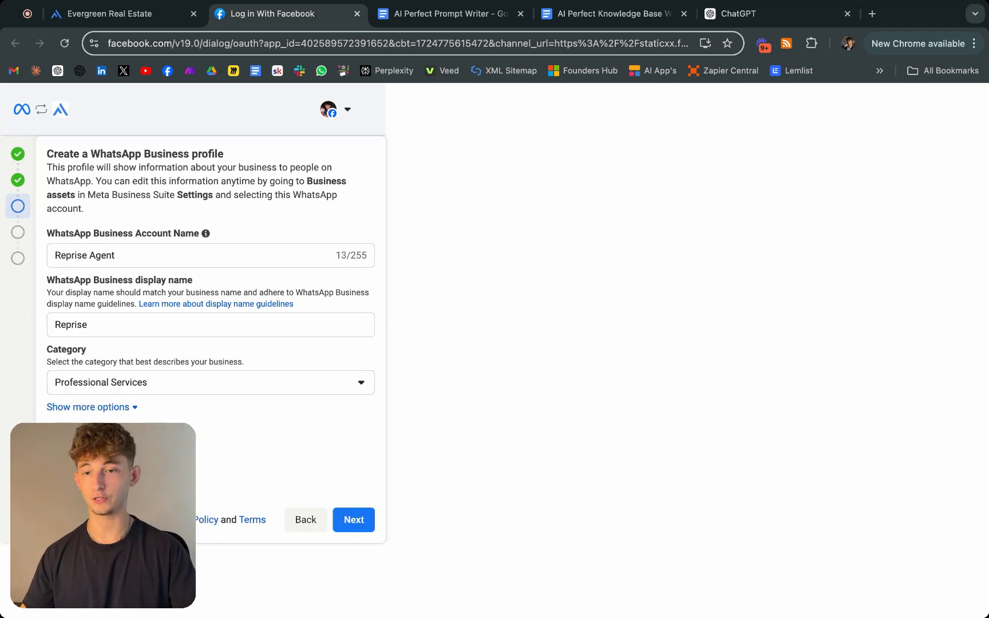
left_click(353, 520)
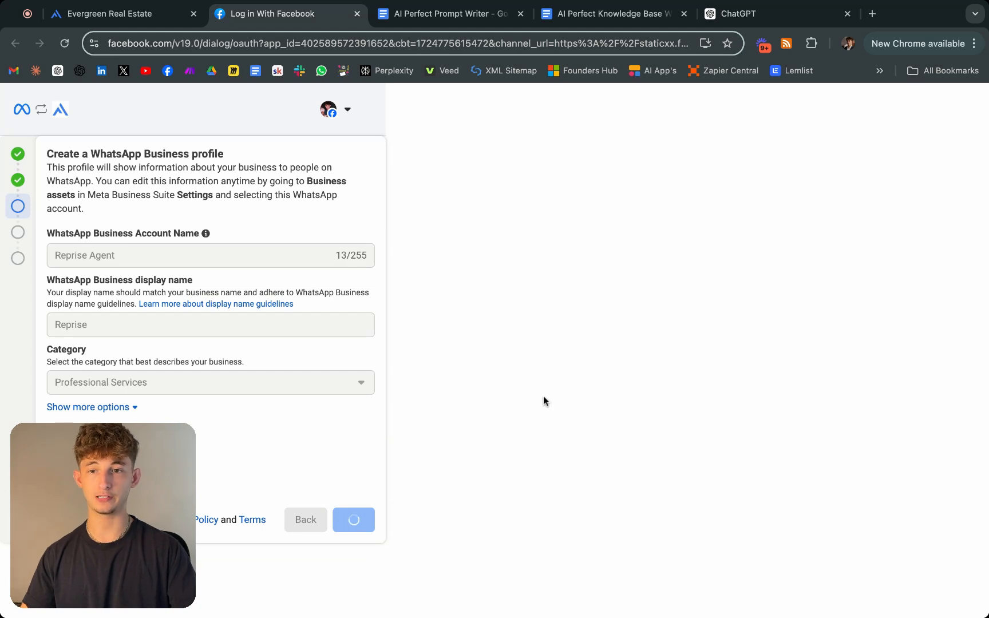
mouse_move(522, 372)
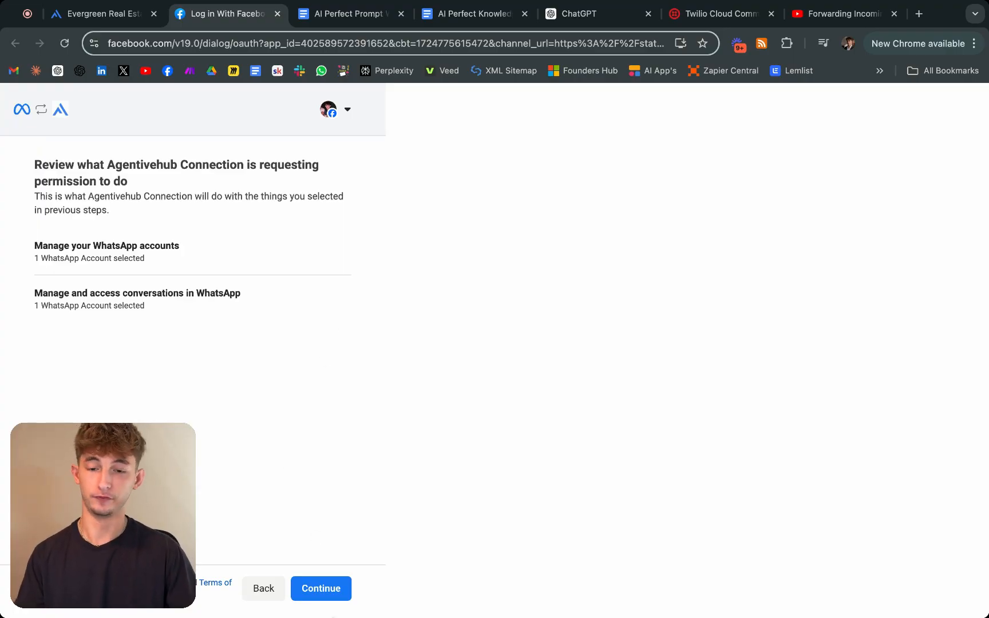
left_click(320, 588)
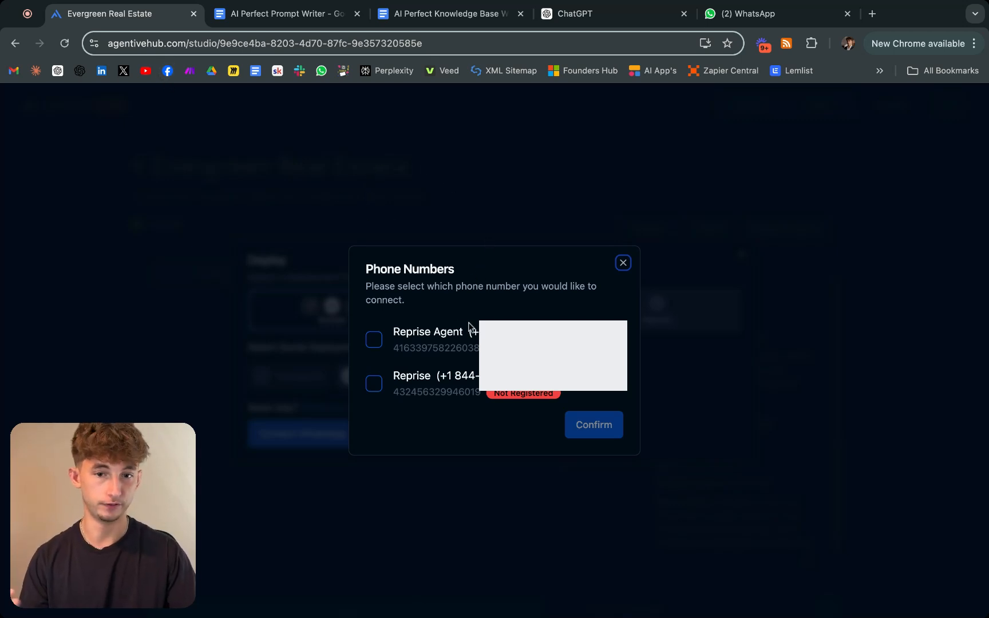
Confirm the Reprise Agent phone number and raise the interval to 6 seconds.
left_click(373, 340)
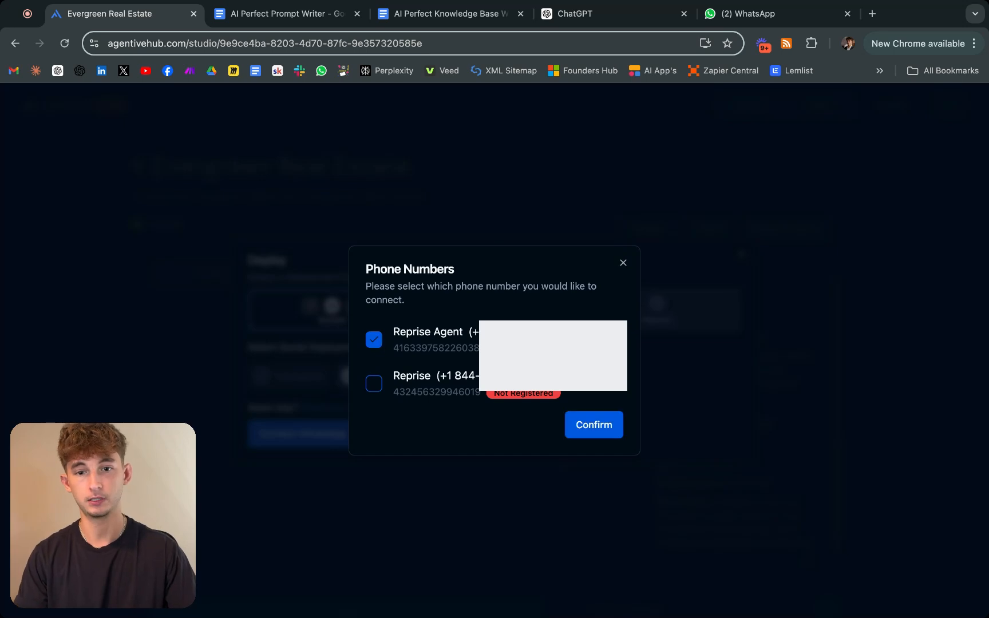
left_click(592, 425)
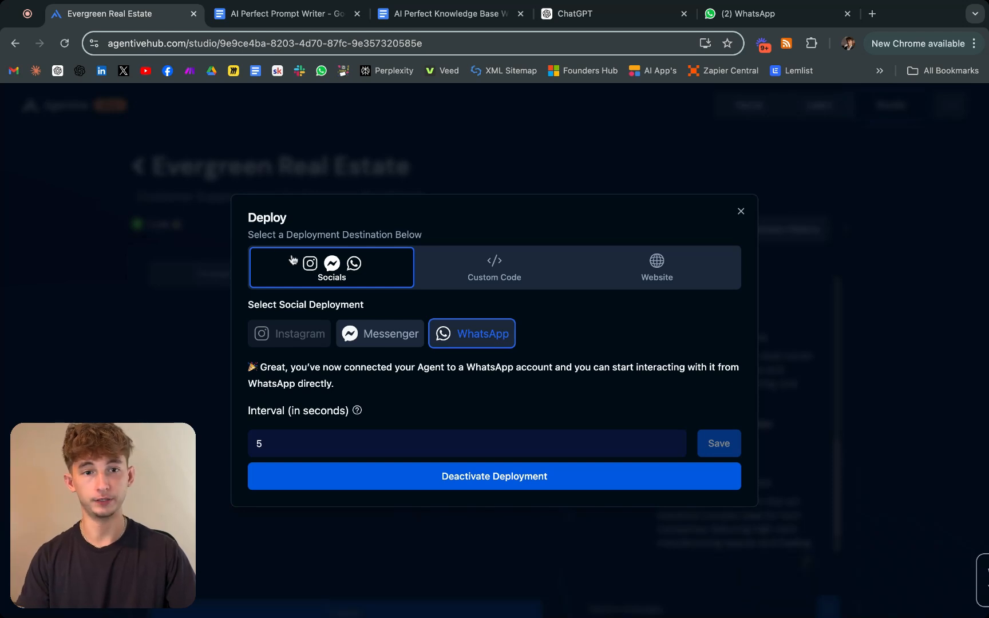
mouse_move(892, 593)
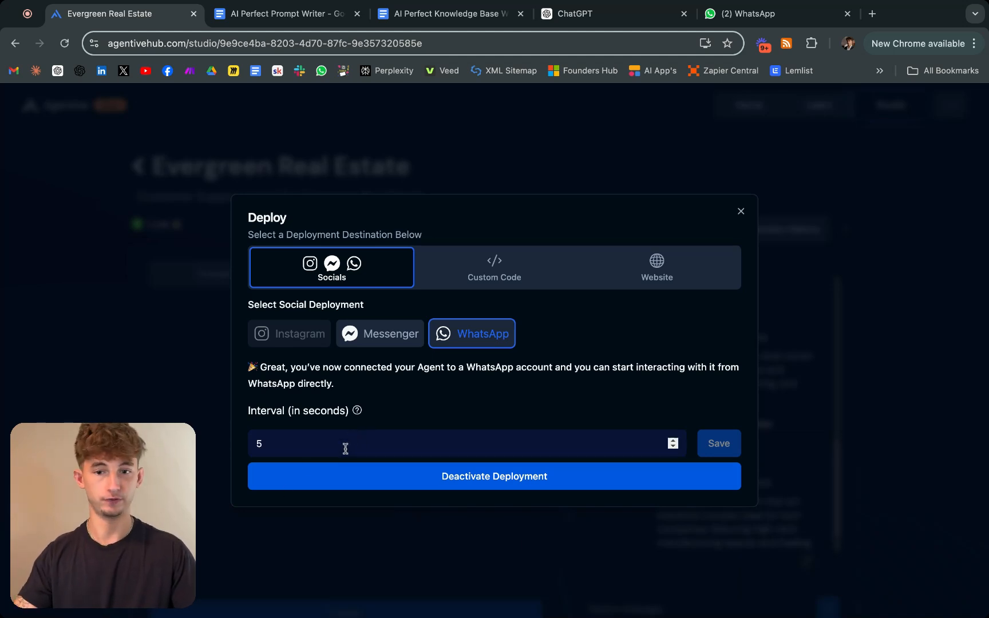
left_click(673, 439)
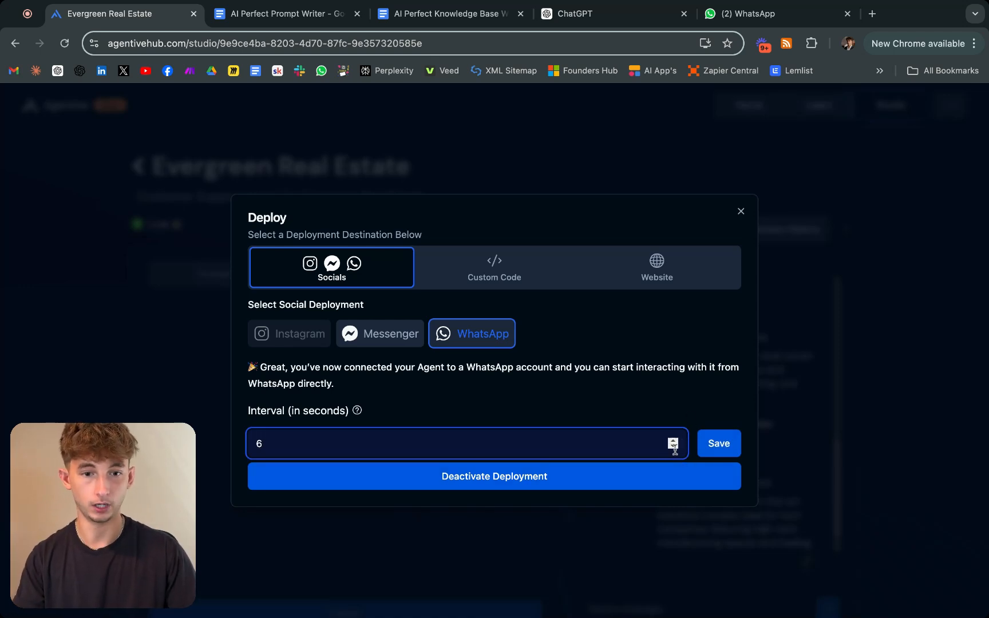
left_click(673, 447)
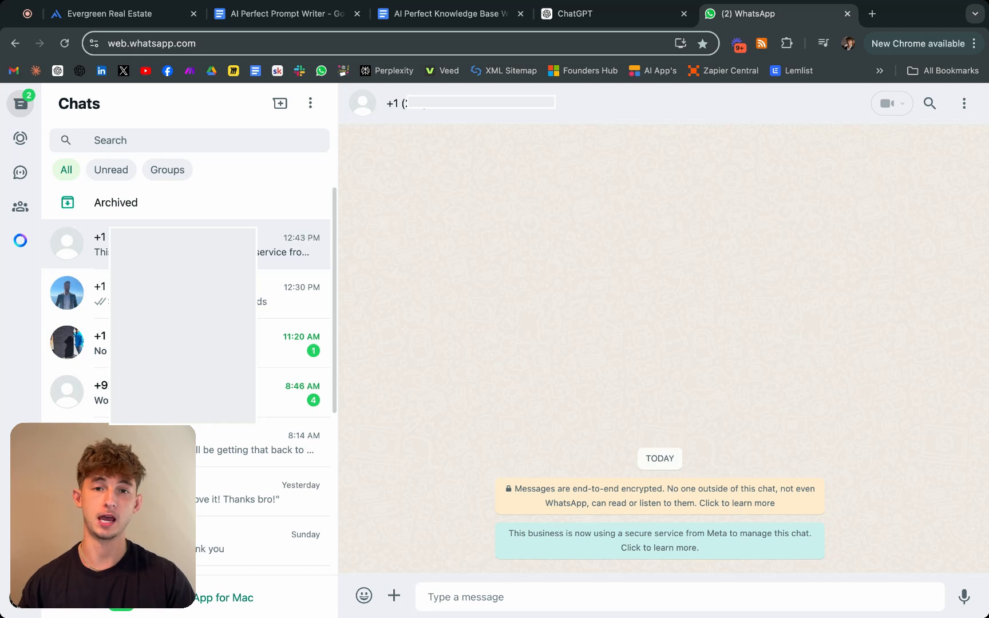
mouse_move(672, 335)
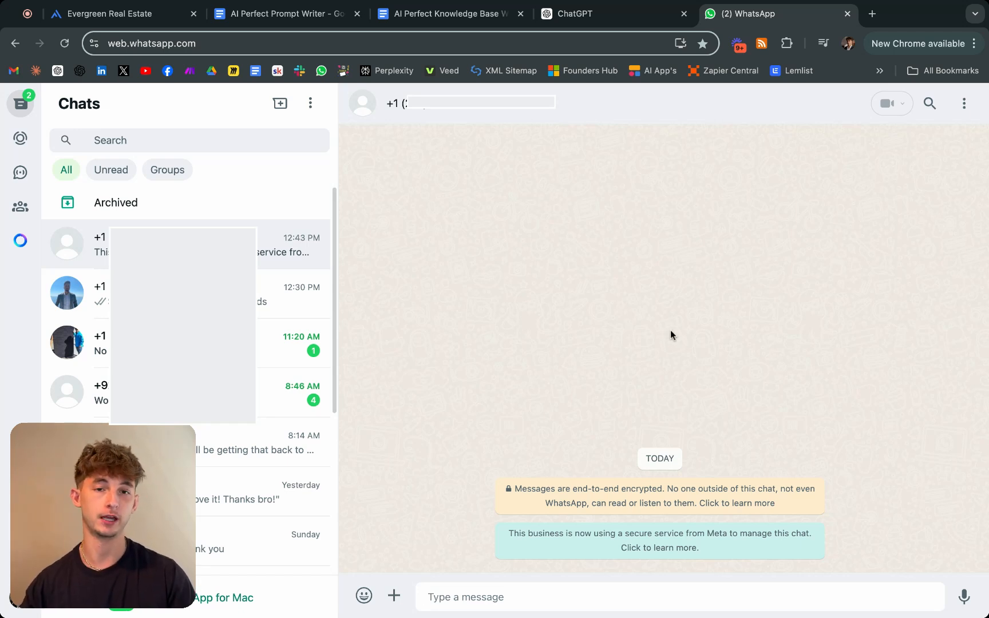
mouse_move(547, 246)
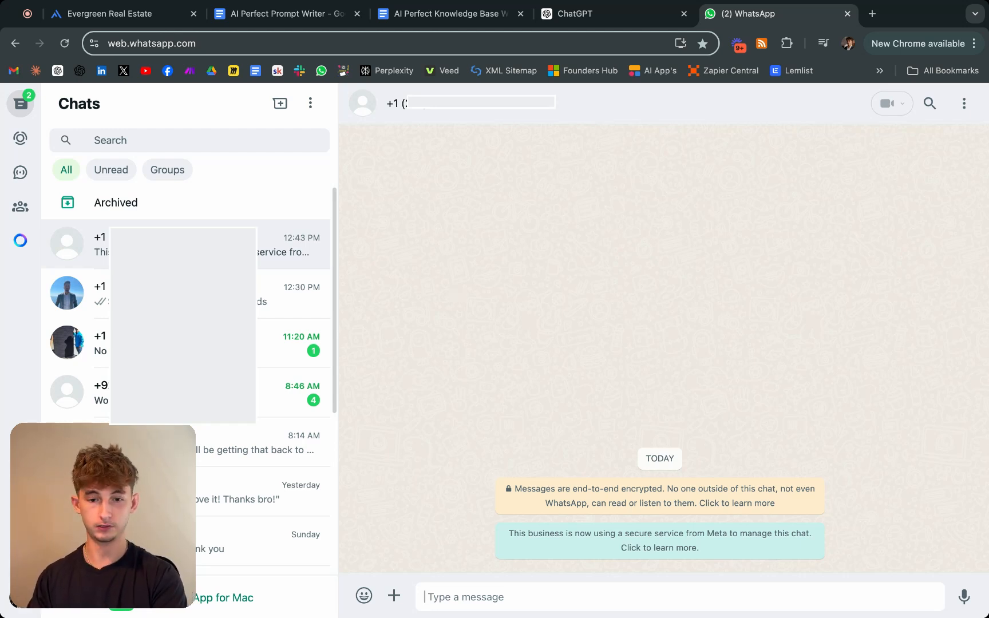
Send 'What commercial properties do you have?' to the business number.
type("What")
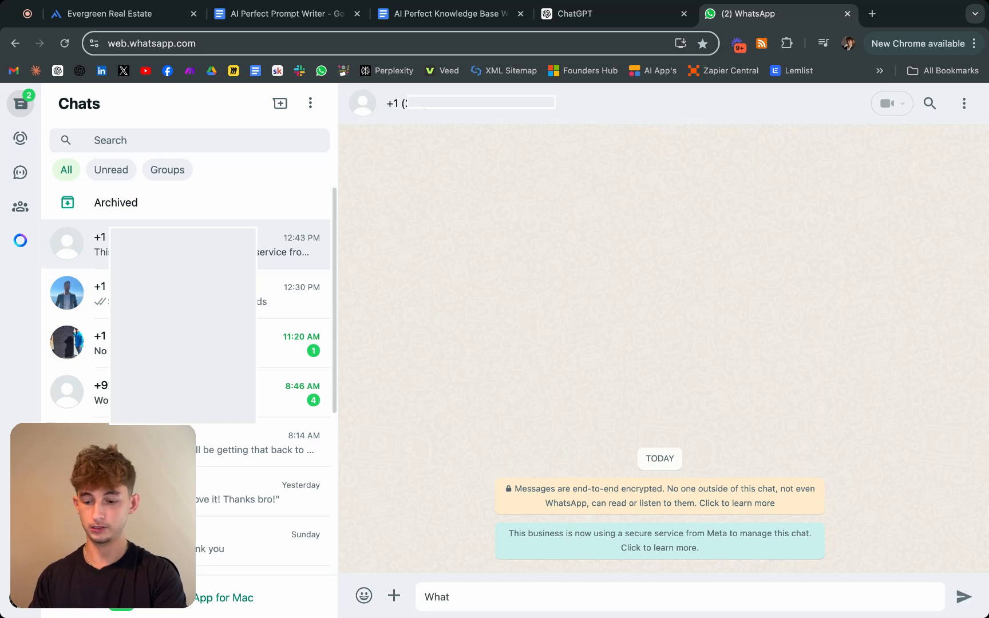
type("commerc")
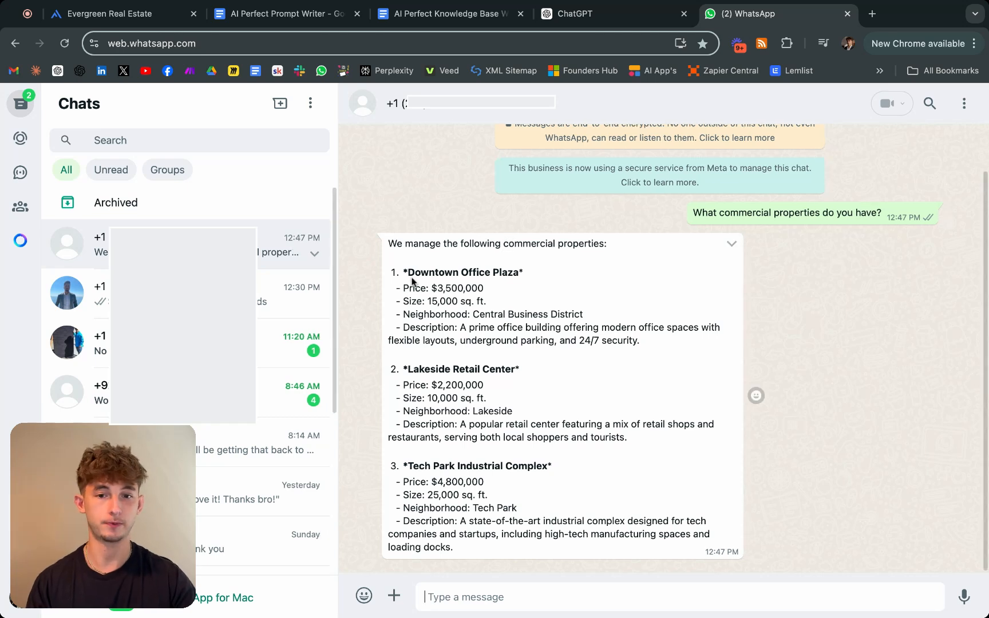
mouse_move(654, 470)
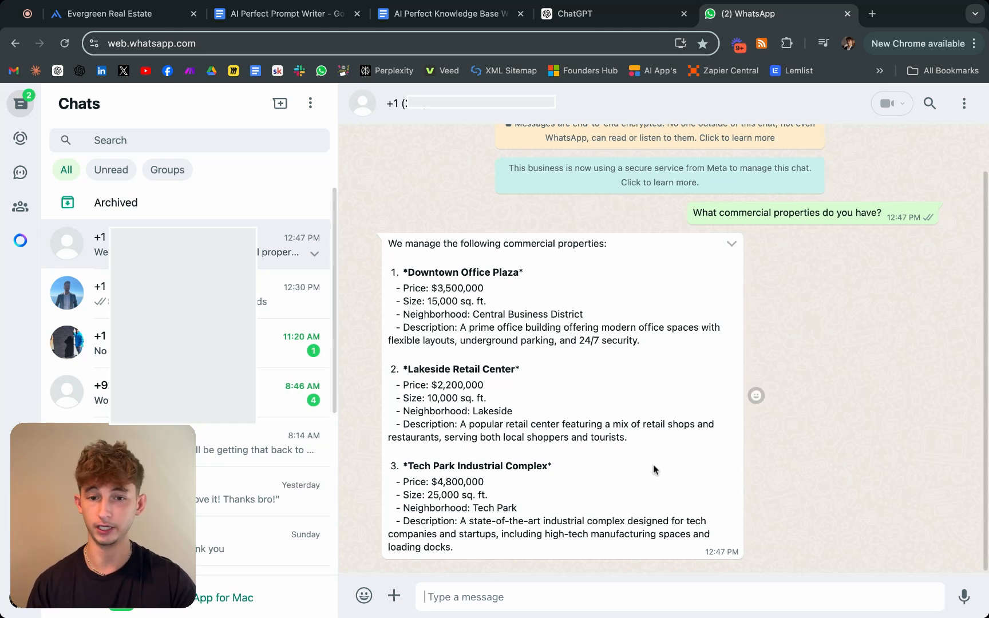
mouse_move(505, 489)
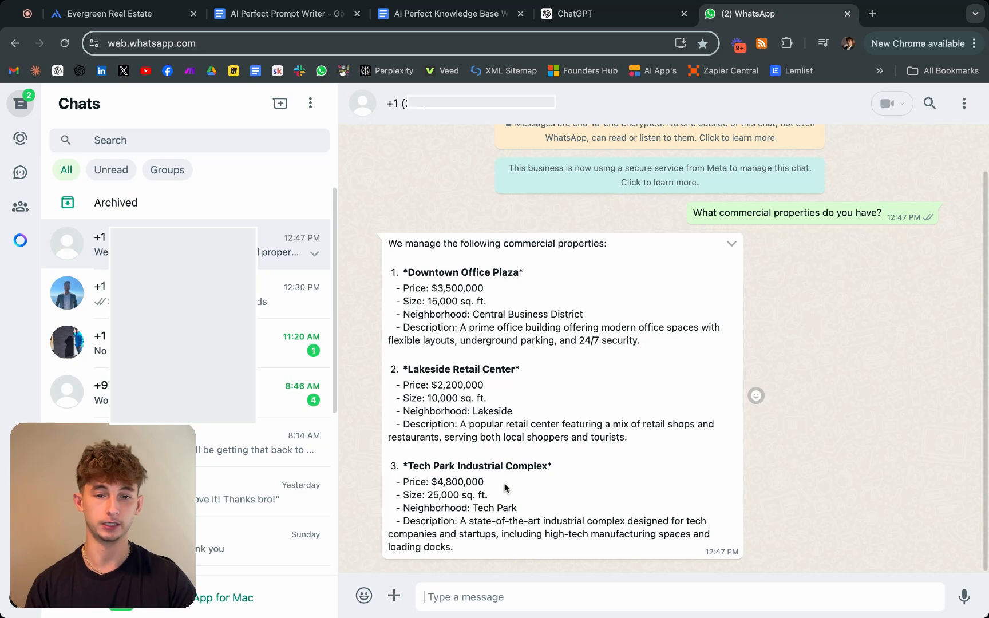
mouse_move(486, 391)
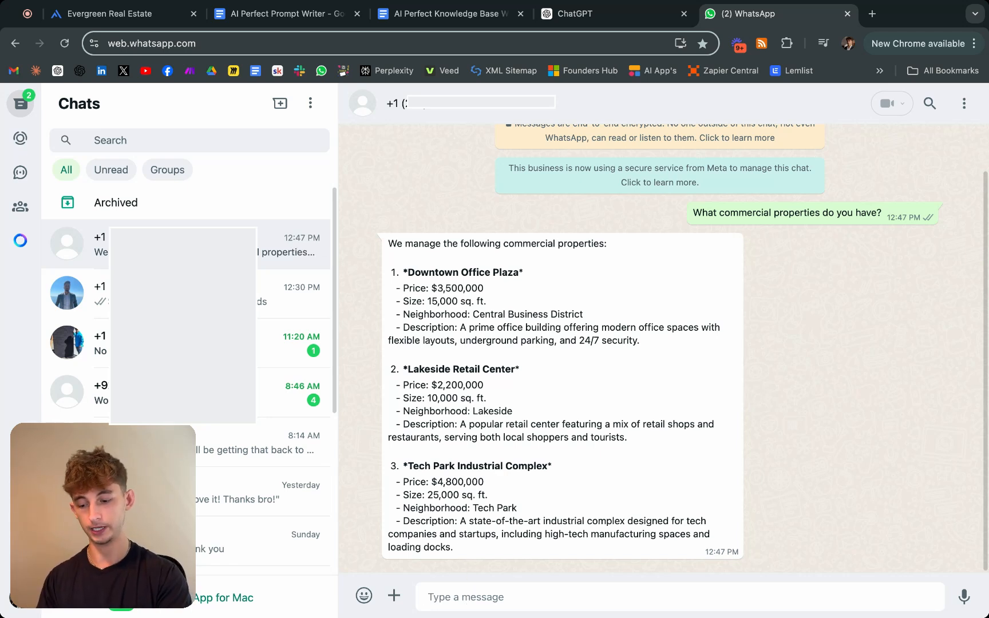
Send 'I have so many questions, provide me your faq's' and expand the reply.
type("I have som")
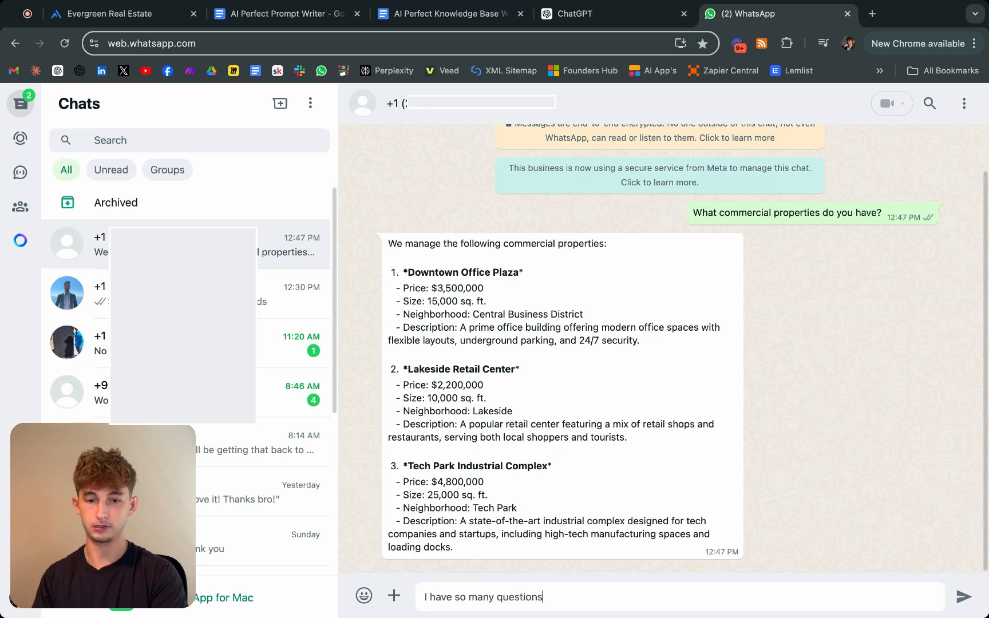
type(", provide me yo")
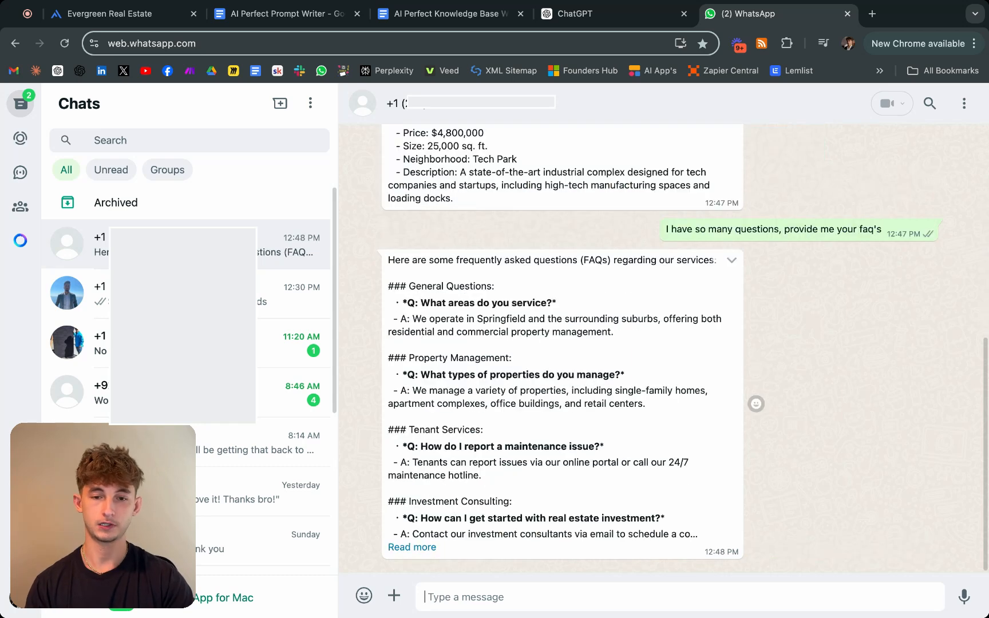
mouse_move(563, 297)
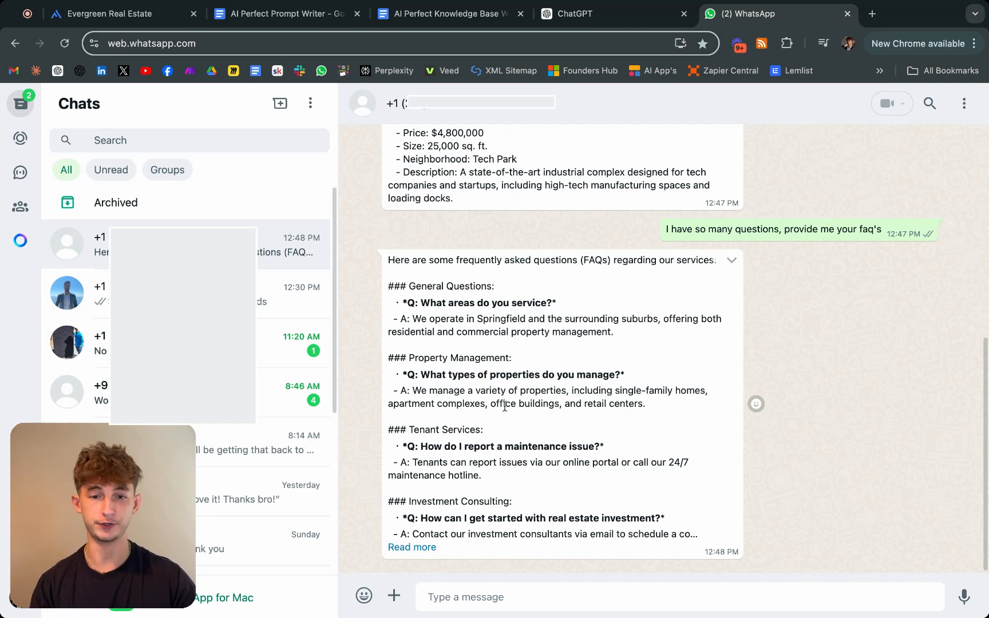
mouse_move(448, 420)
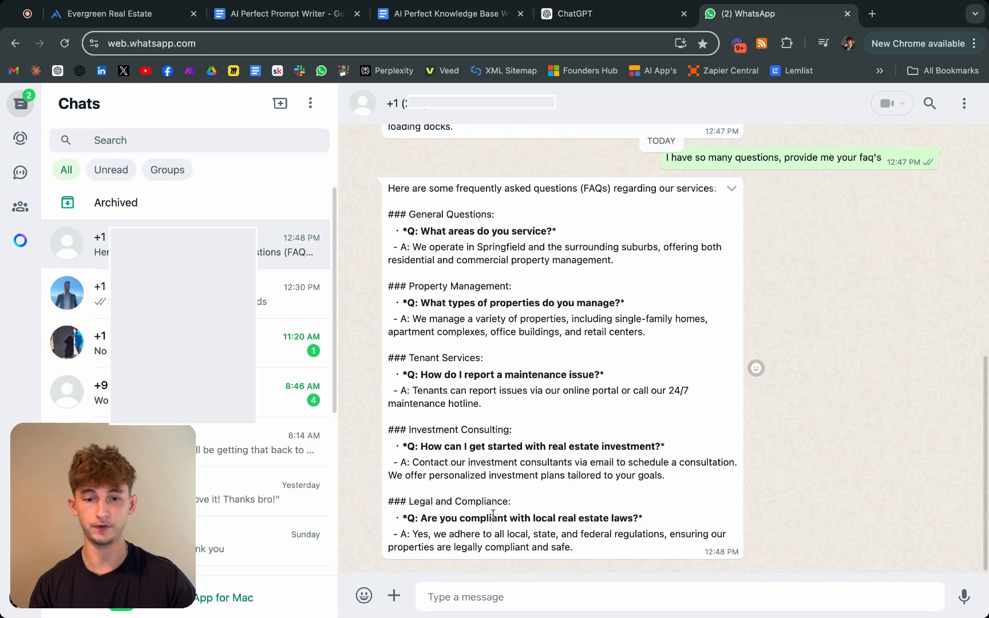
mouse_move(809, 282)
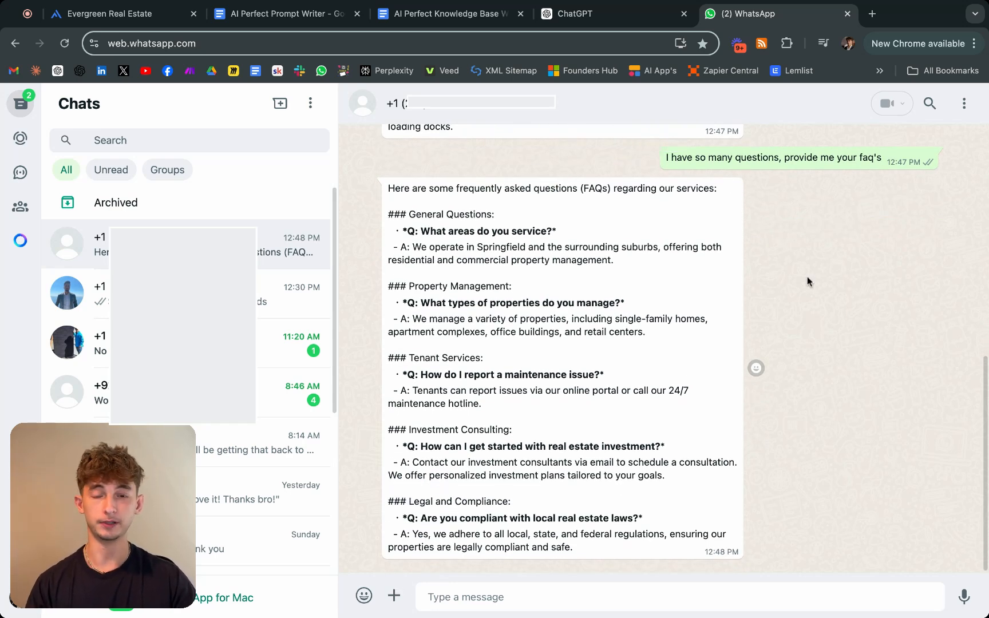